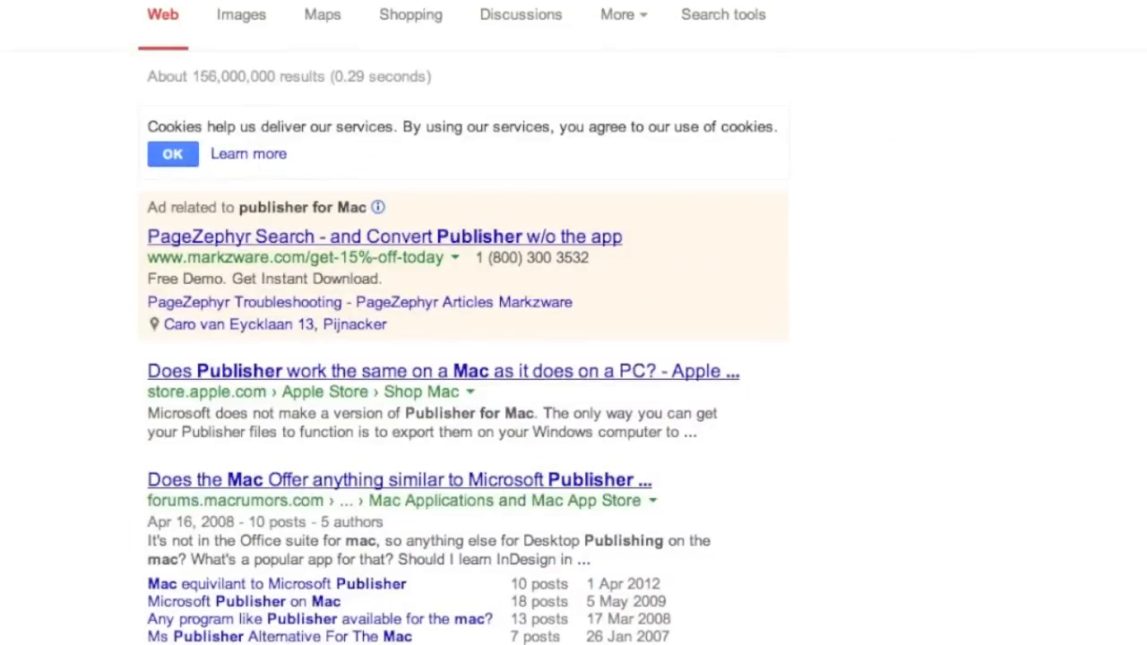
pyautogui.moveTo(294, 47)
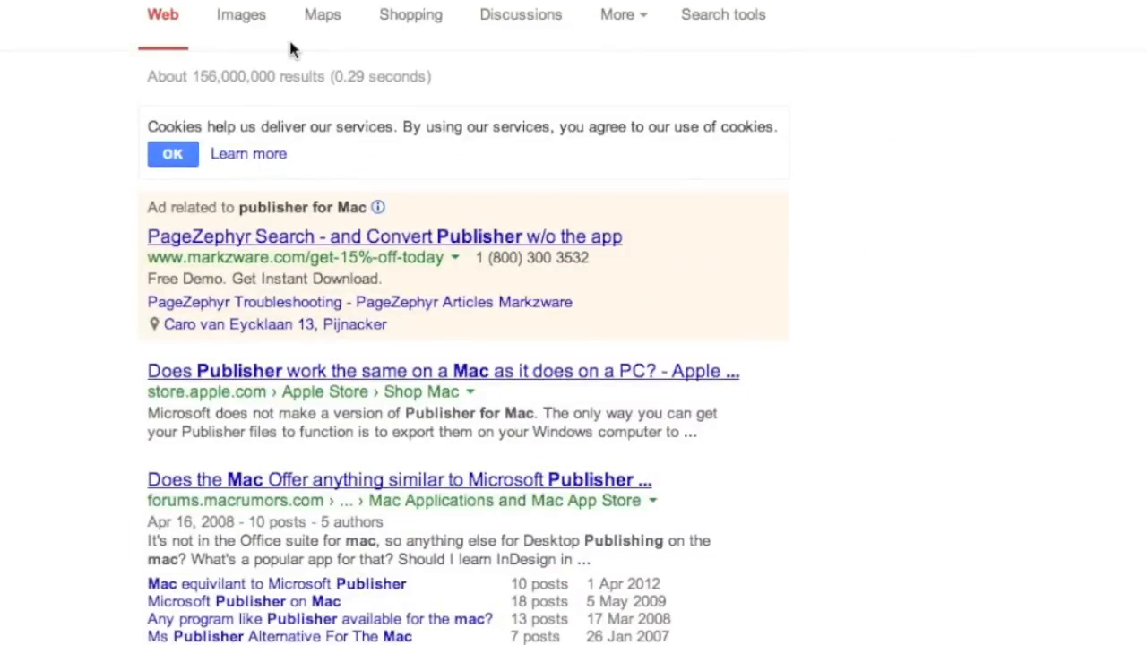
# Step: Scroll through PageZephyr's Filename list of indexed locations
pyautogui.scroll(-3)
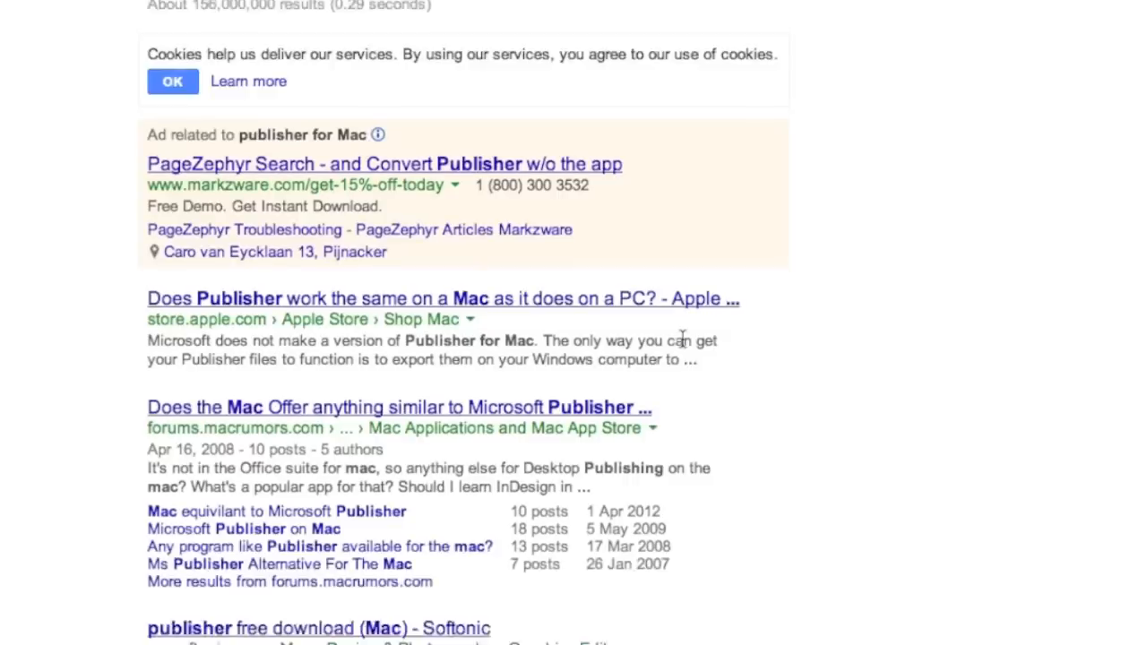
pyautogui.scroll(3)
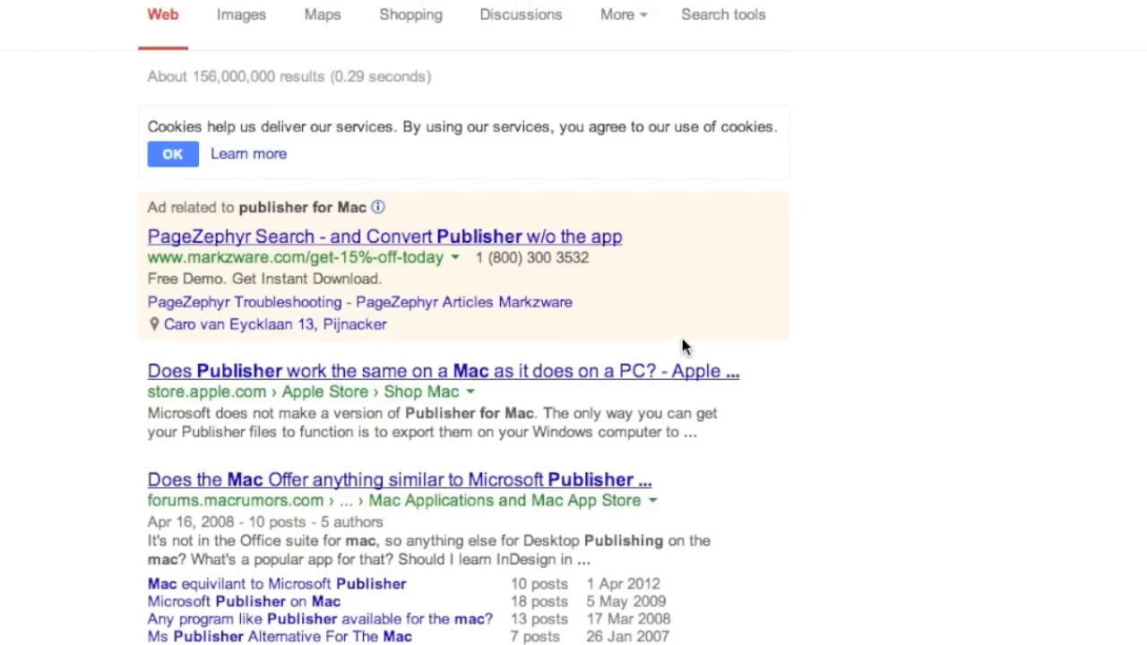
pyautogui.moveTo(183, 103)
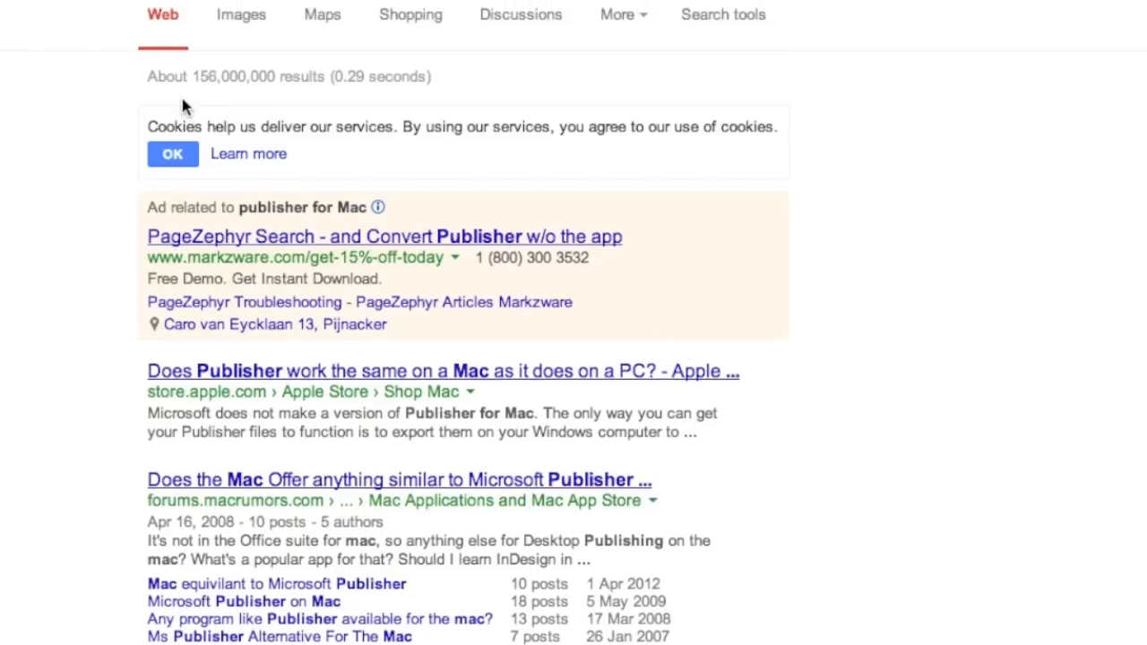
pyautogui.scroll(-3)
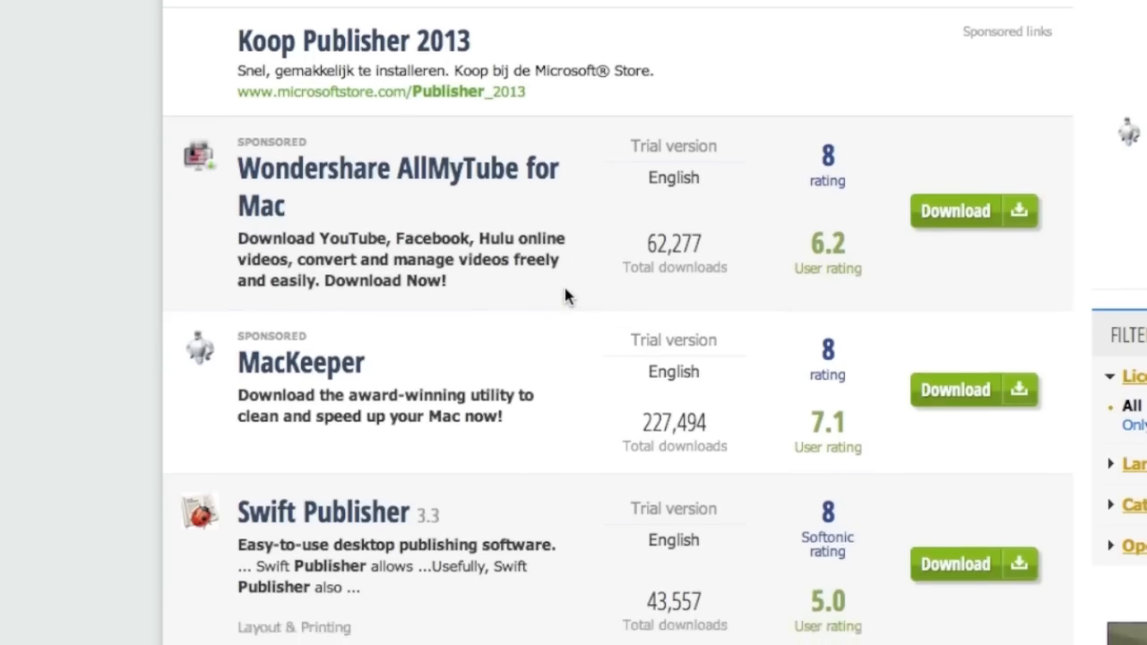
pyautogui.scroll(-3)
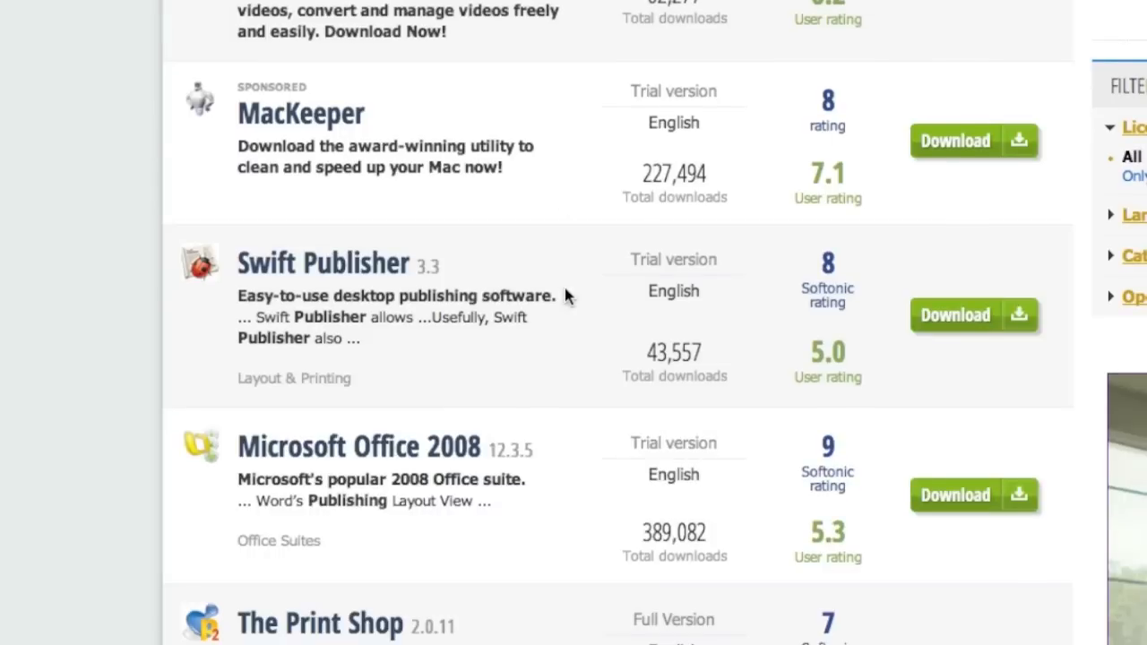
pyautogui.scroll(-3)
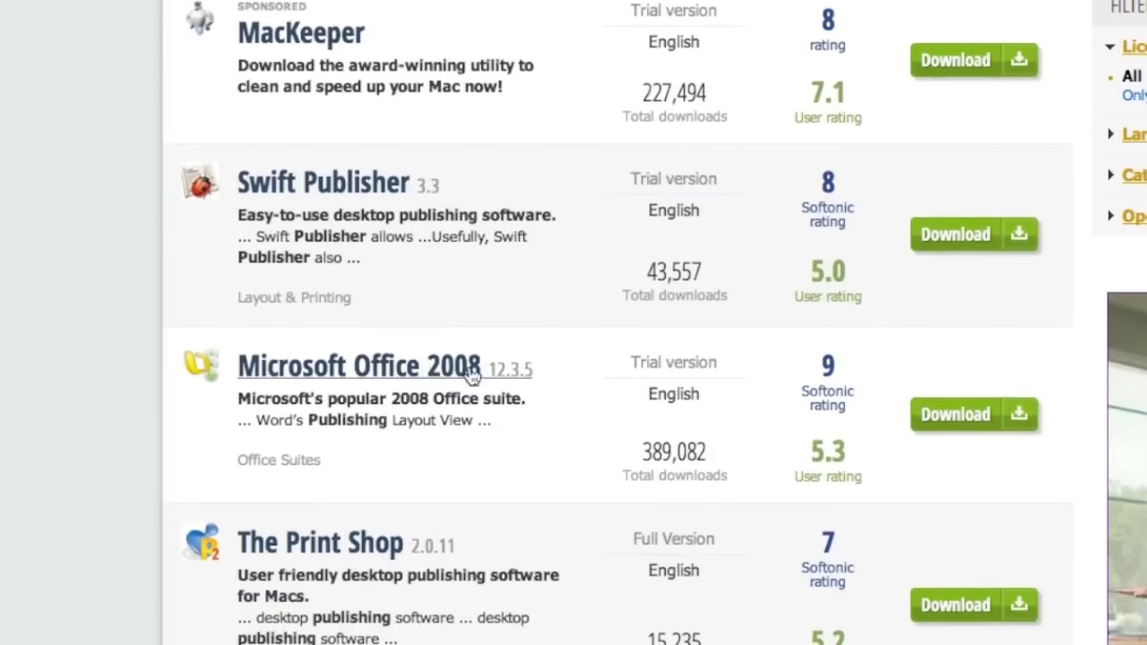
pyautogui.scroll(-3)
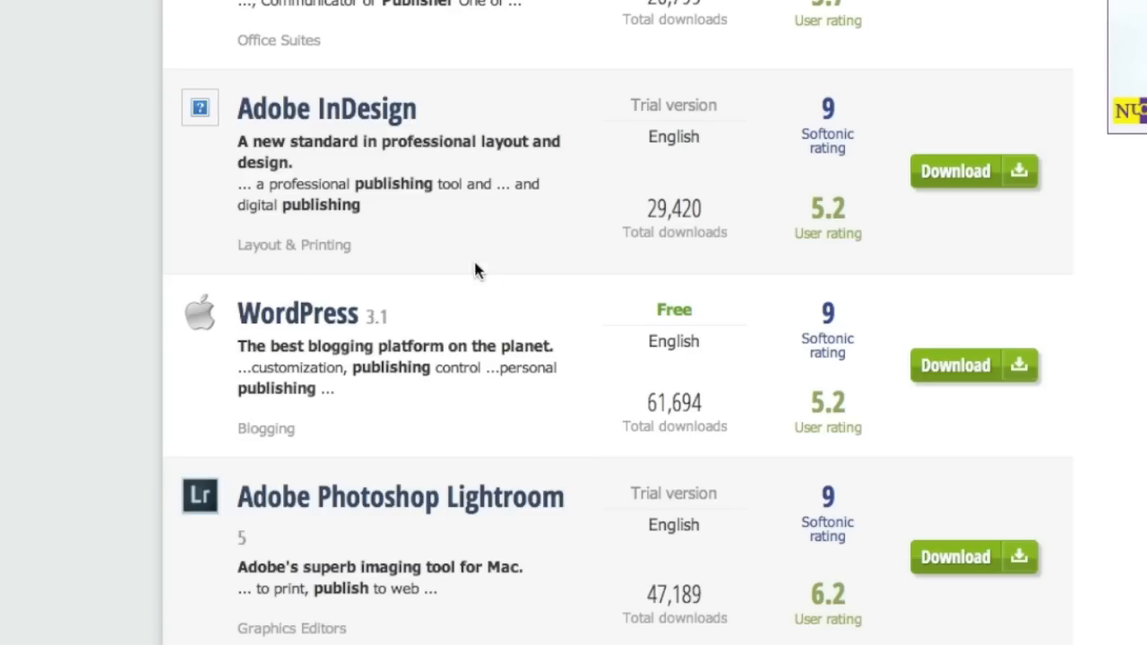
pyautogui.scroll(-3)
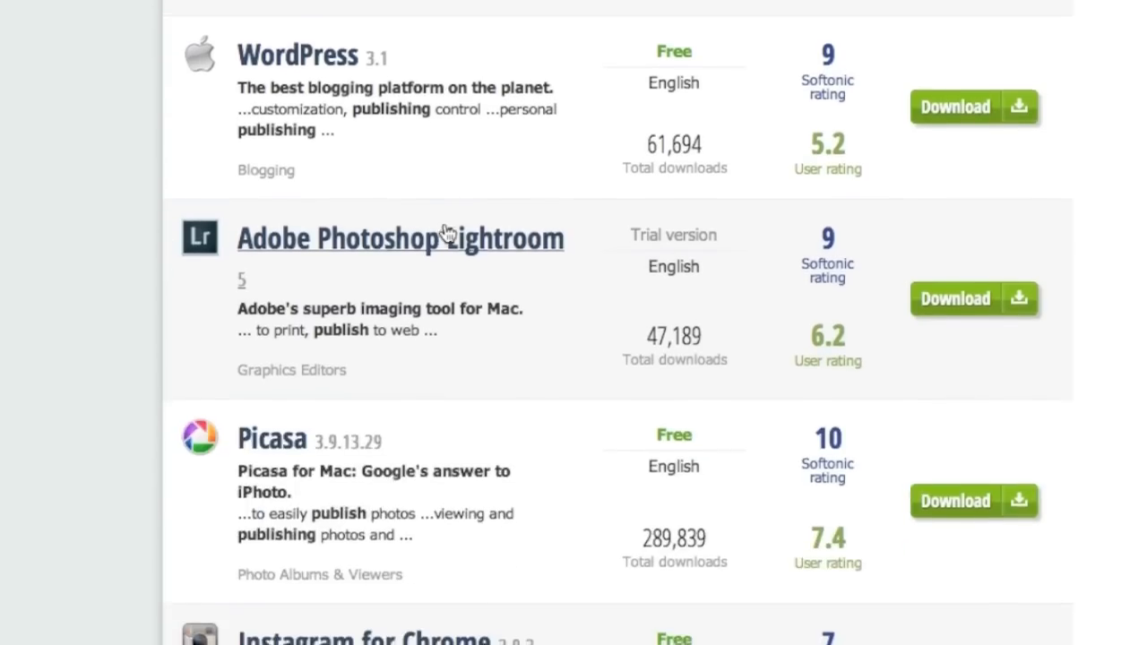
pyautogui.scroll(-3)
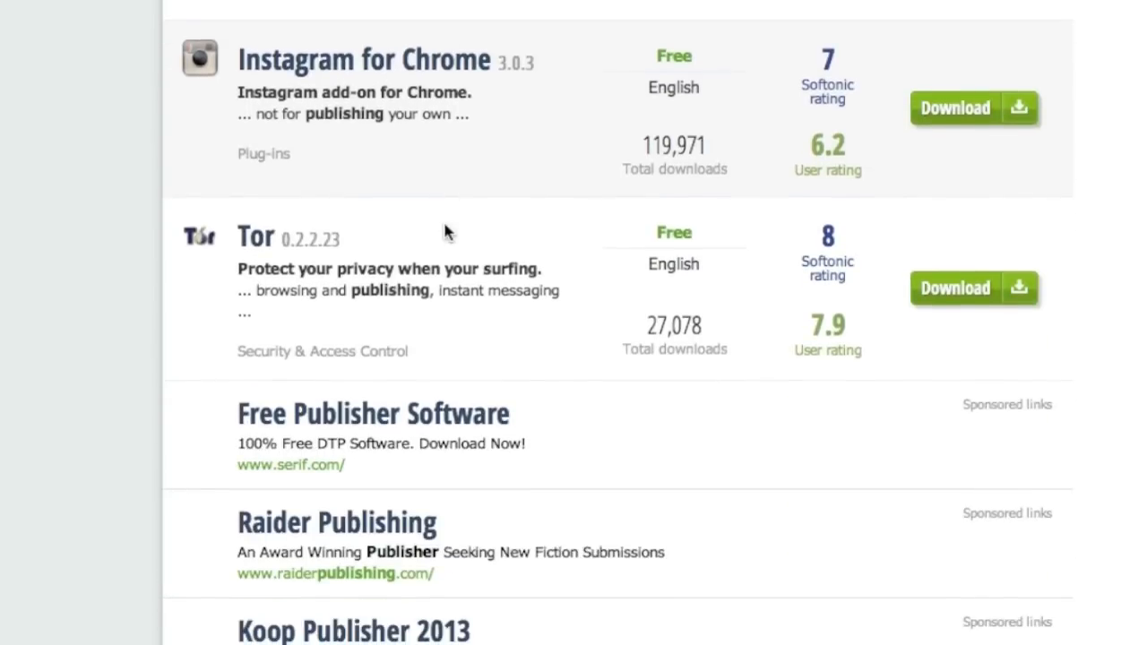
pyautogui.scroll(-3)
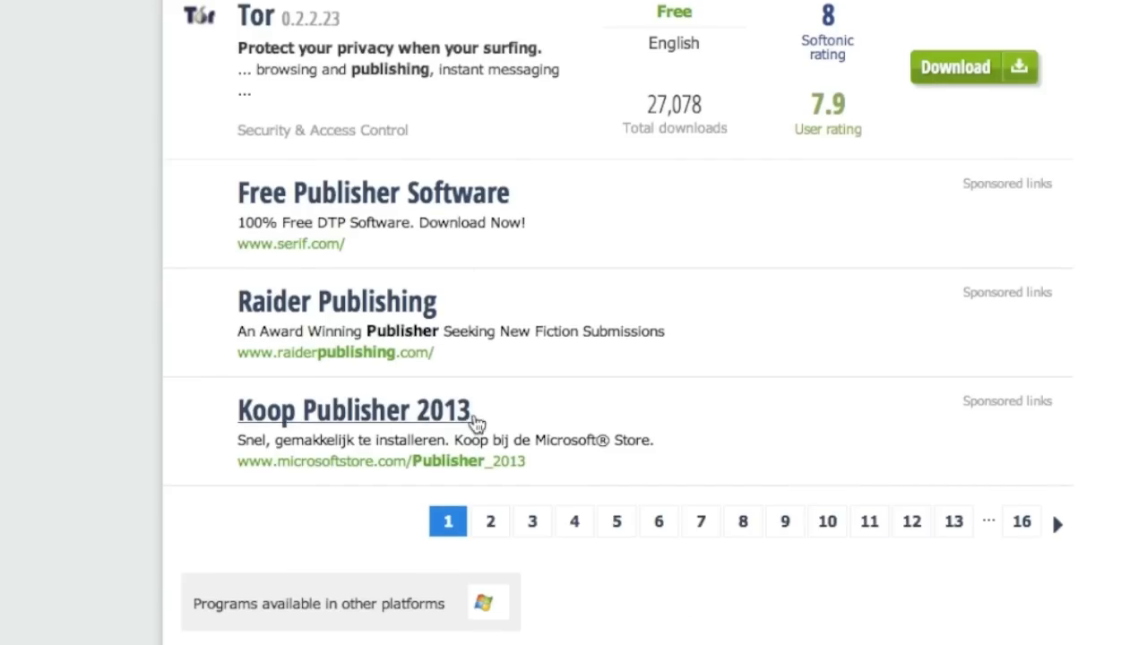
pyautogui.scroll(3)
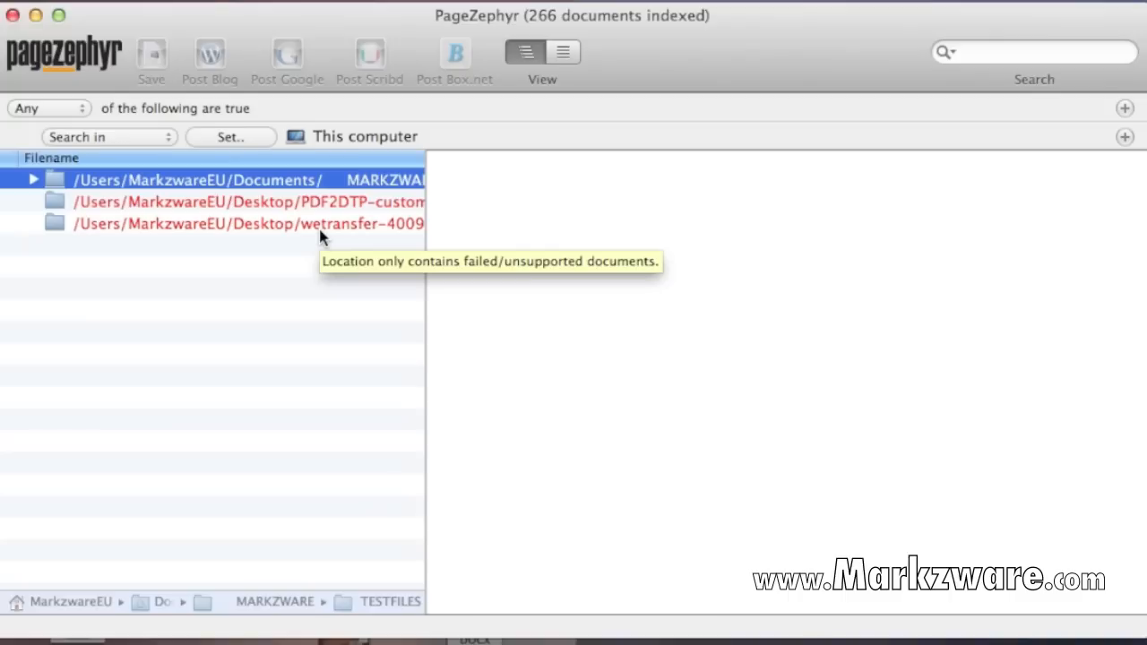
pyautogui.moveTo(322, 236)
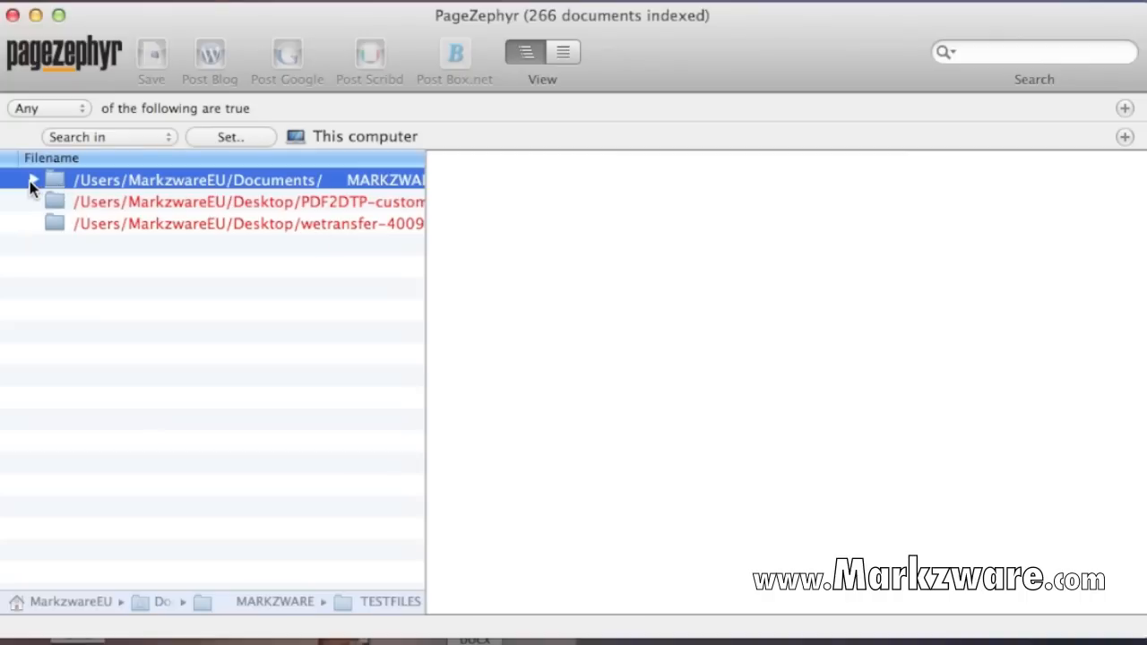
# Step: Expand the Documents folder to reveal its InDesign, QuarkXPress and Publisher files
pyautogui.click(29, 179)
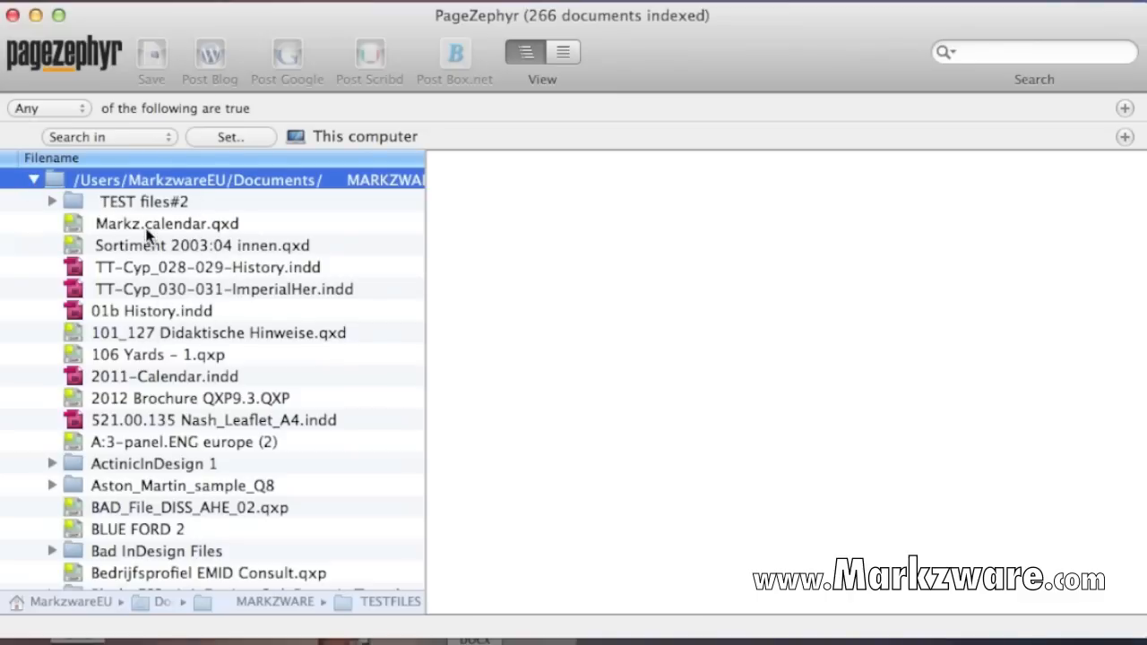
pyautogui.moveTo(151, 409)
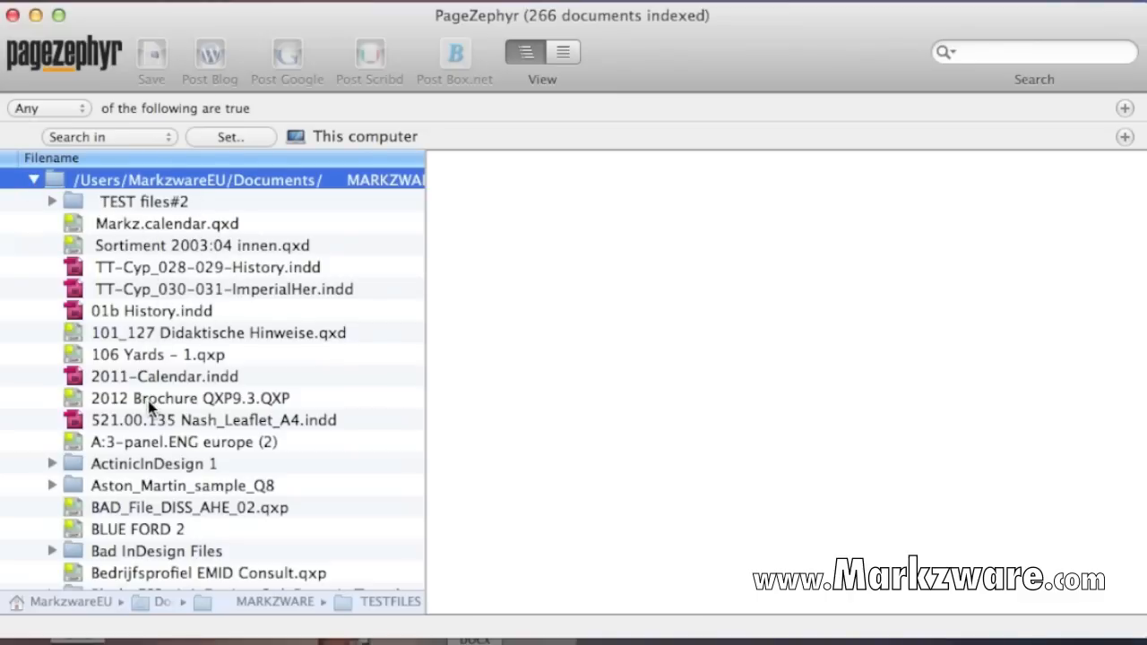
pyautogui.scroll(-3)
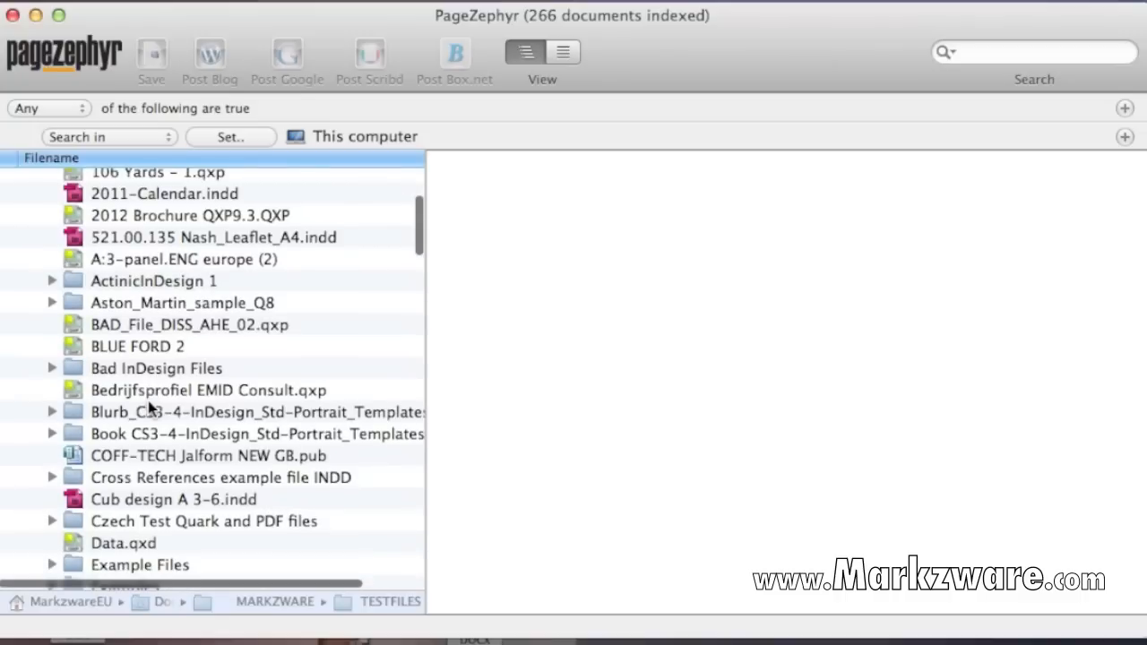
pyautogui.scroll(-3)
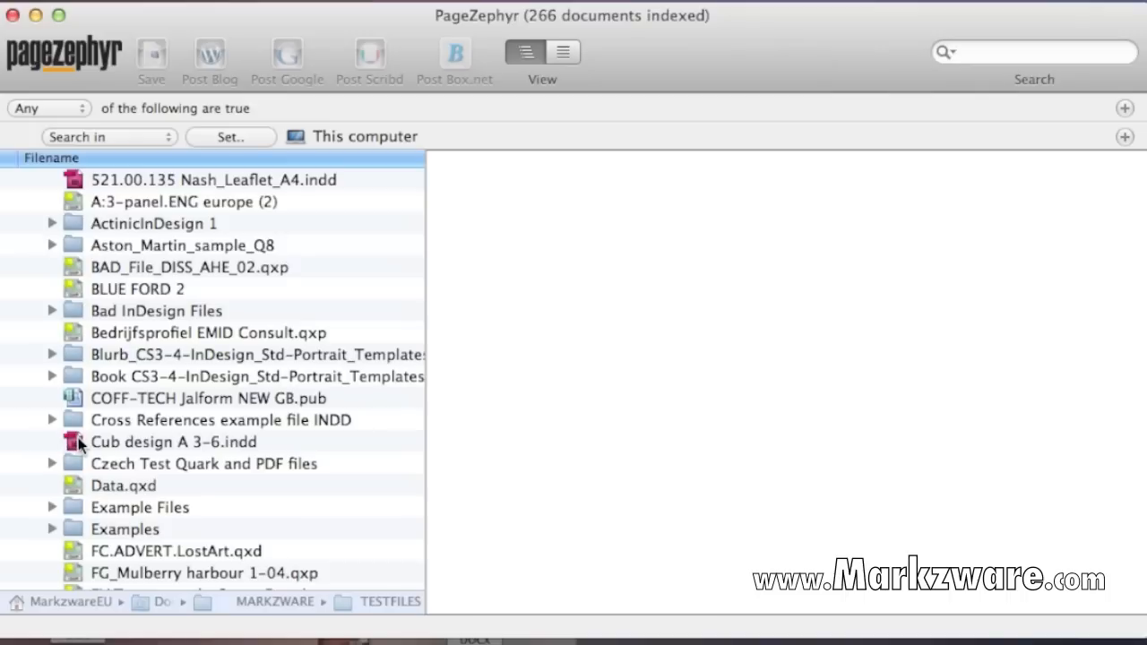
# Step: Preview Cub design A 3-6.indd and browse its meats, seafood and bakery text items
pyautogui.click(174, 441)
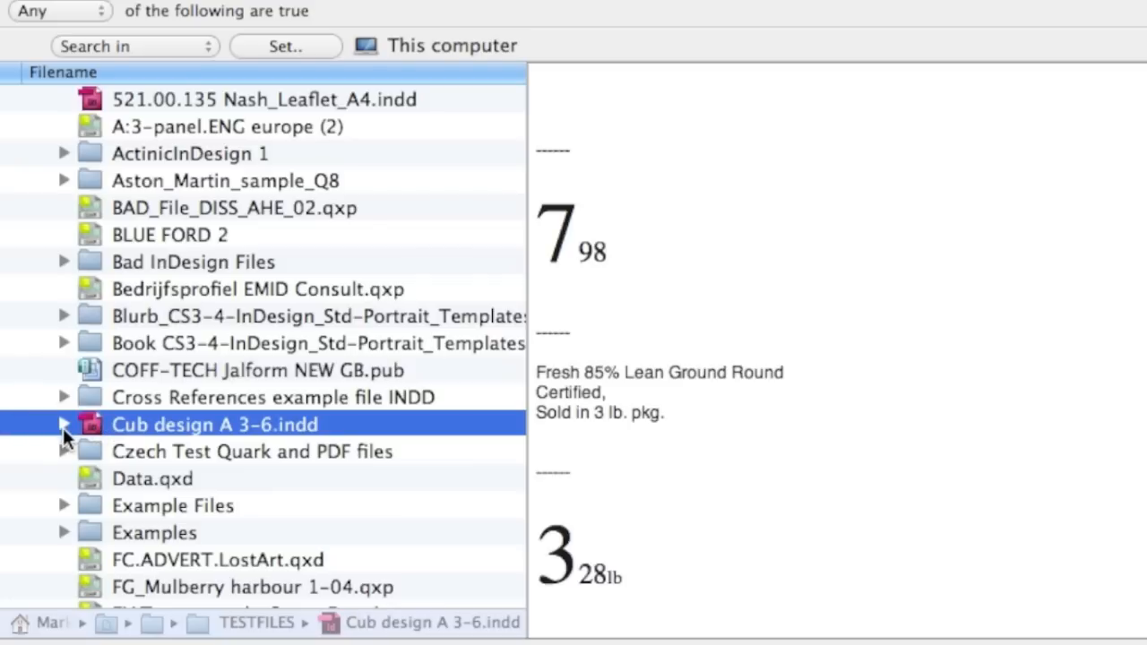
pyautogui.click(64, 425)
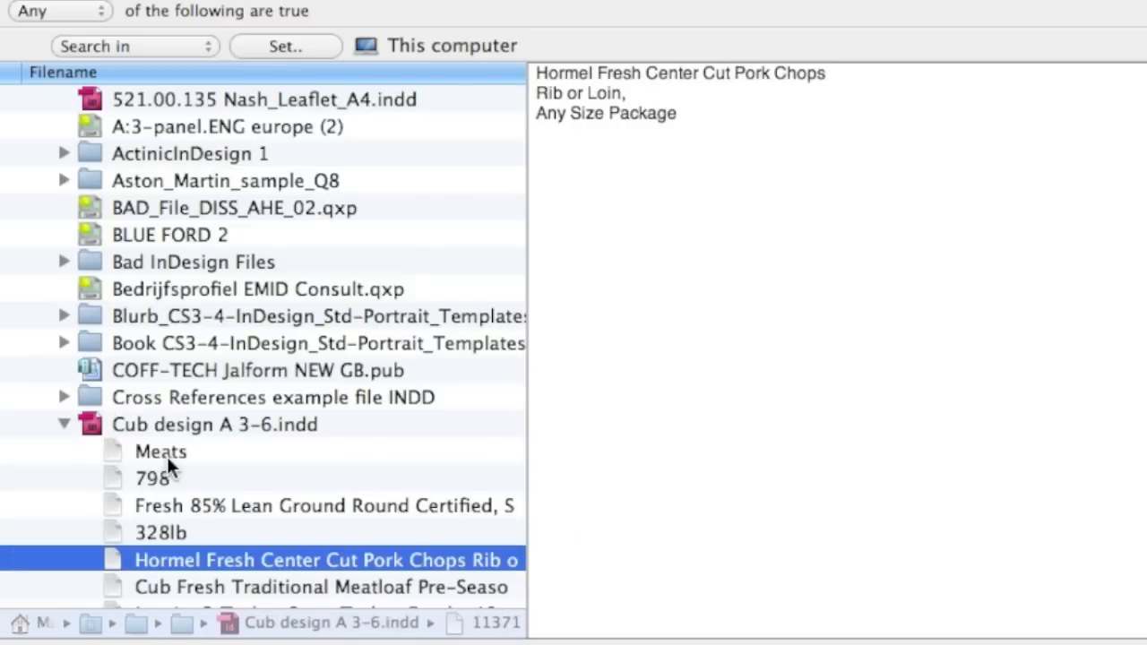
pyautogui.scroll(-3)
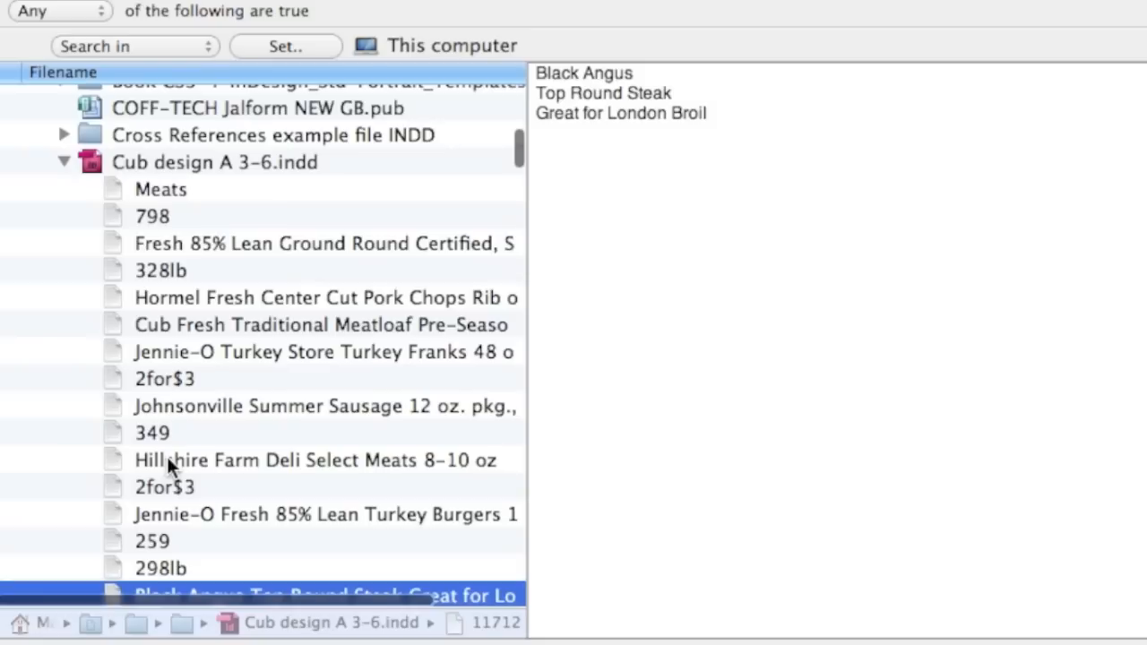
pyautogui.scroll(-3)
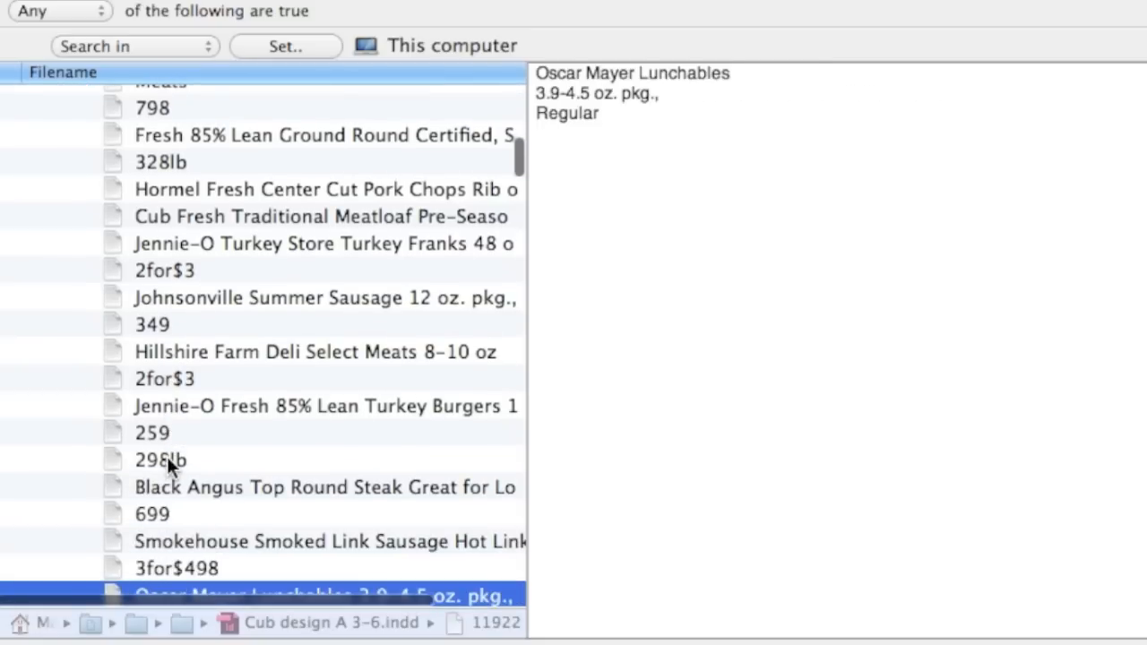
pyautogui.scroll(-3)
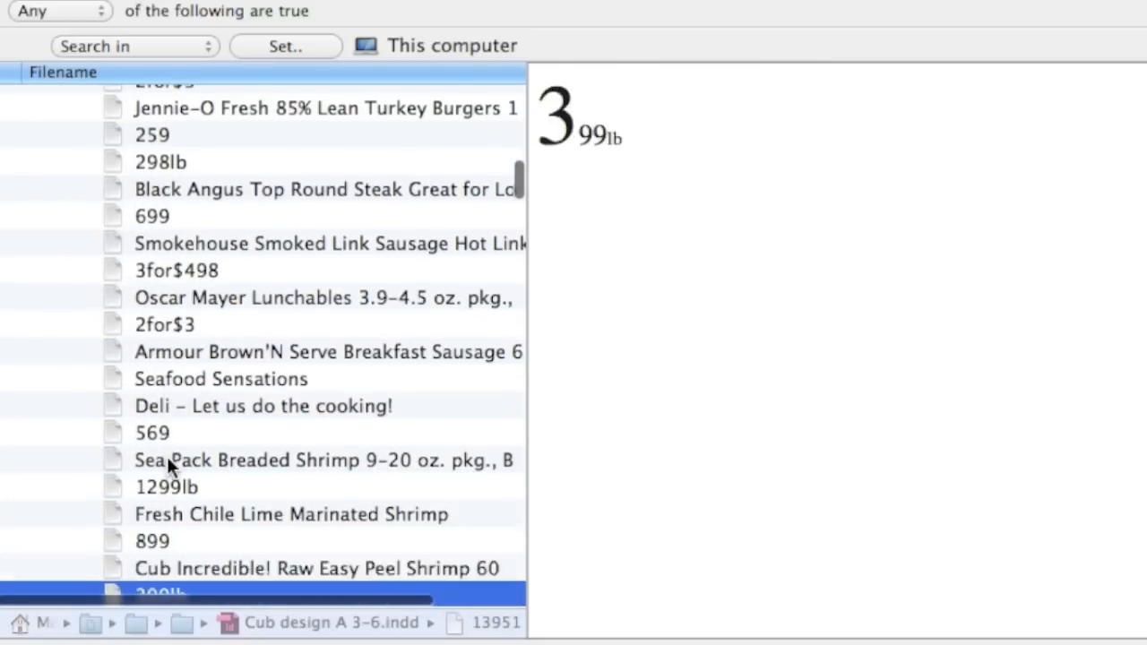
pyautogui.scroll(-3)
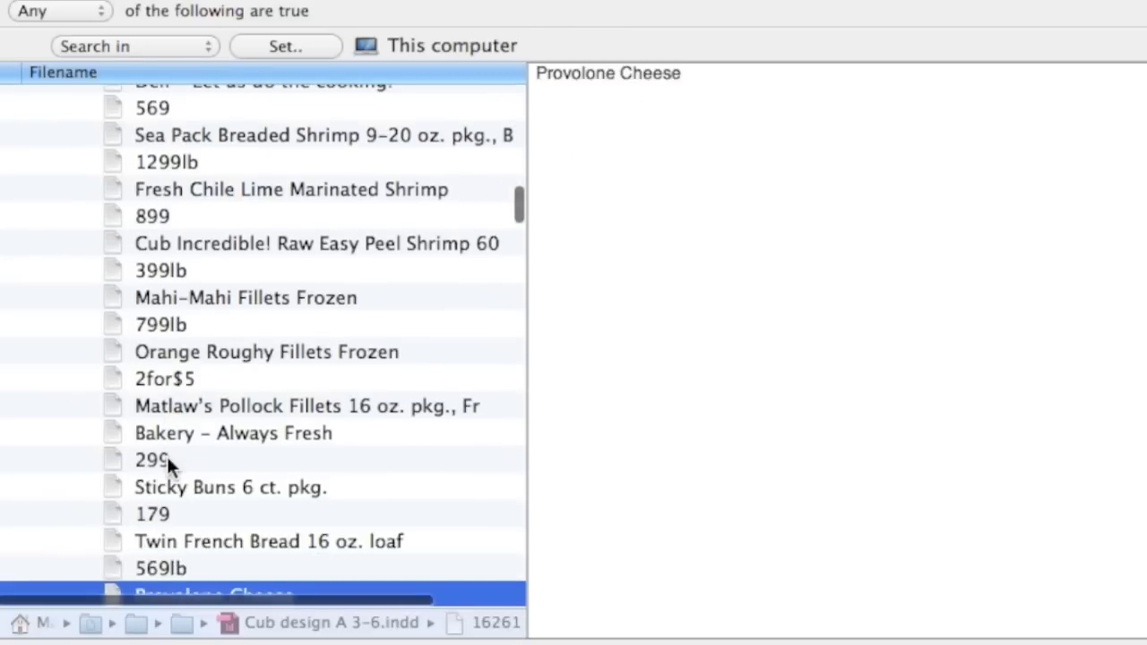
pyautogui.click(233, 432)
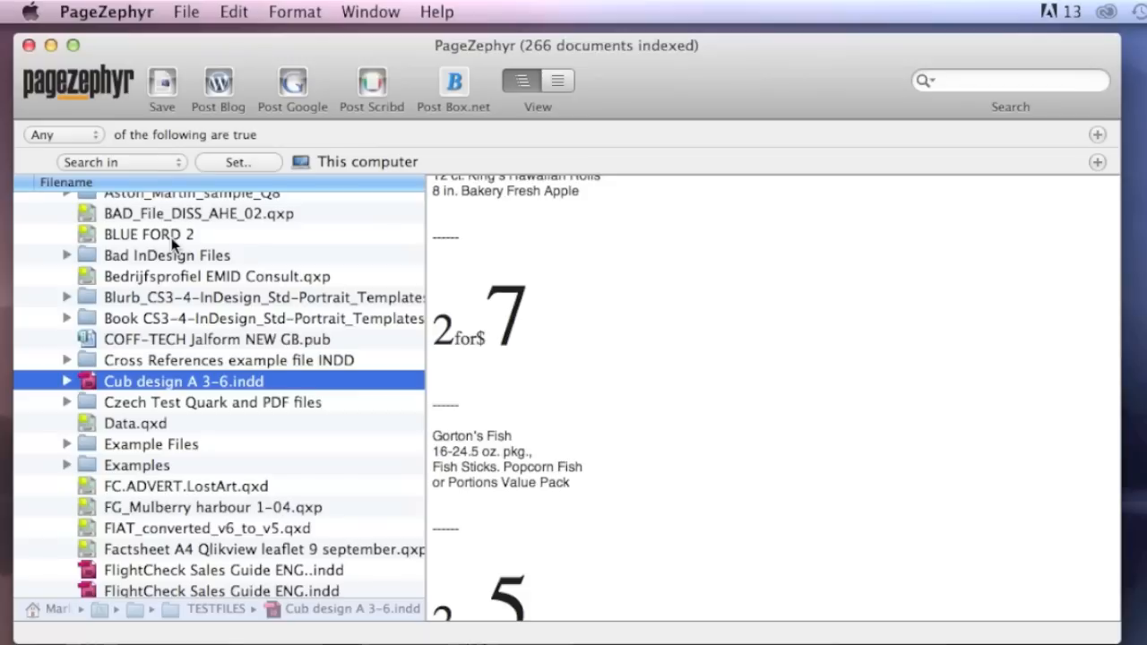
pyautogui.moveTo(183, 242)
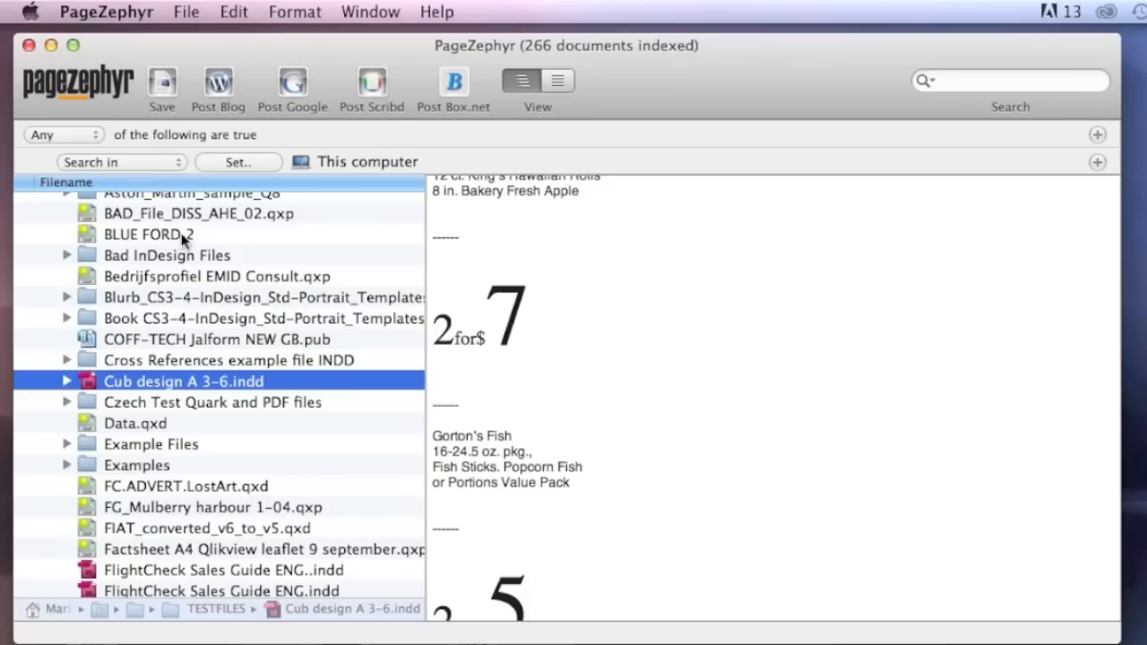
# Step: Show About This Mac (Mac OS X 10.7.5), then close it to return to the preview
pyautogui.click(28, 10)
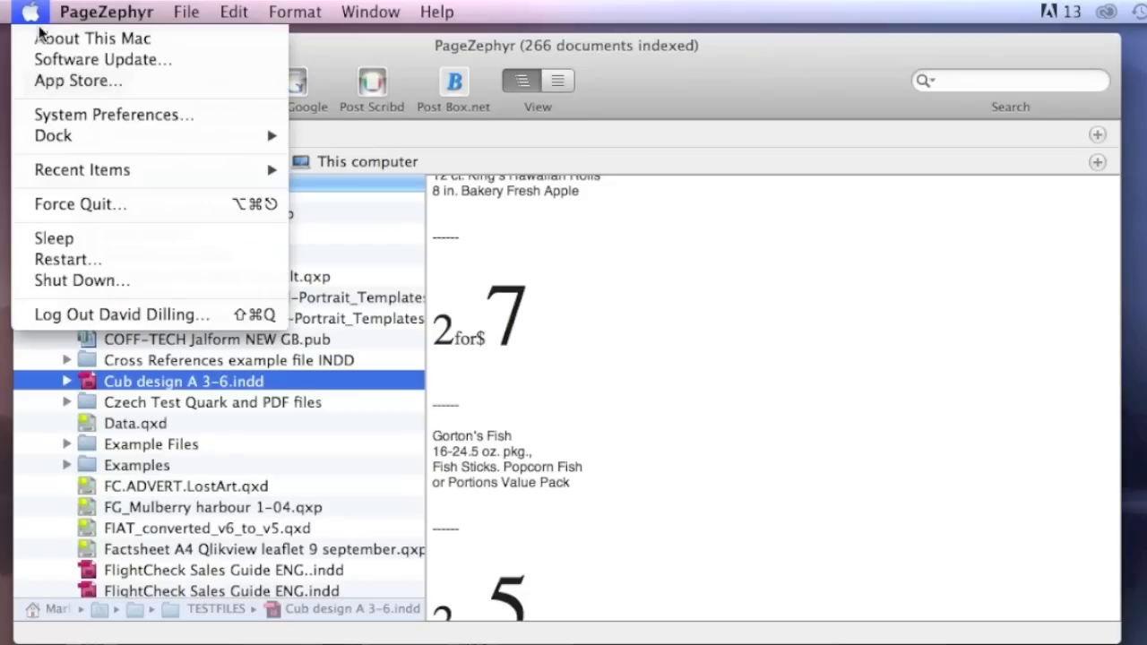
pyautogui.click(93, 38)
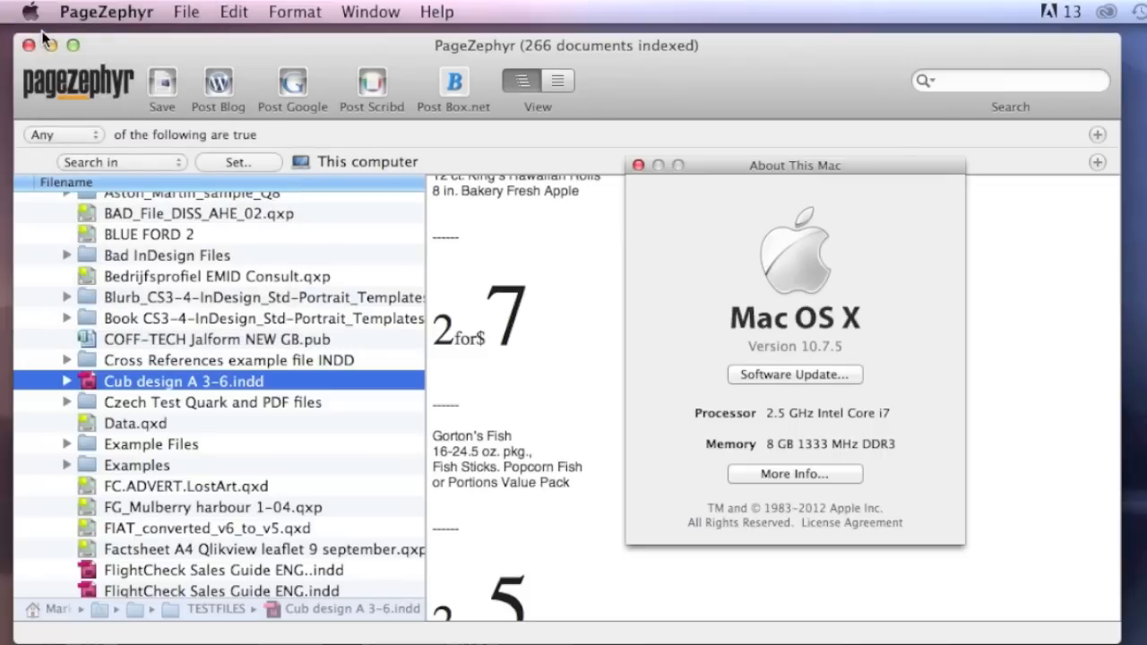
pyautogui.moveTo(634, 161)
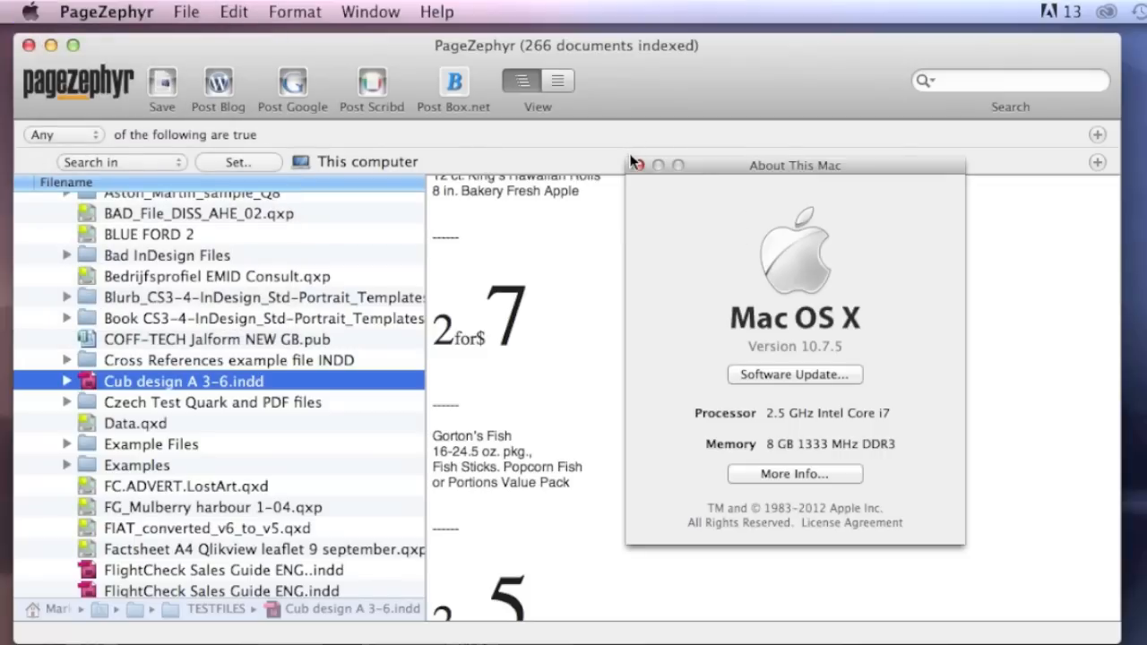
pyautogui.click(634, 165)
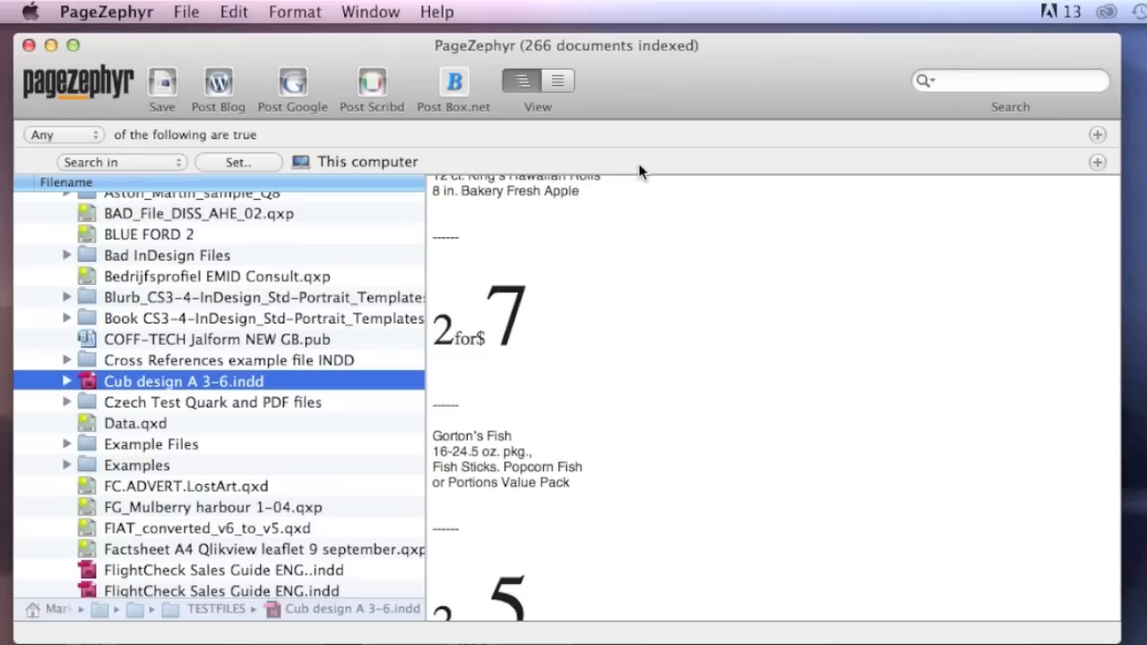
pyautogui.moveTo(634, 172)
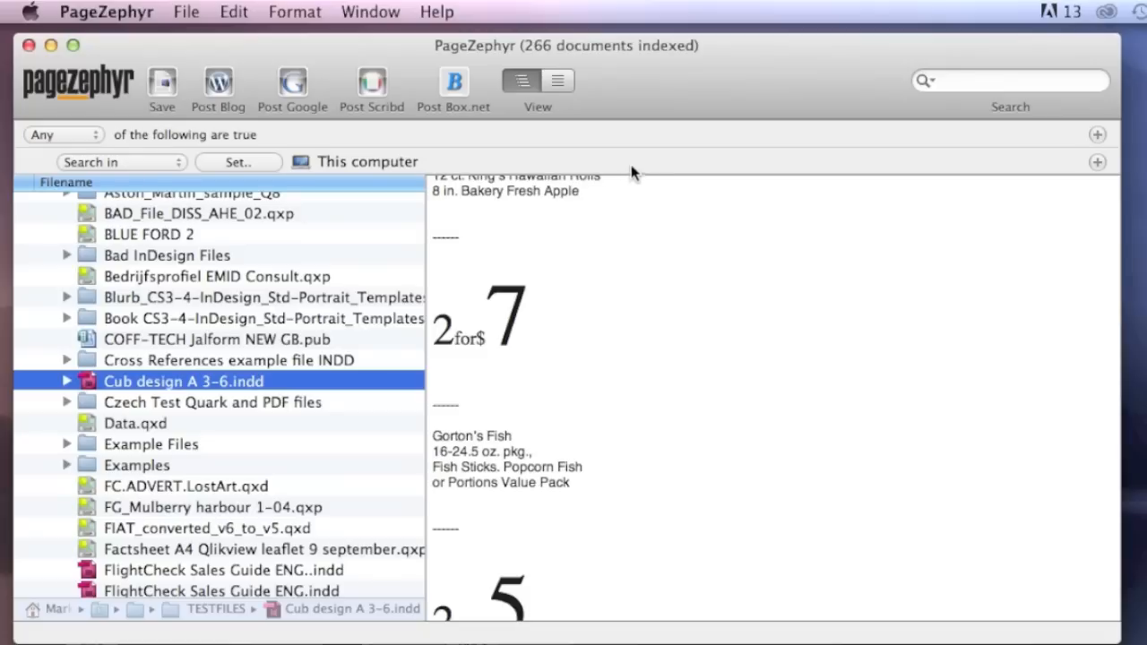
pyautogui.moveTo(631, 179)
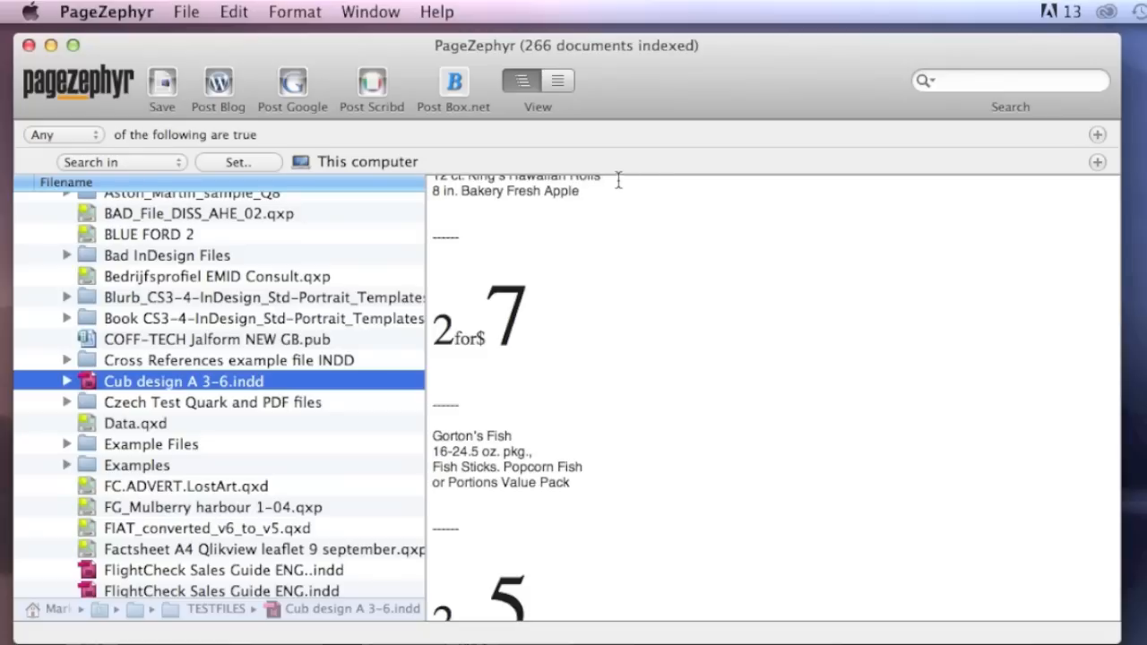
pyautogui.moveTo(180, 368)
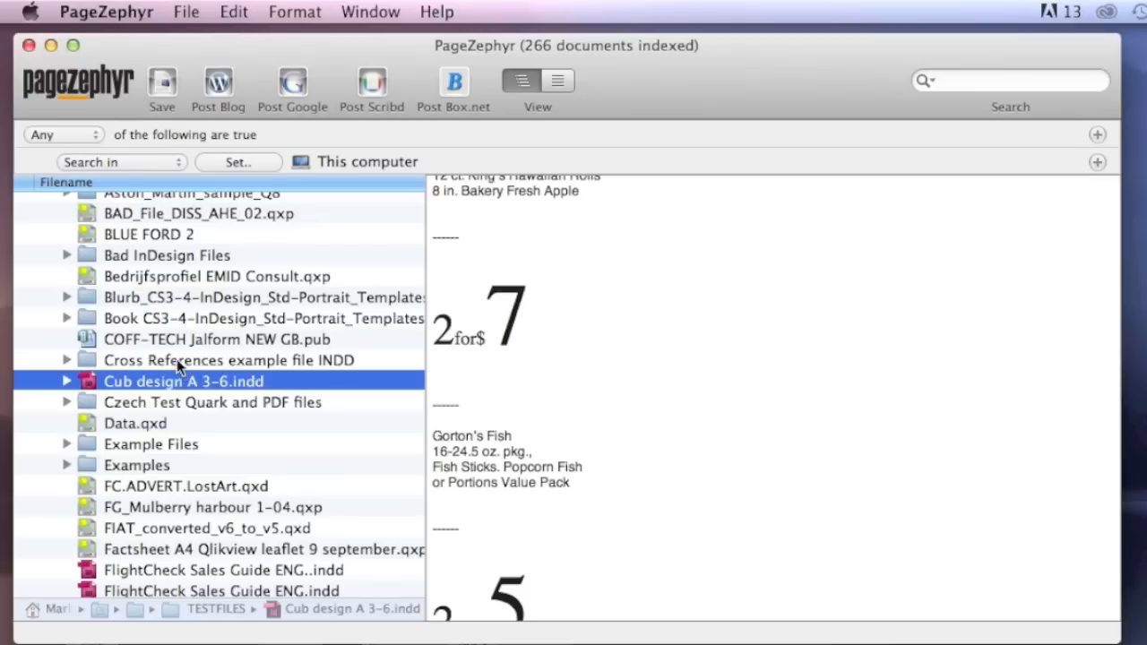
# Step: Preview COFF-TECH Jalform NEW GB.pub and read through its extracted formwork text
pyautogui.click(217, 338)
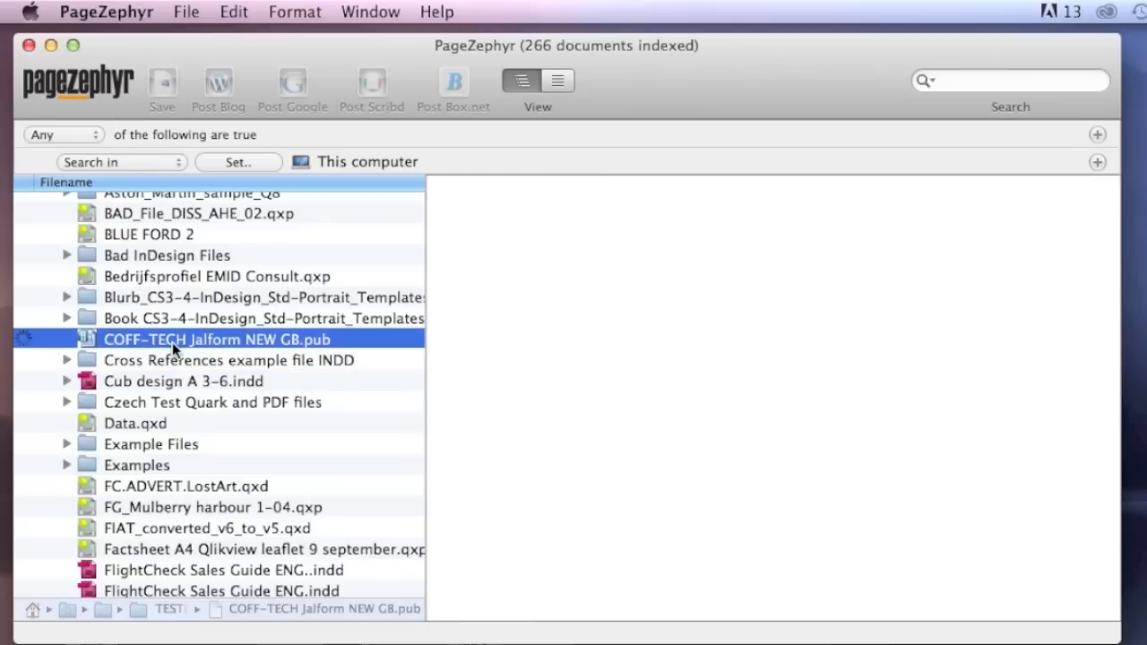
pyautogui.click(218, 339)
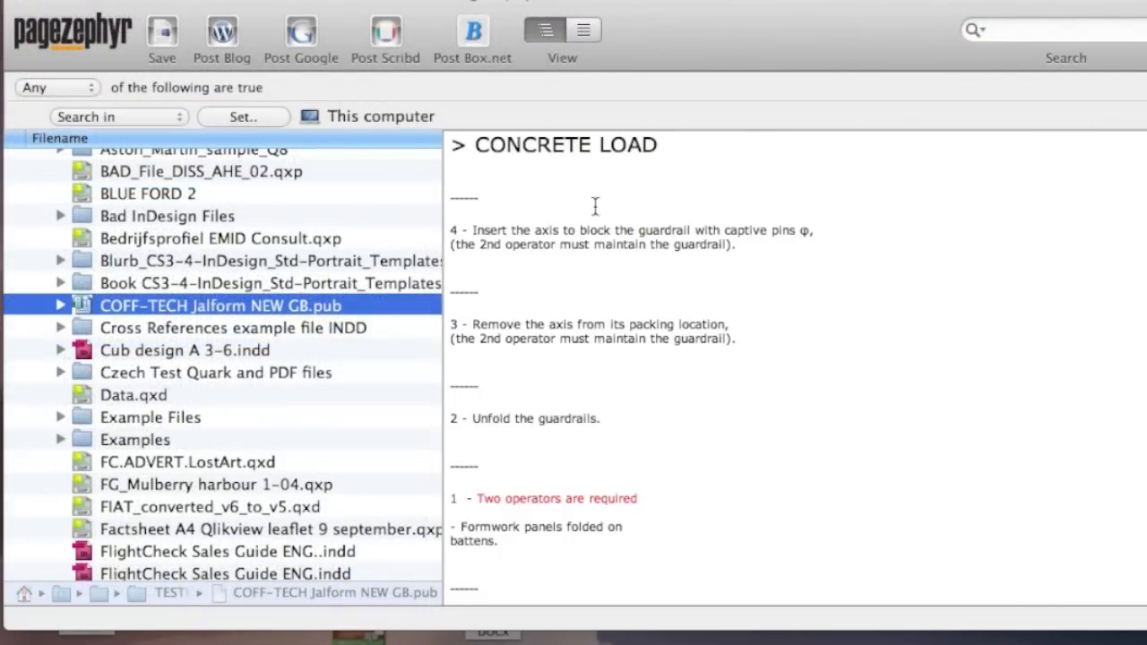
pyautogui.scroll(-3)
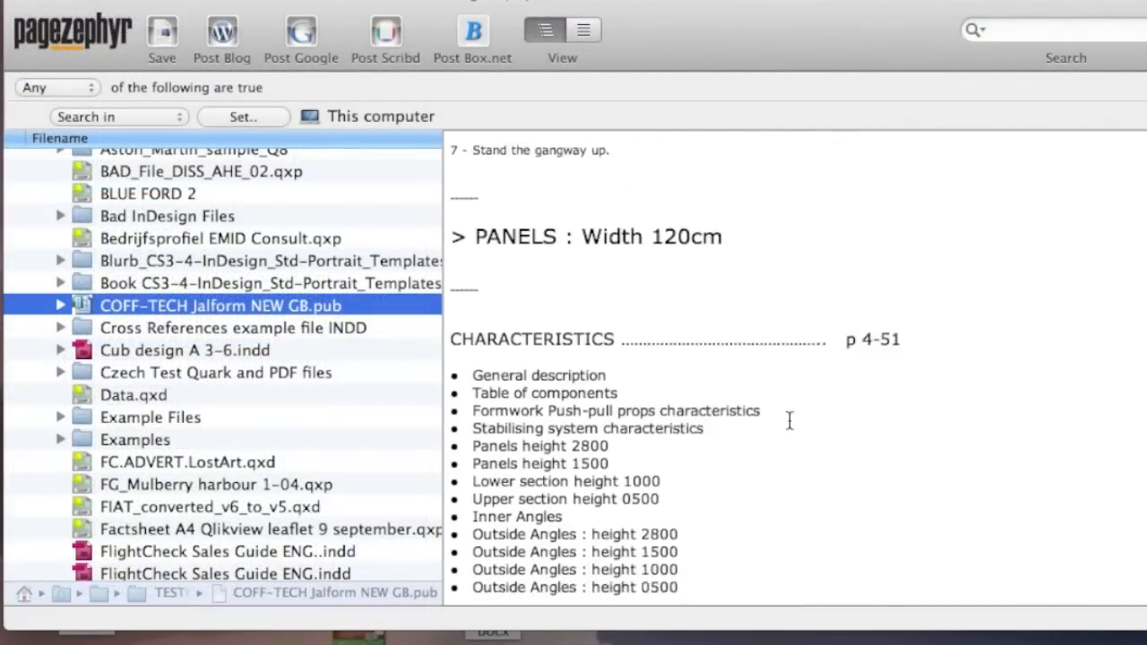
pyautogui.scroll(-3)
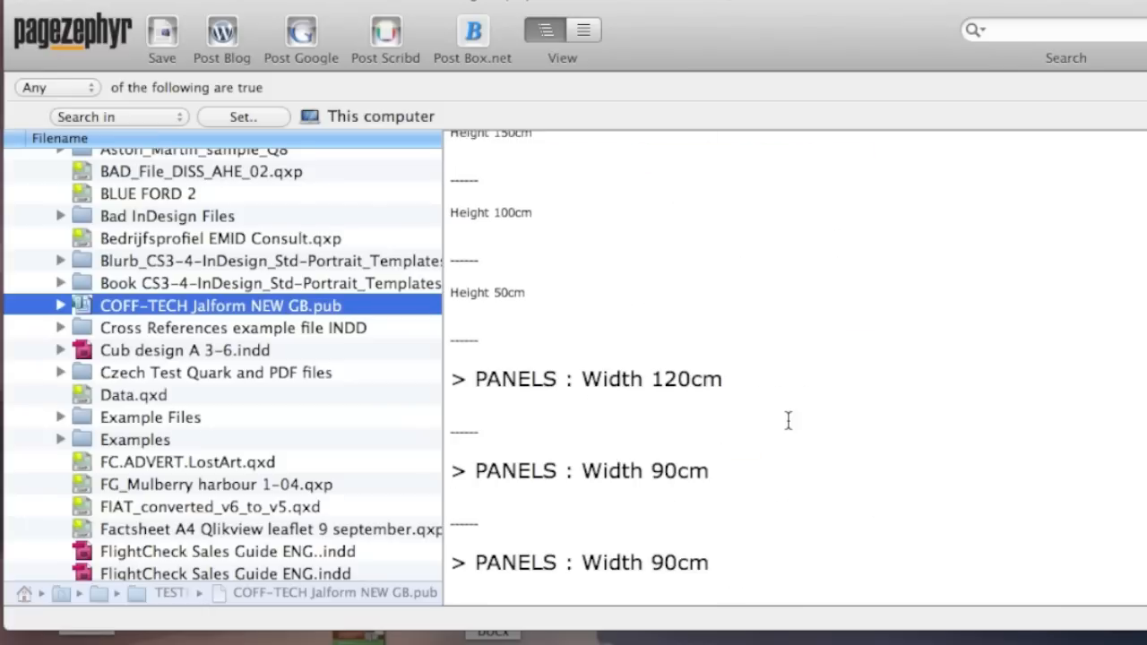
pyautogui.moveTo(201, 276)
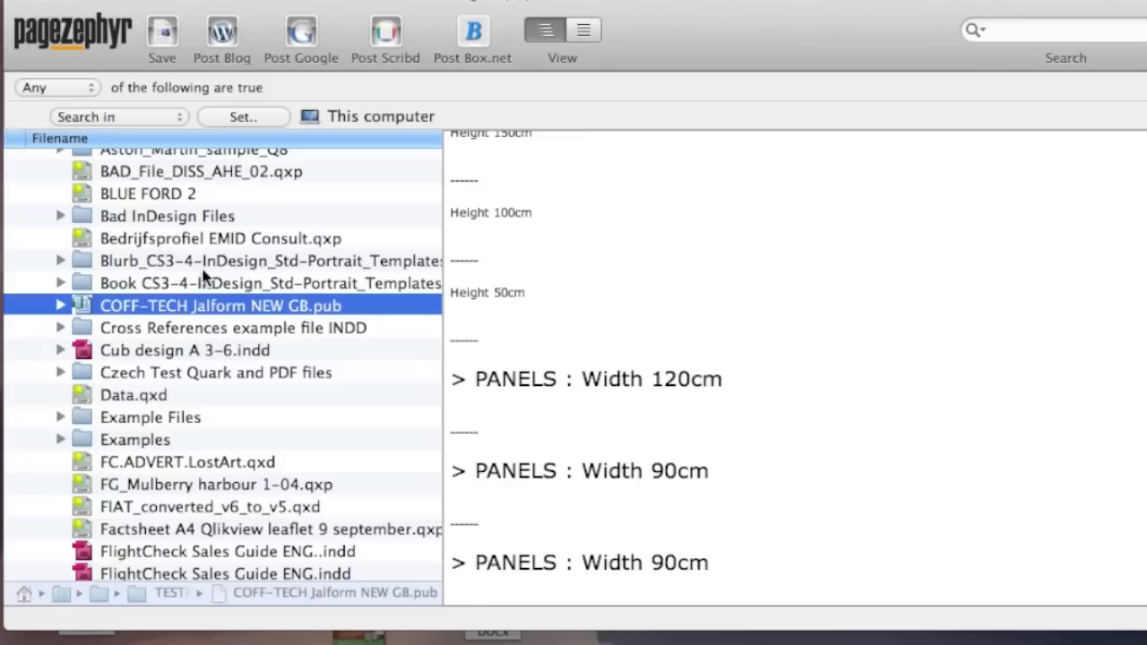
pyautogui.moveTo(183, 196)
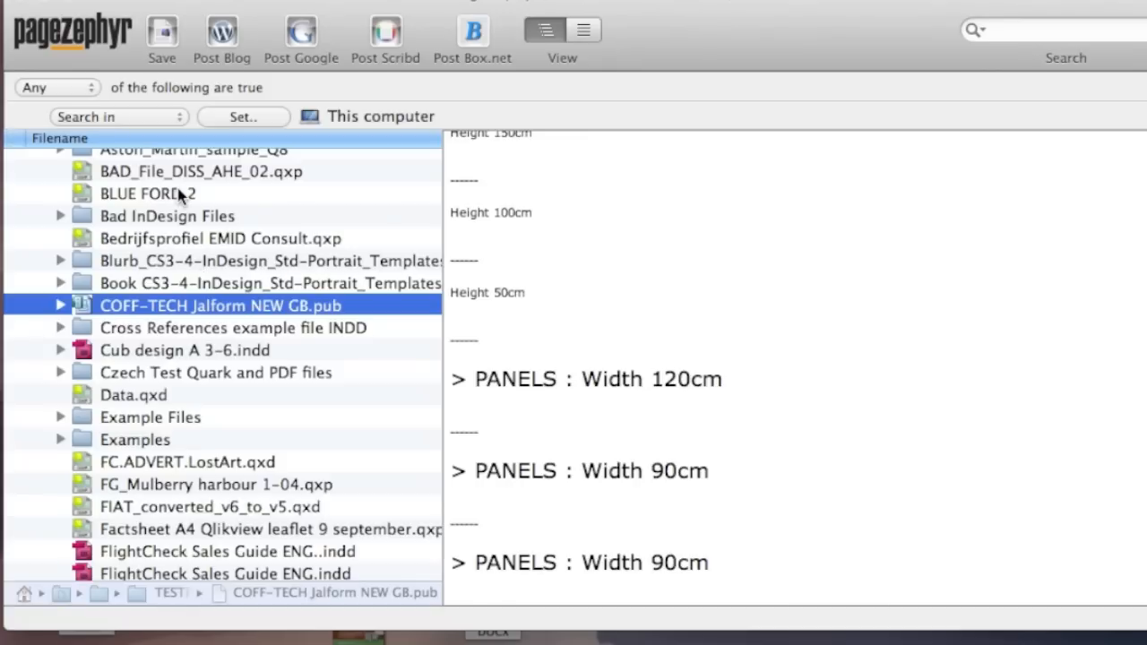
# Step: Apply a 'Document is Microsoft Publisher' filter to the indexed documents
pyautogui.click(118, 116)
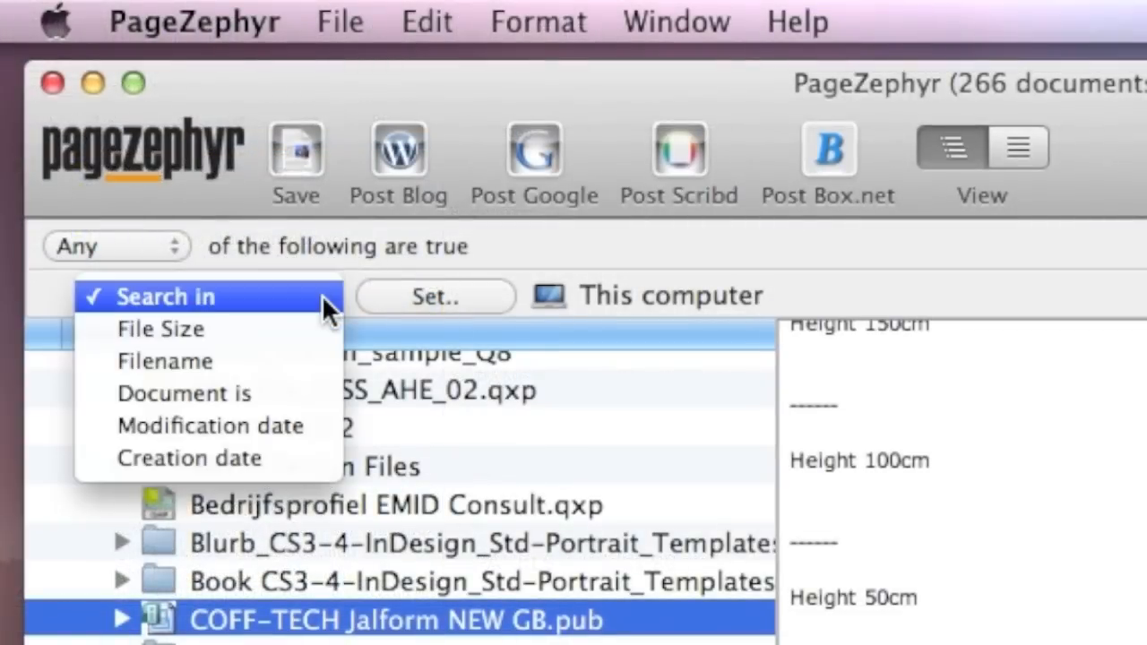
pyautogui.moveTo(165, 363)
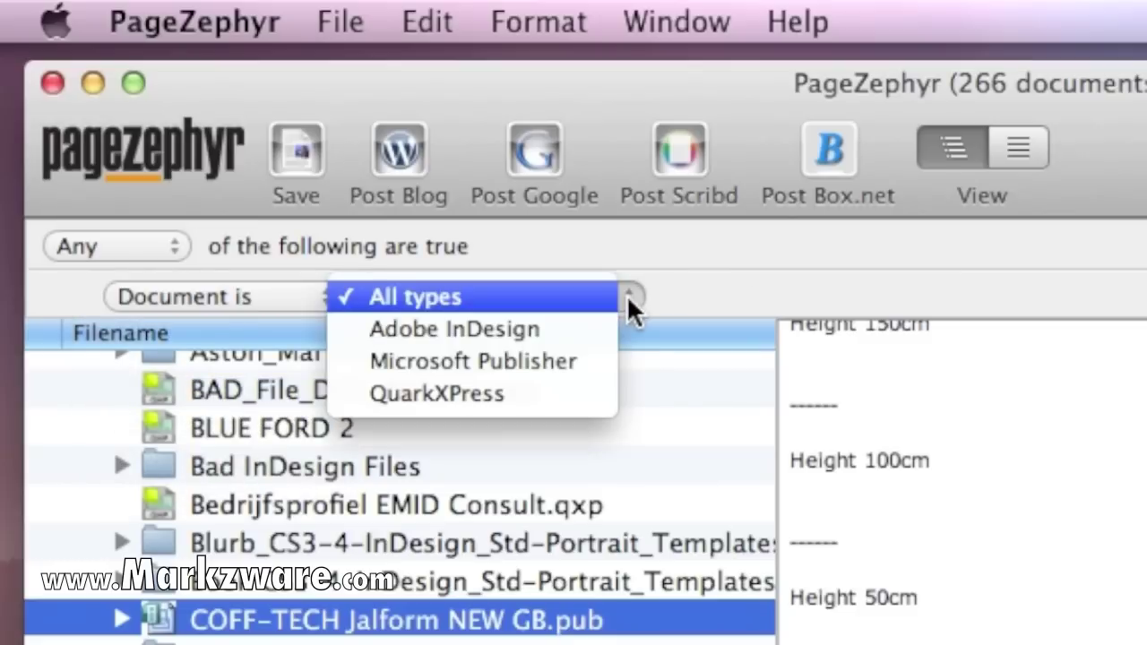
pyautogui.moveTo(474, 362)
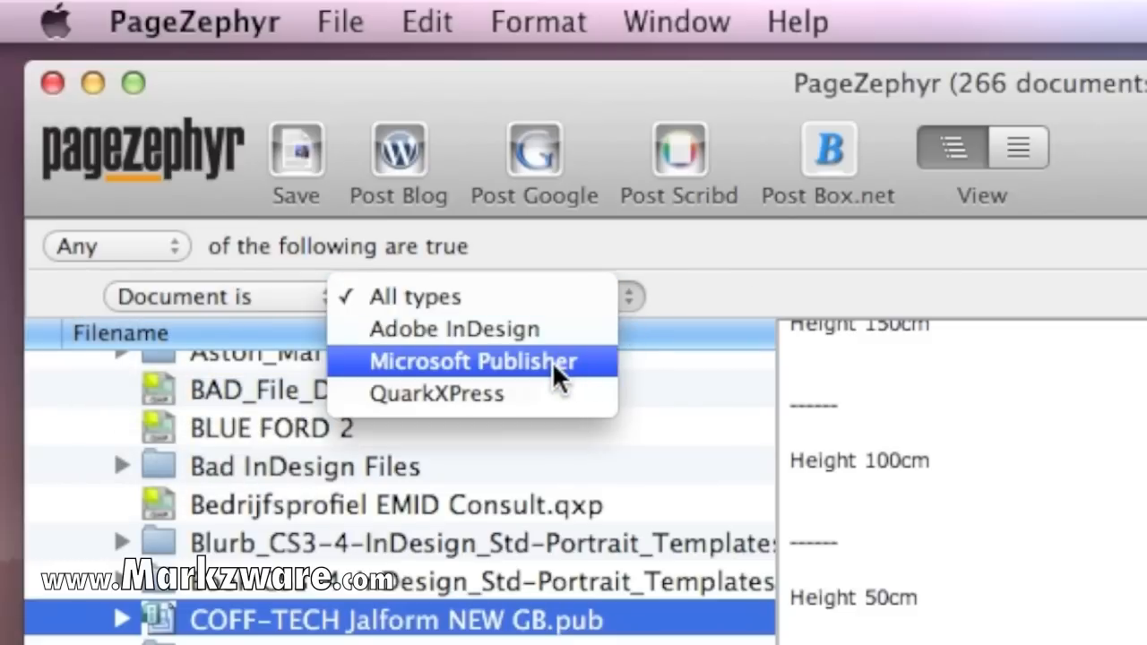
pyautogui.click(470, 363)
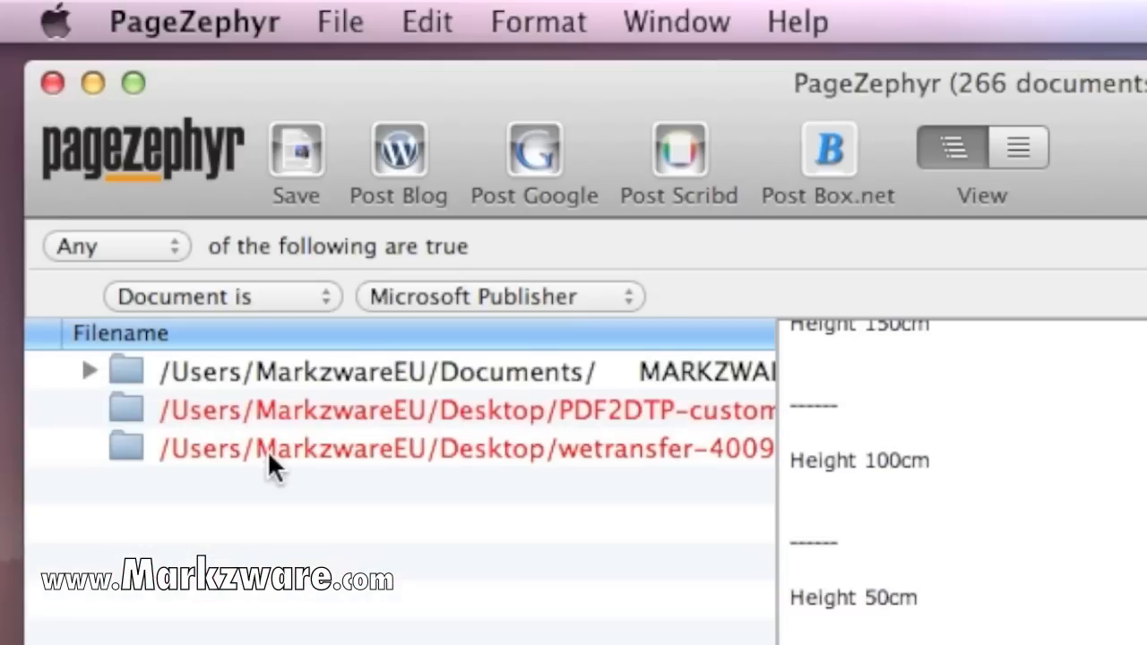
pyautogui.moveTo(265, 448)
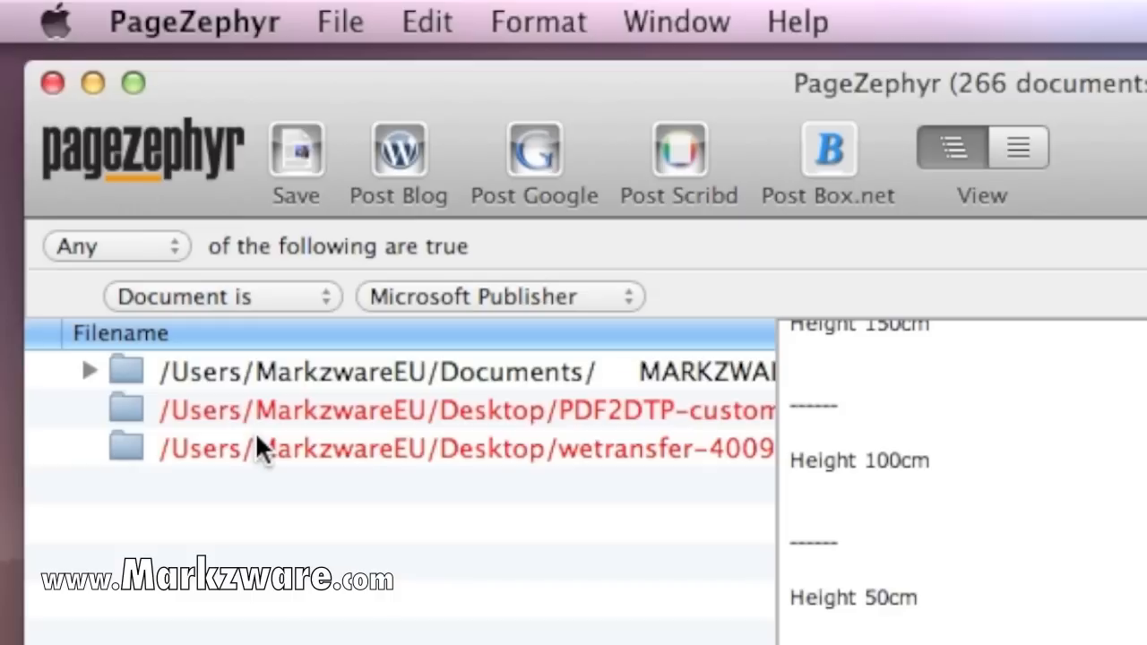
pyautogui.moveTo(111, 385)
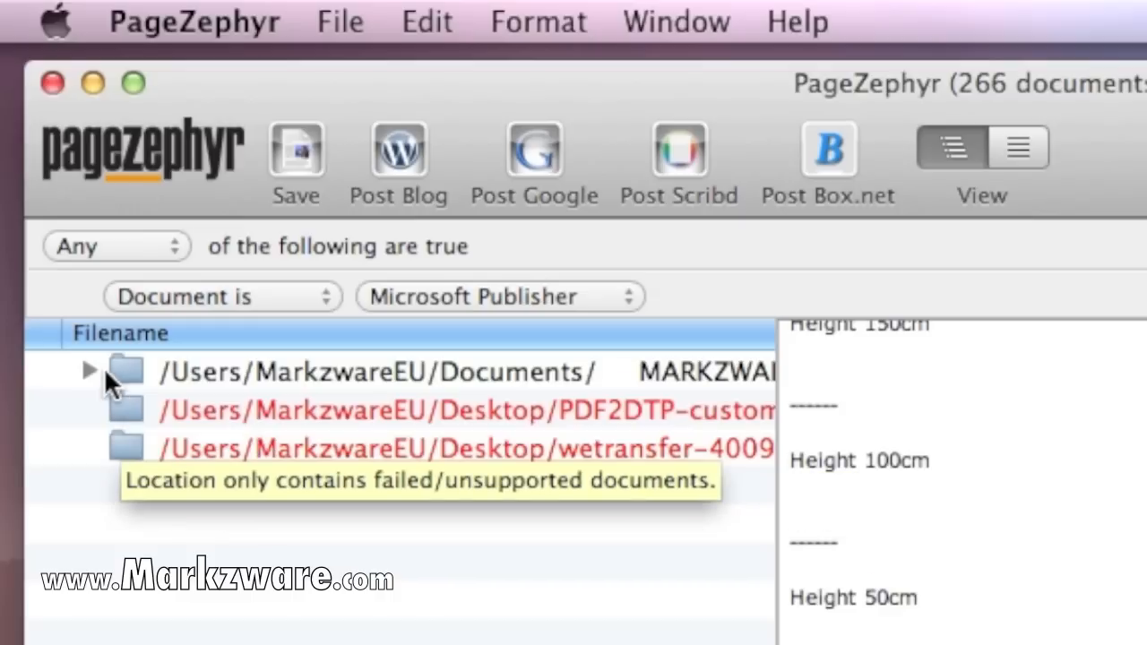
pyautogui.click(194, 21)
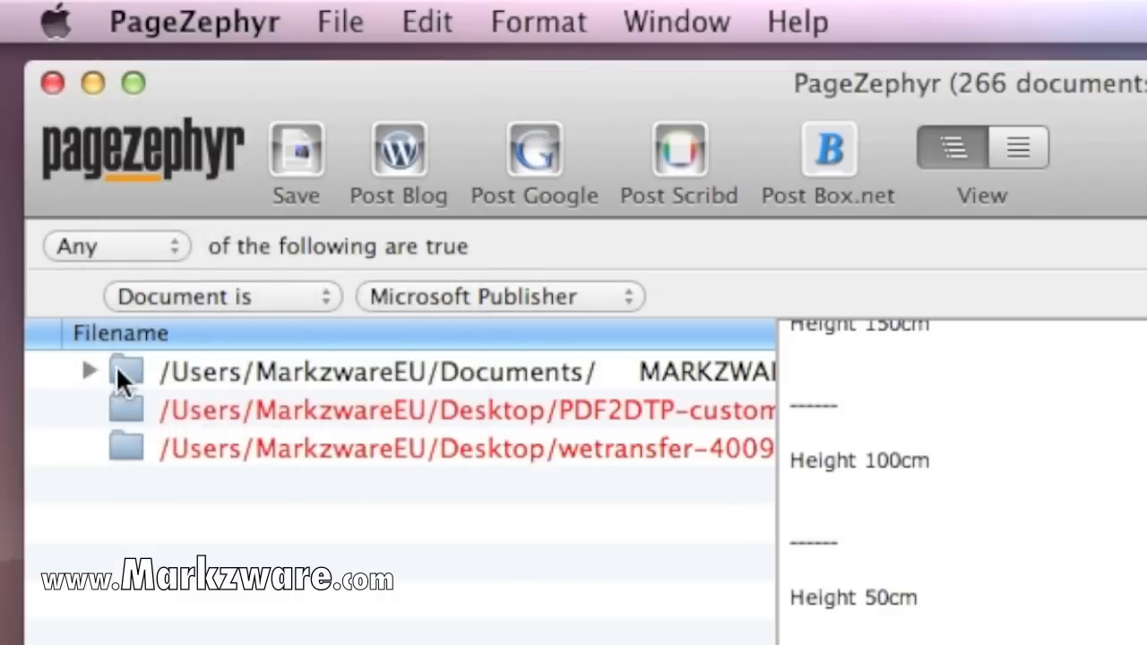
# Step: Reveal the Publisher files in Documents and preview capodanno07brochure.pub
pyautogui.click(88, 369)
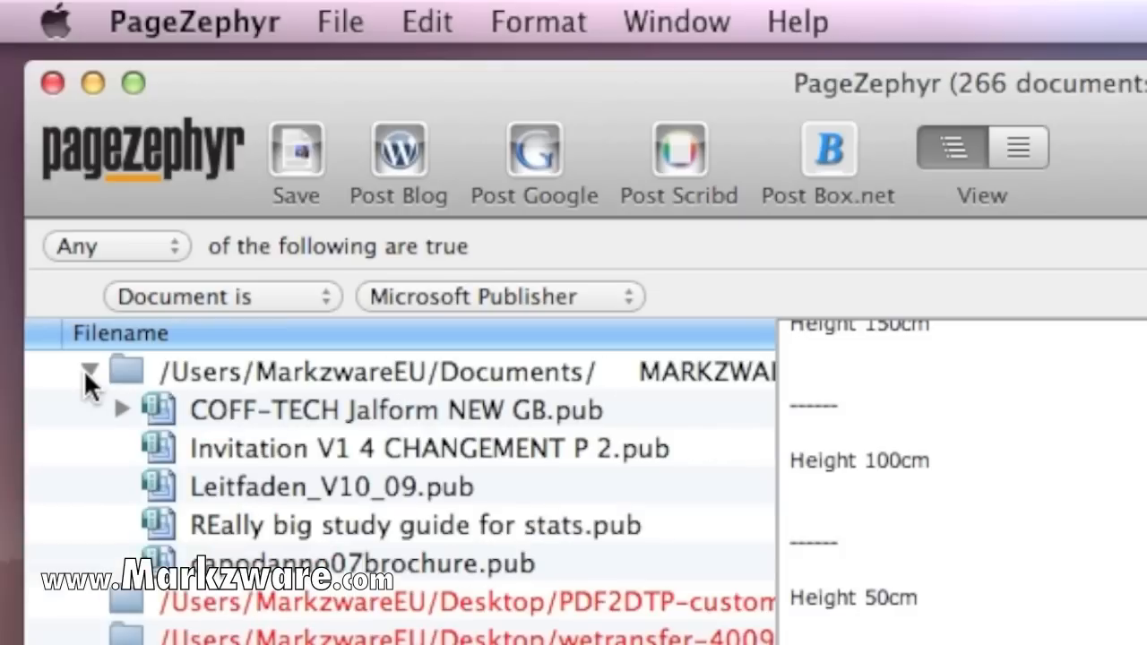
pyautogui.moveTo(230, 408)
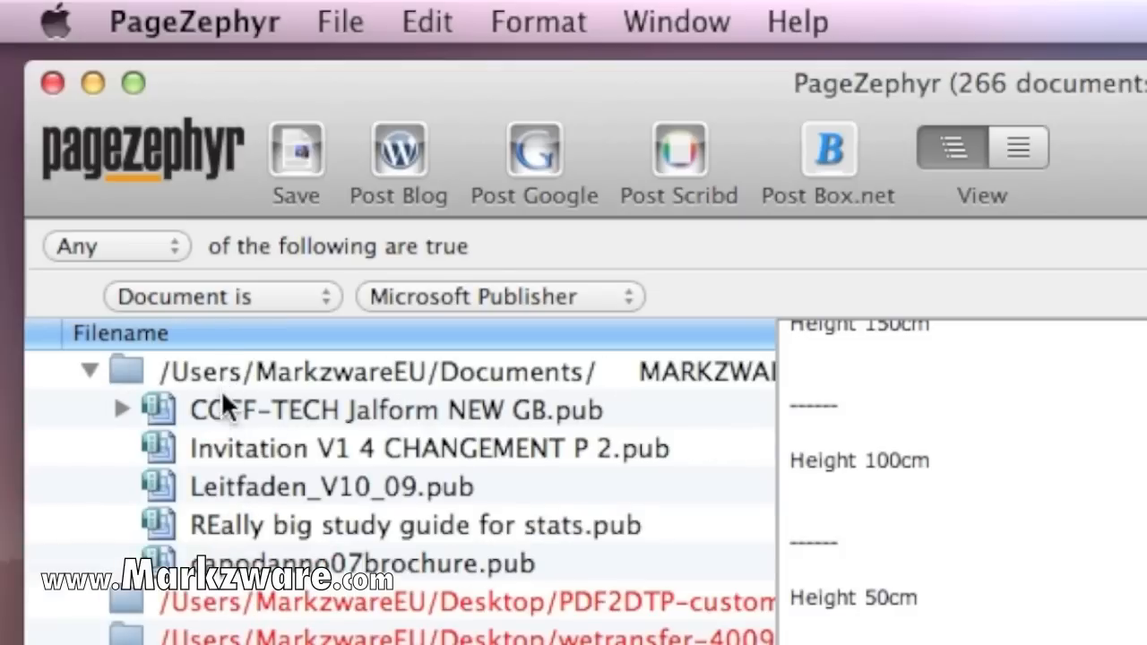
pyautogui.moveTo(237, 524)
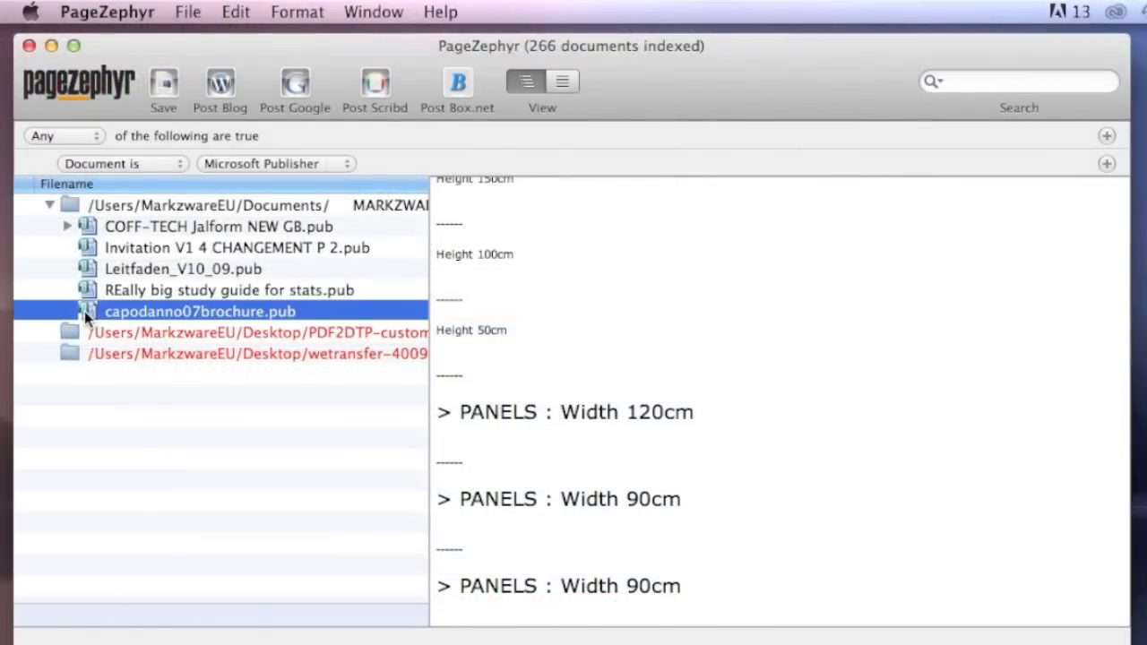
pyautogui.click(69, 312)
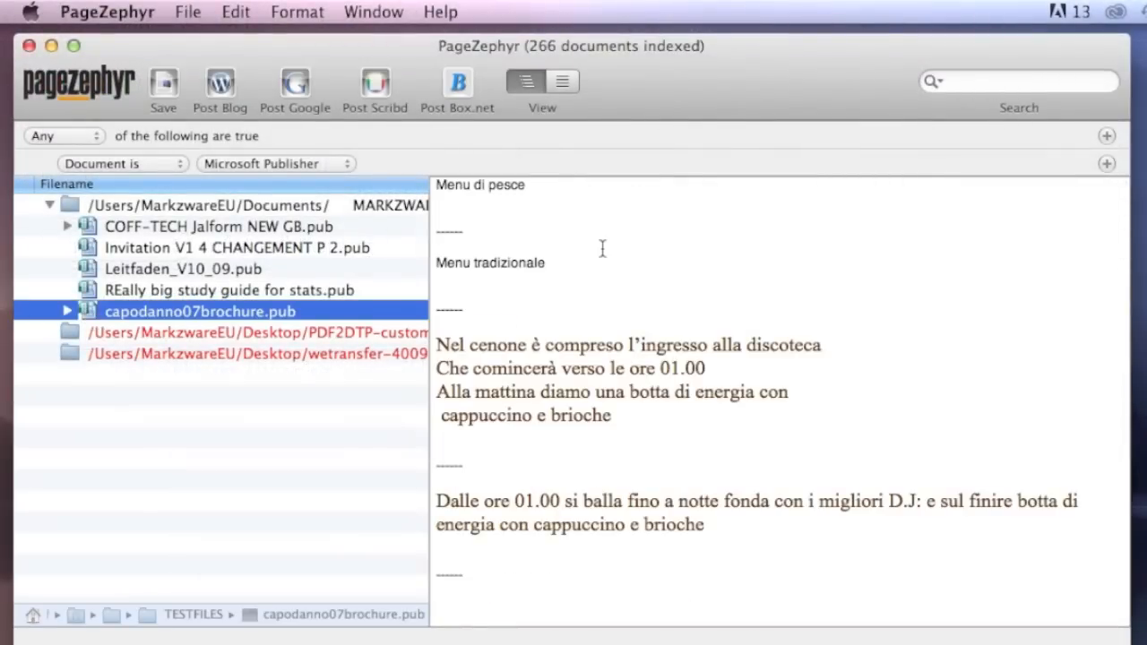
pyautogui.scroll(-3)
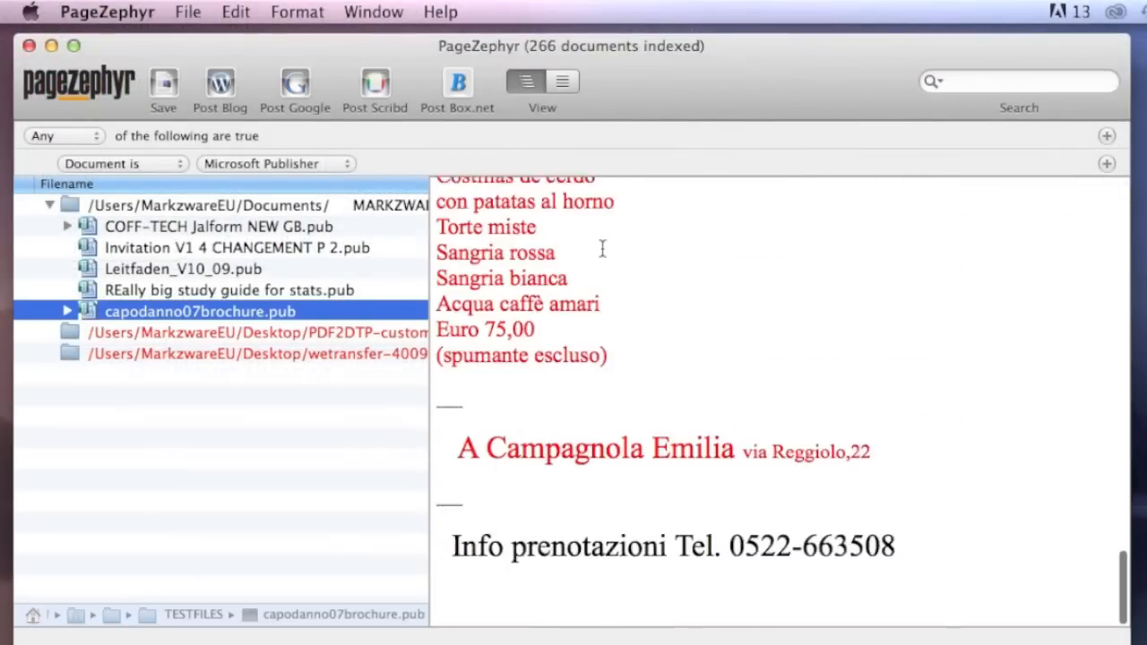
pyautogui.scroll(3)
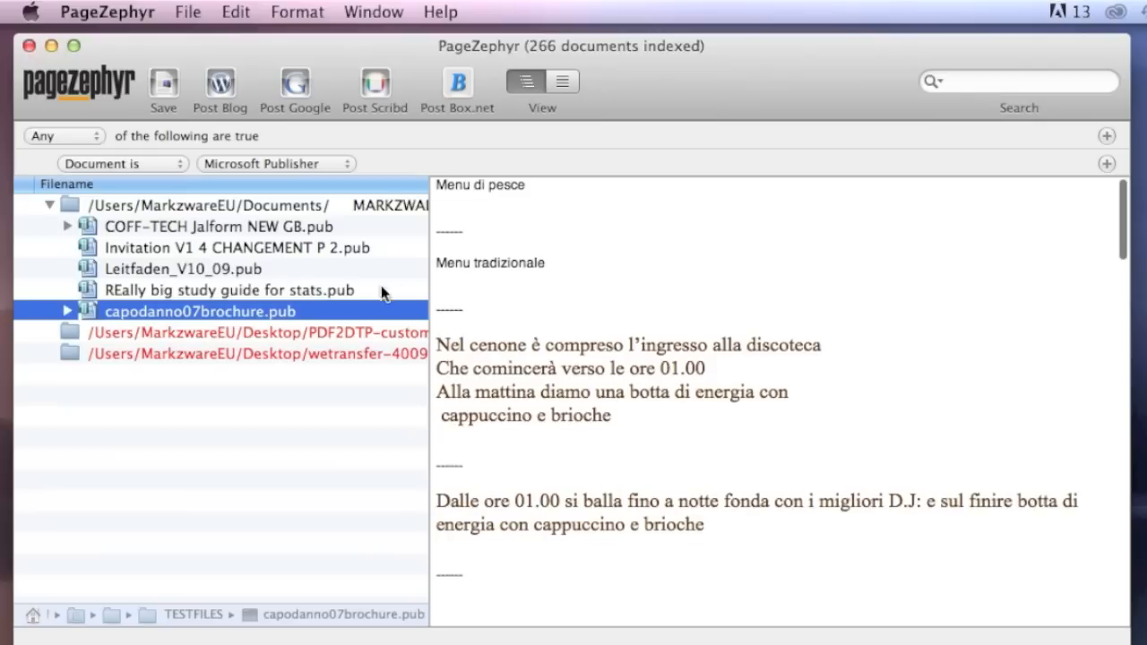
# Step: Preview REally big study guide for stats.pub, then return to the brochure text
pyautogui.click(229, 290)
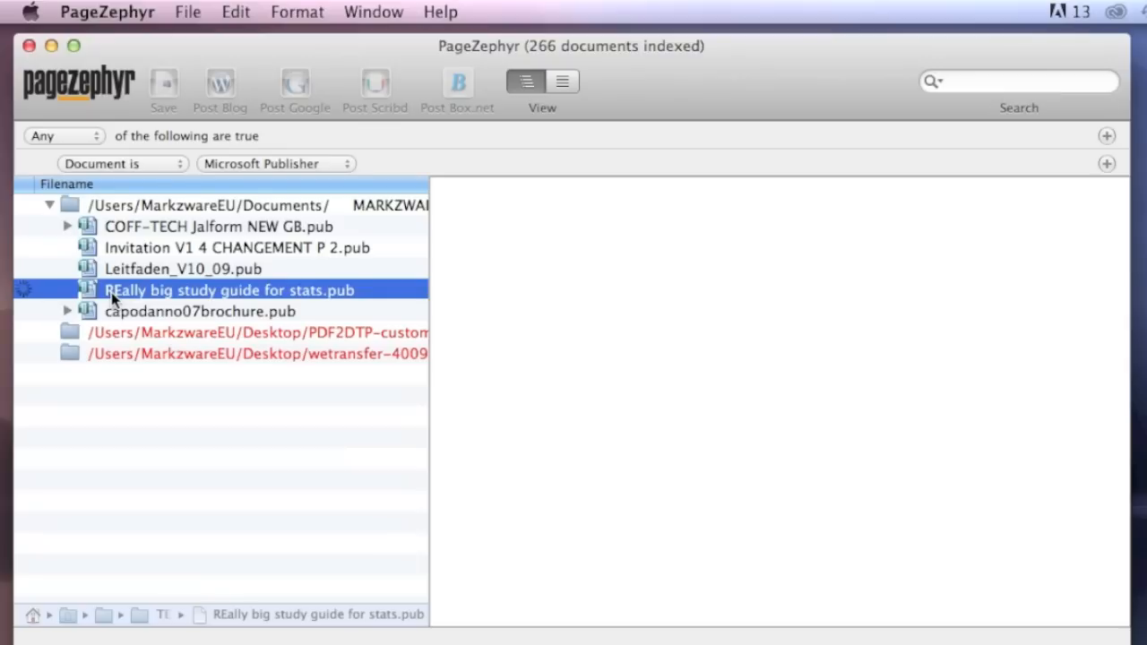
pyautogui.click(229, 287)
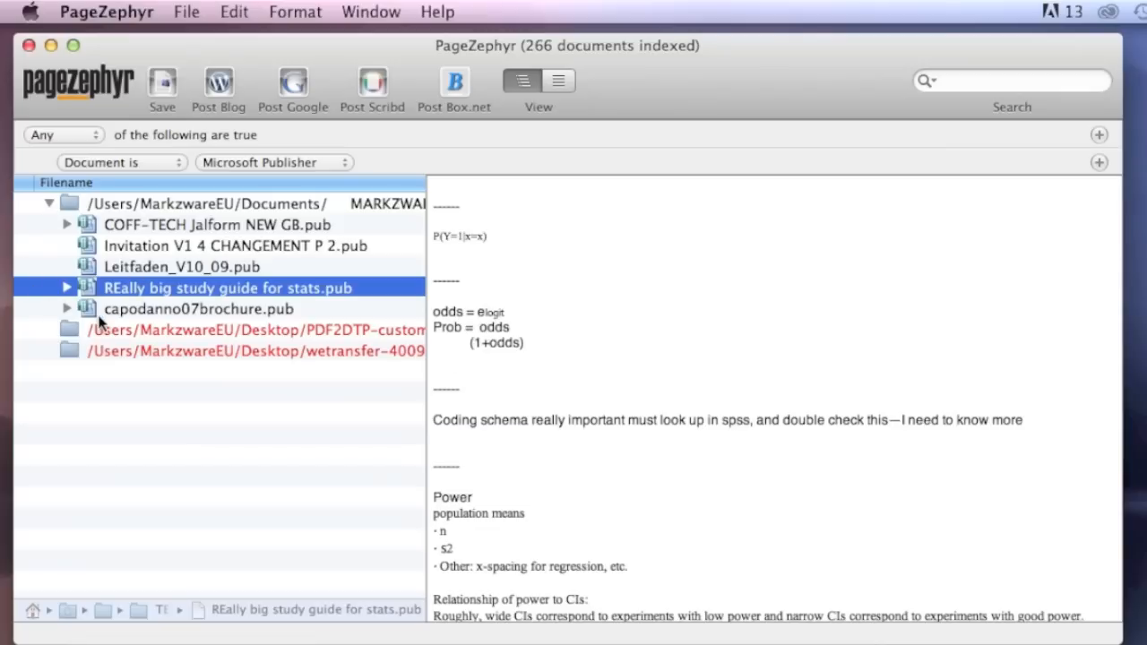
pyautogui.click(198, 309)
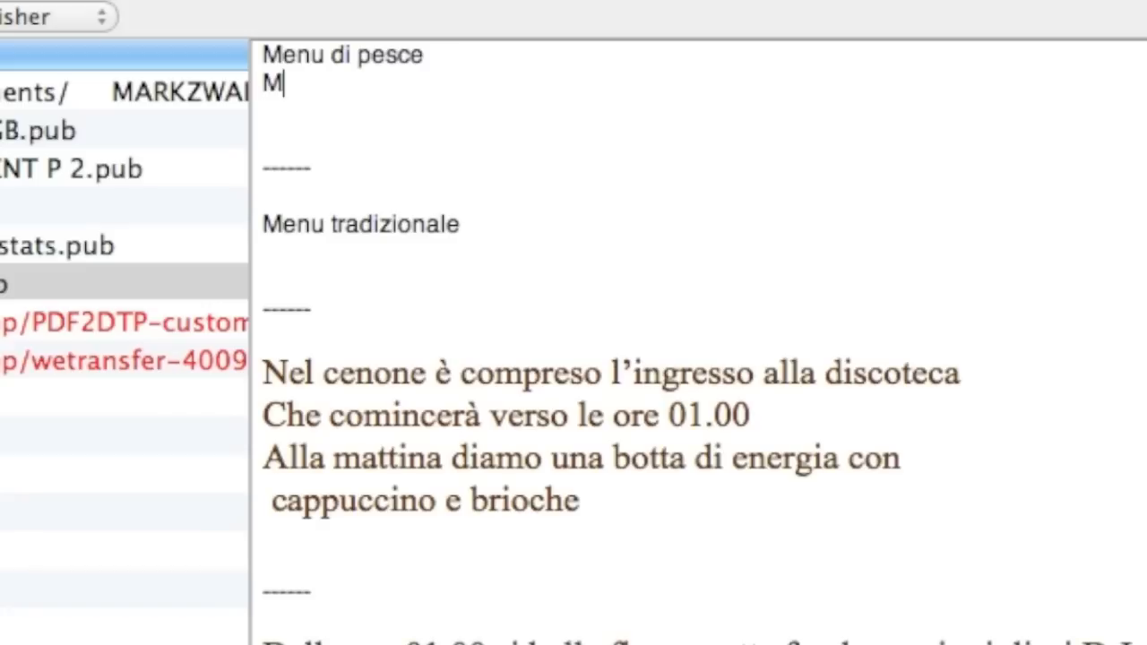
# Step: Add 'MAKE EDITS!' under 'Menu di pesce' in the brochure preview text
pyautogui.write('AKE EDITE')
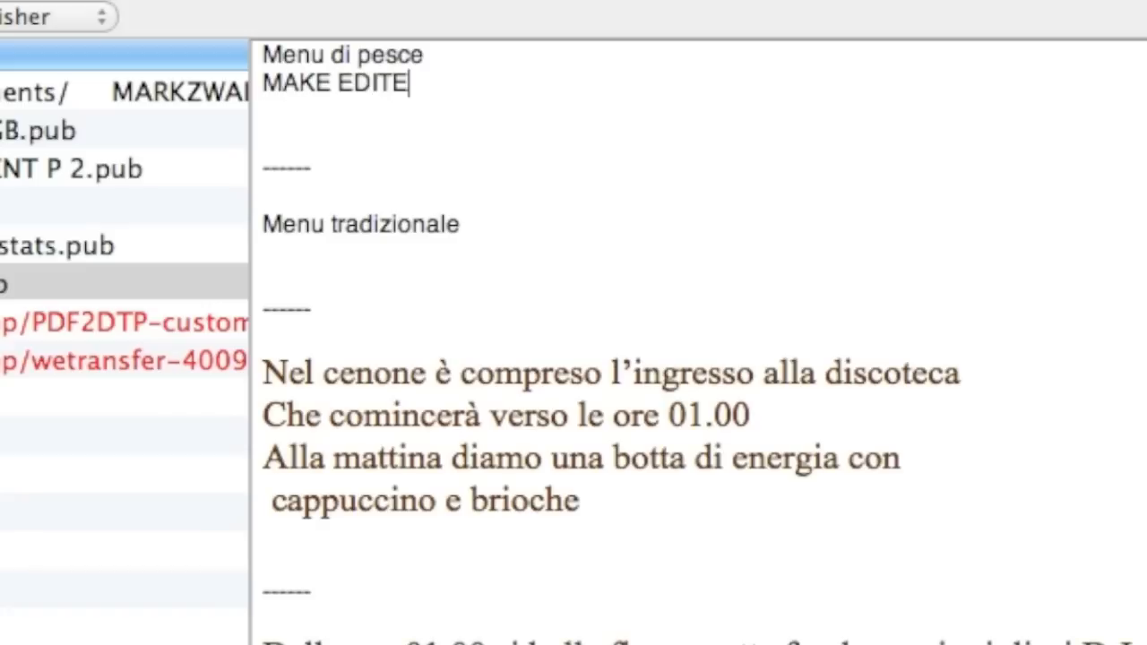
pyautogui.write('S!')
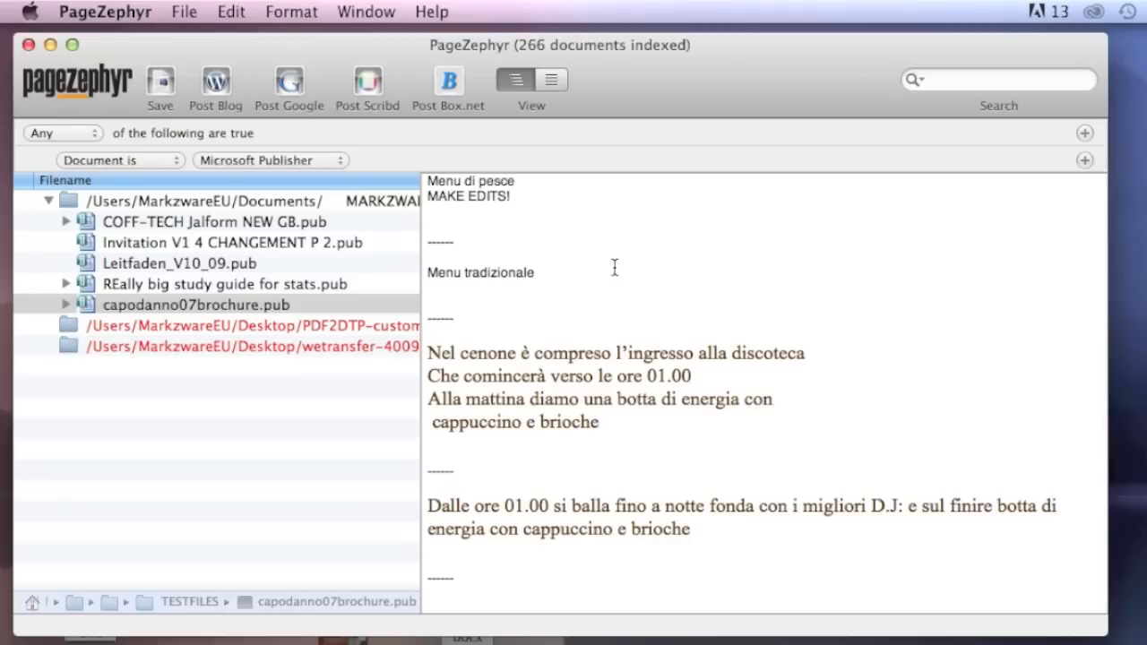
pyautogui.click(538, 272)
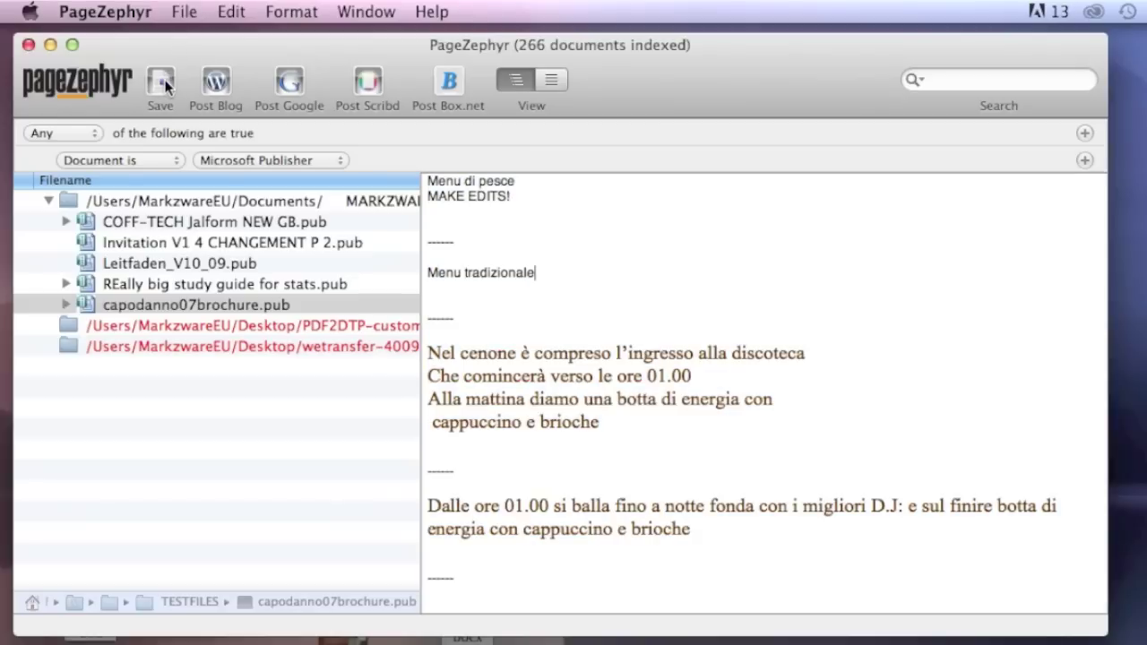
# Step: Save the edited text to the Desktop as Publisher-for-Mac-Content.rtf
pyautogui.click(159, 86)
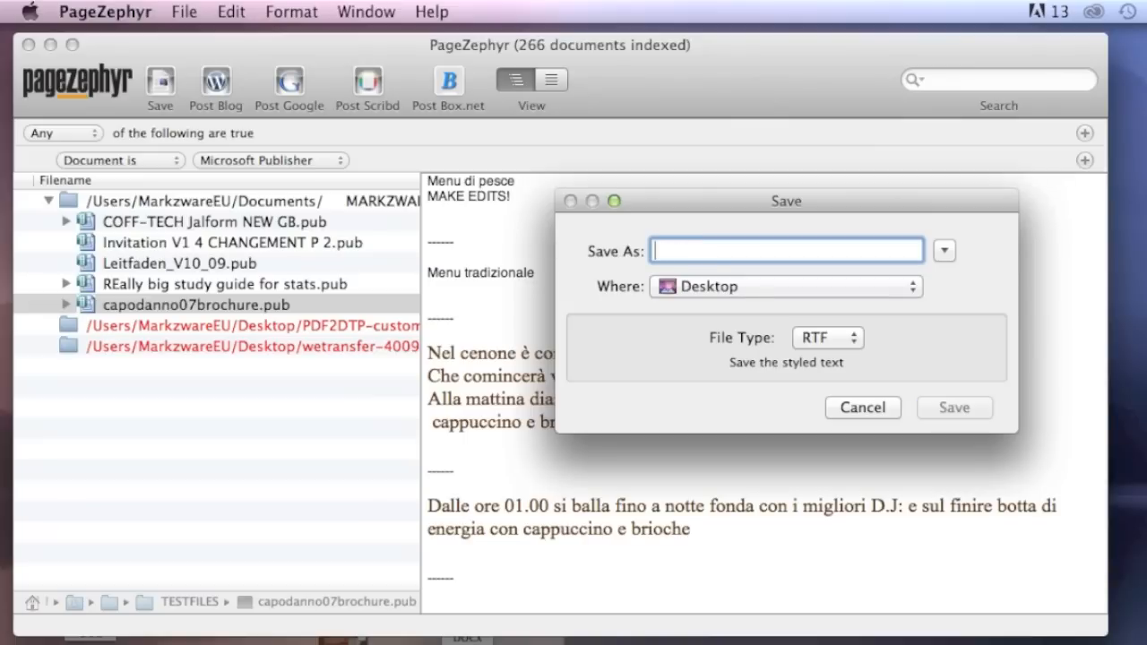
pyautogui.write('Publisher-')
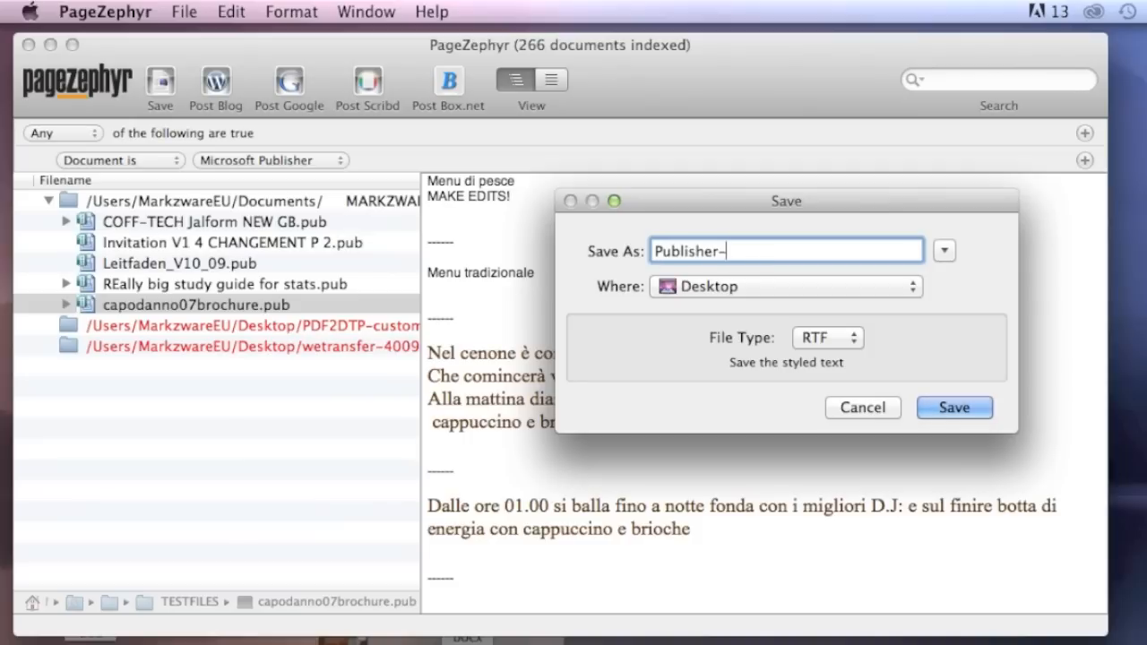
pyautogui.write('for-Mac')
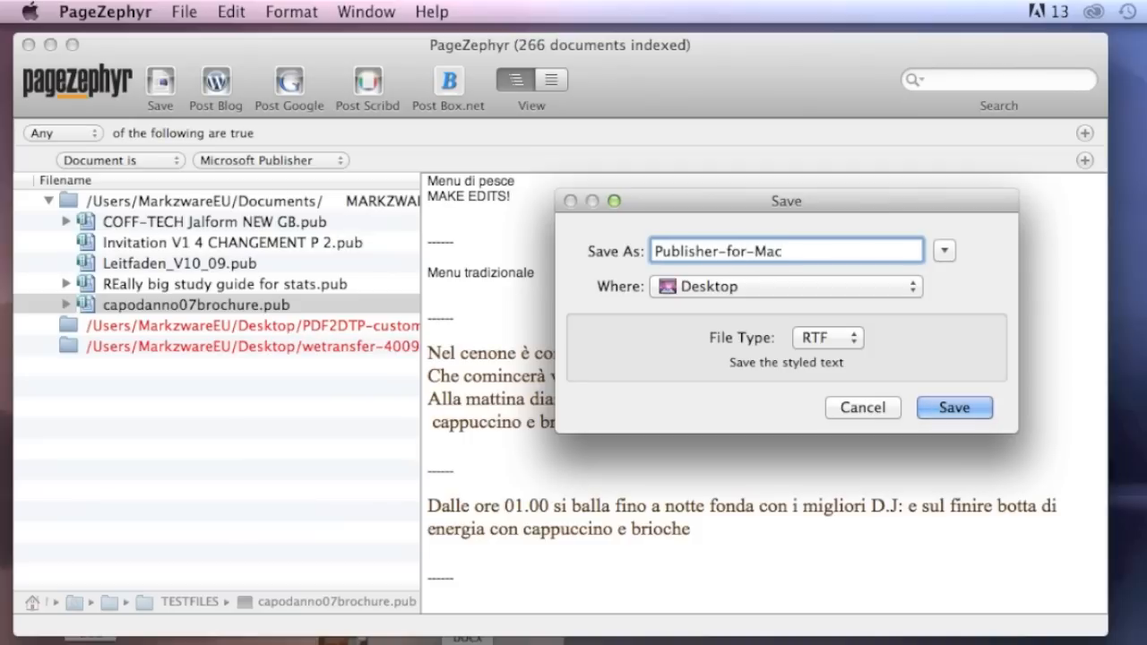
pyautogui.write('-Content')
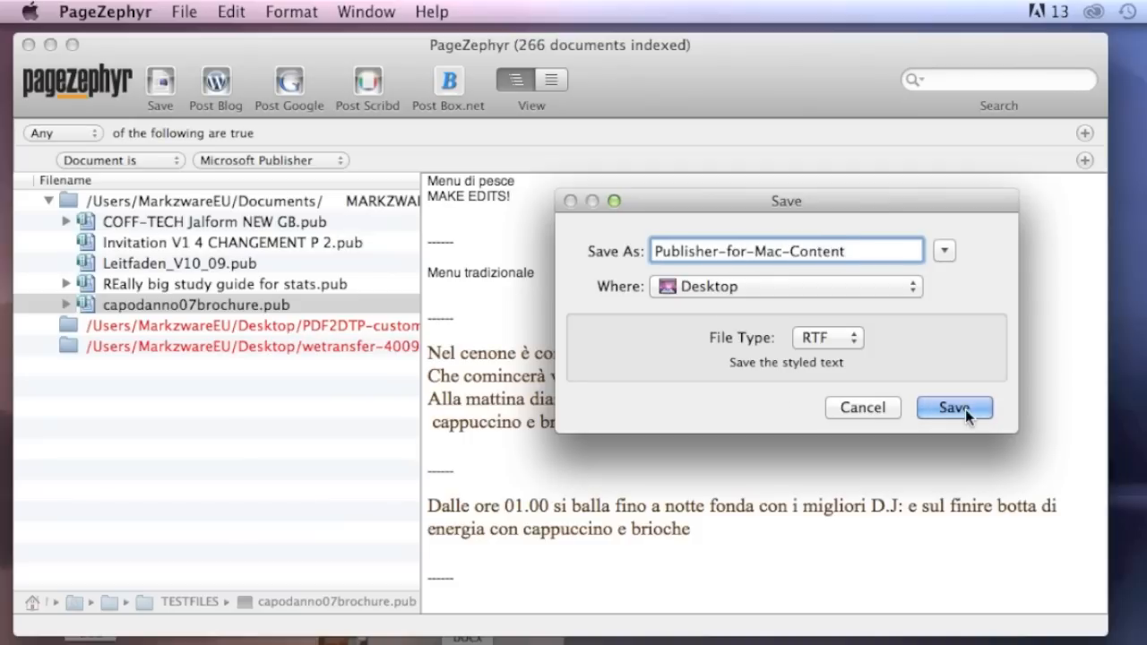
pyautogui.click(954, 407)
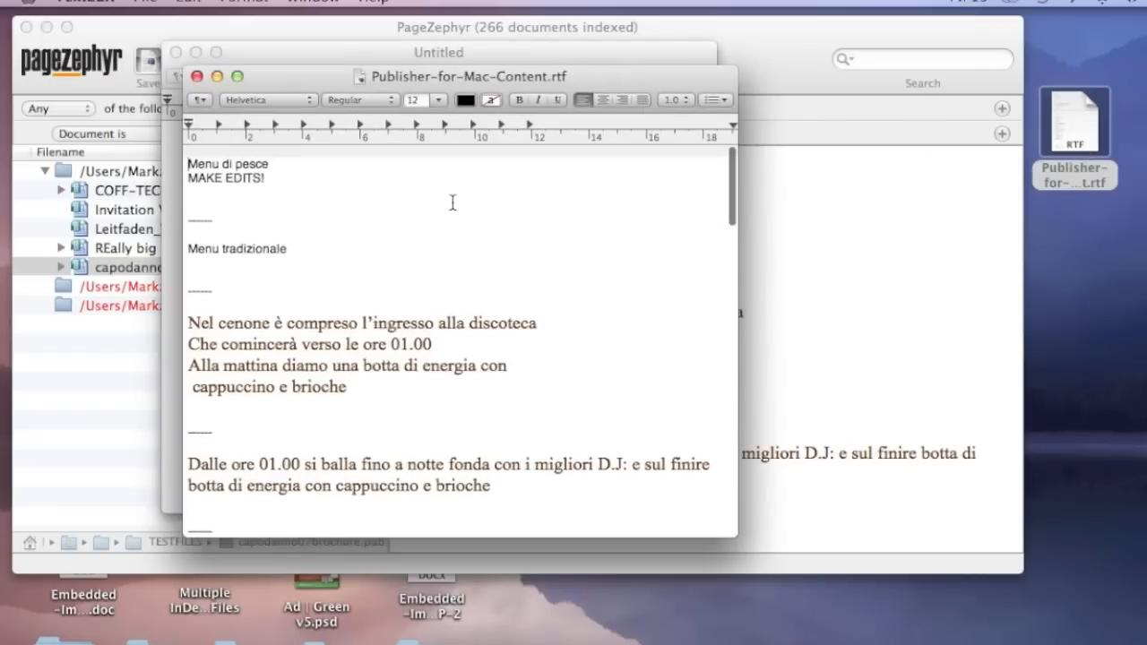
# Step: Scroll the stats study guide preview down to its General Statistics T-Test item
pyautogui.scroll(-3)
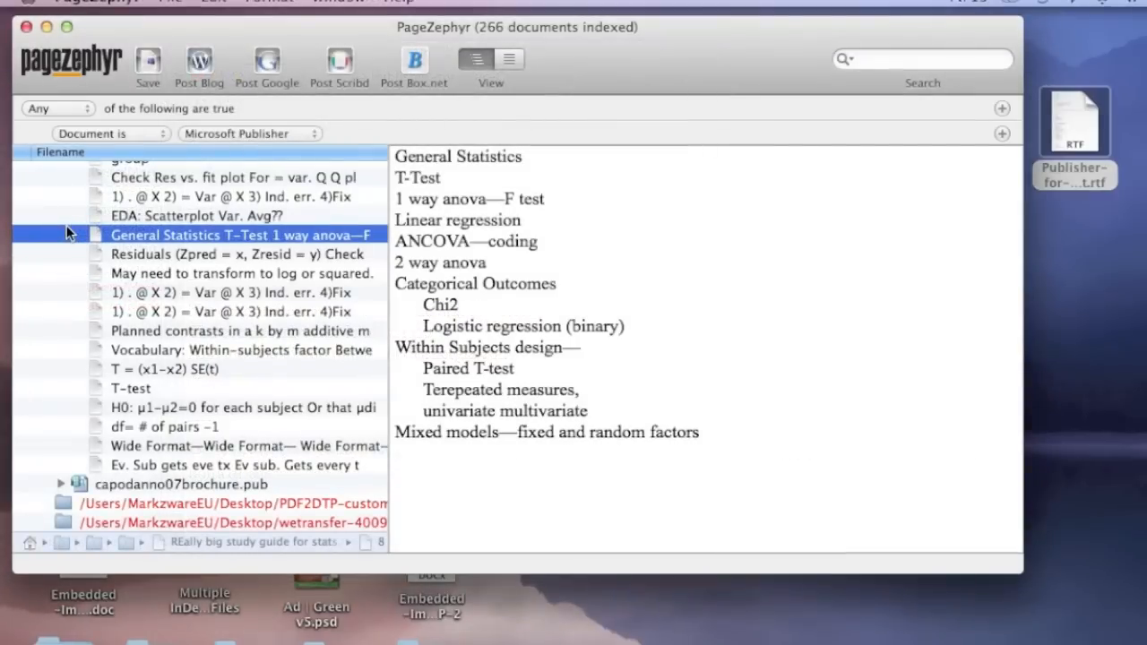
pyautogui.moveTo(893, 34)
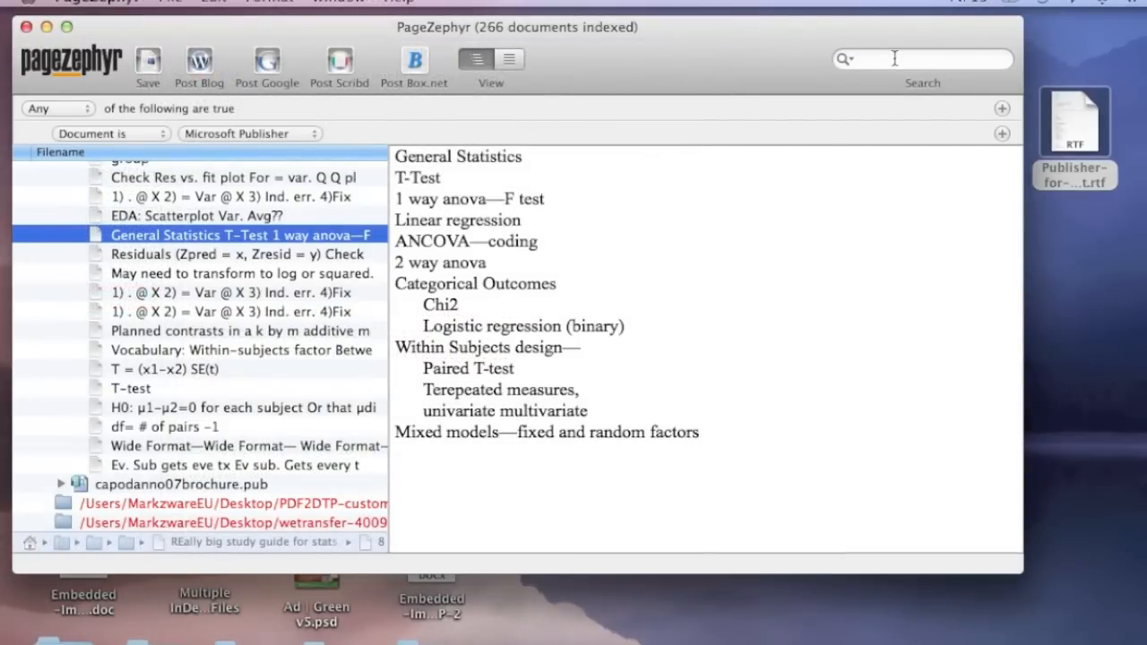
# Step: Search the indexed Publisher files for 'model' and expand the stats study guide result
pyautogui.click(923, 57)
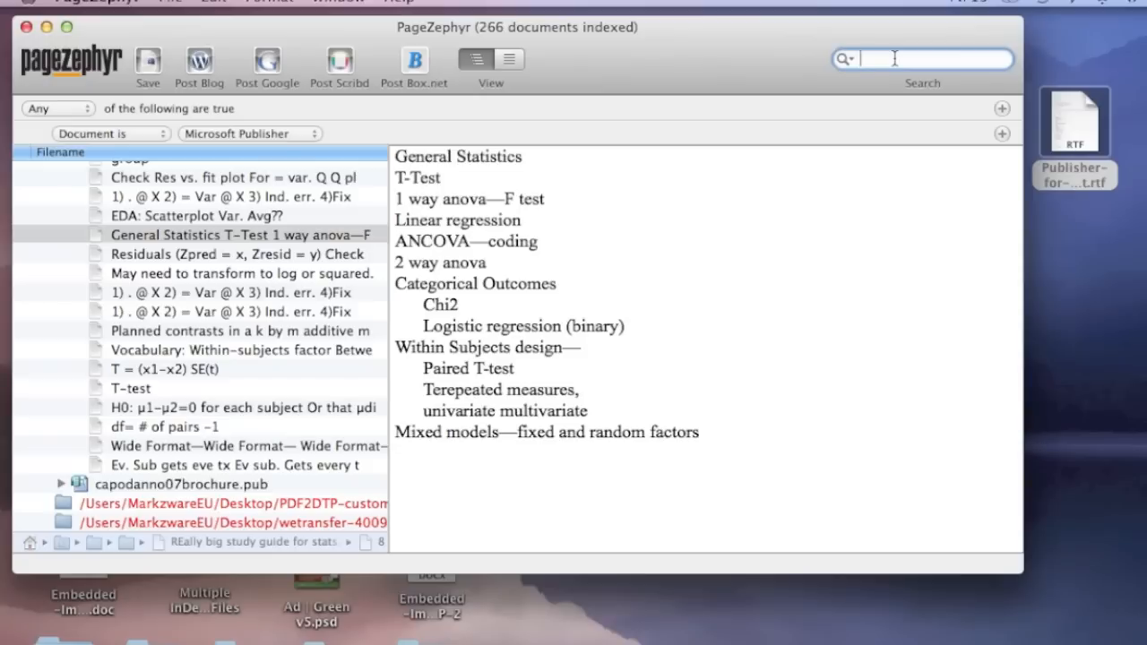
pyautogui.write('mode')
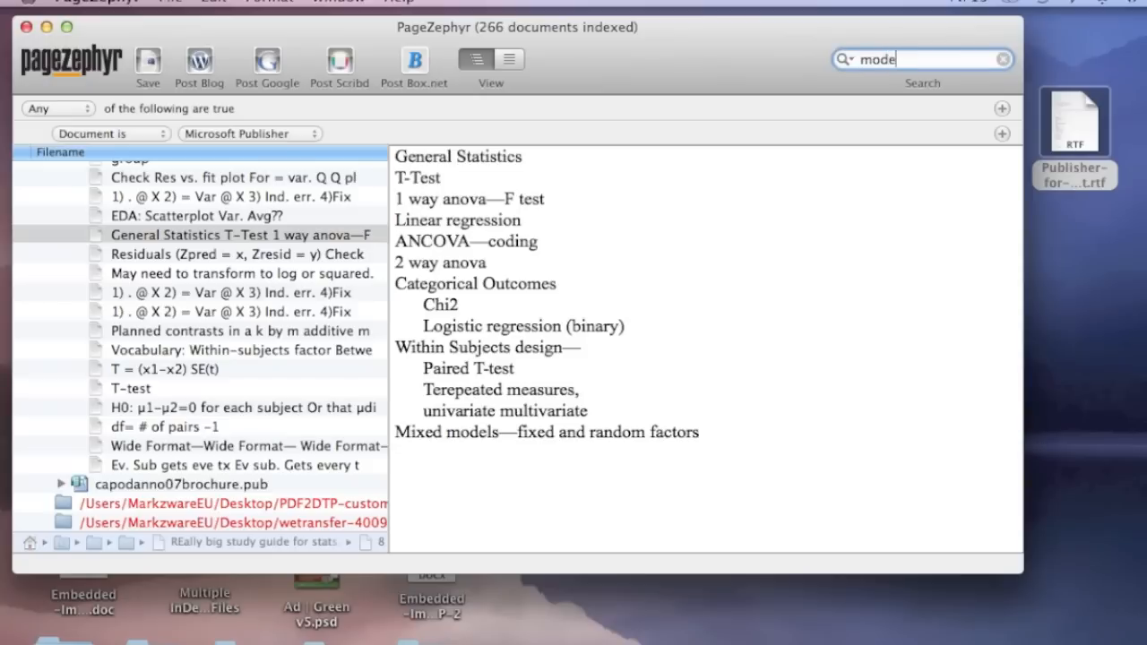
pyautogui.write('l')
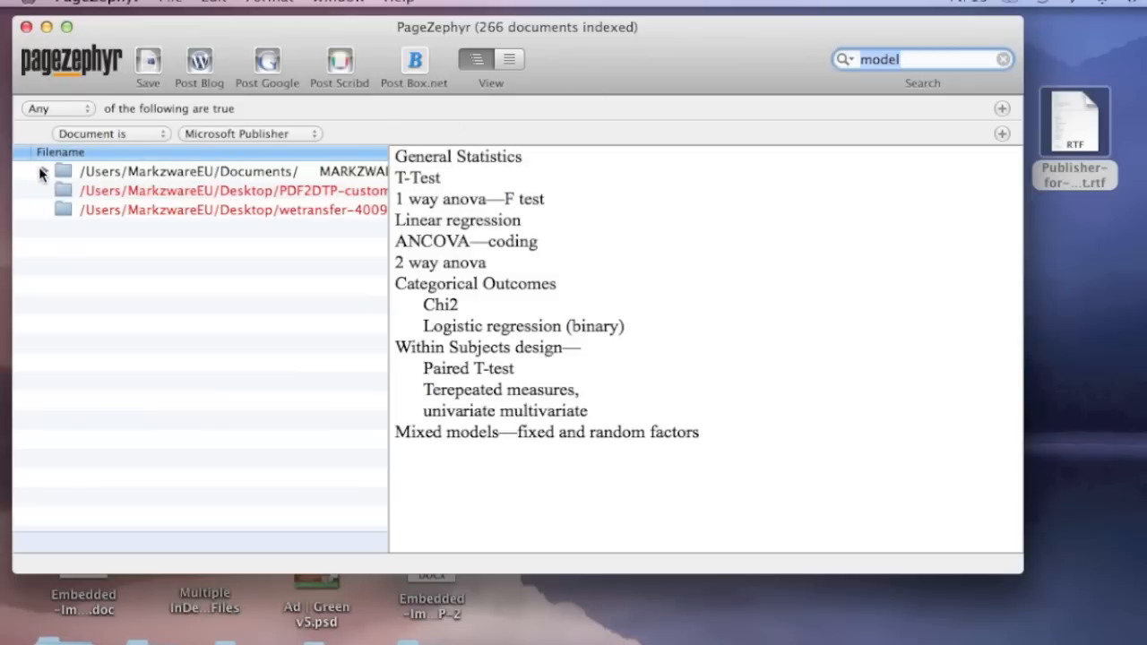
pyautogui.click(43, 170)
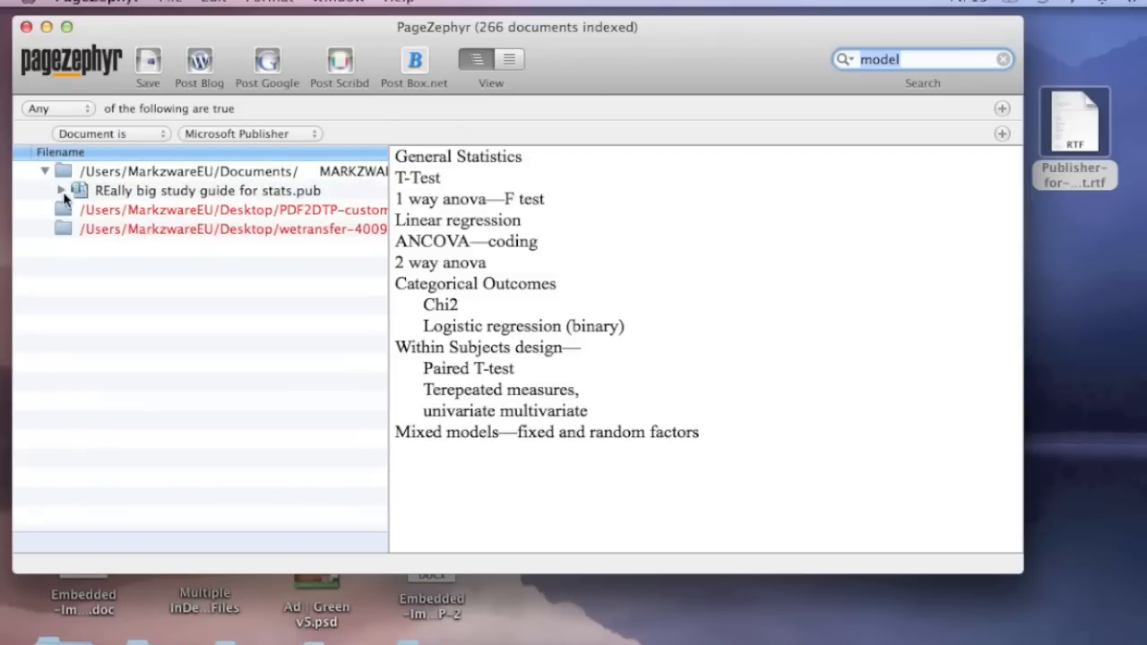
pyautogui.click(61, 190)
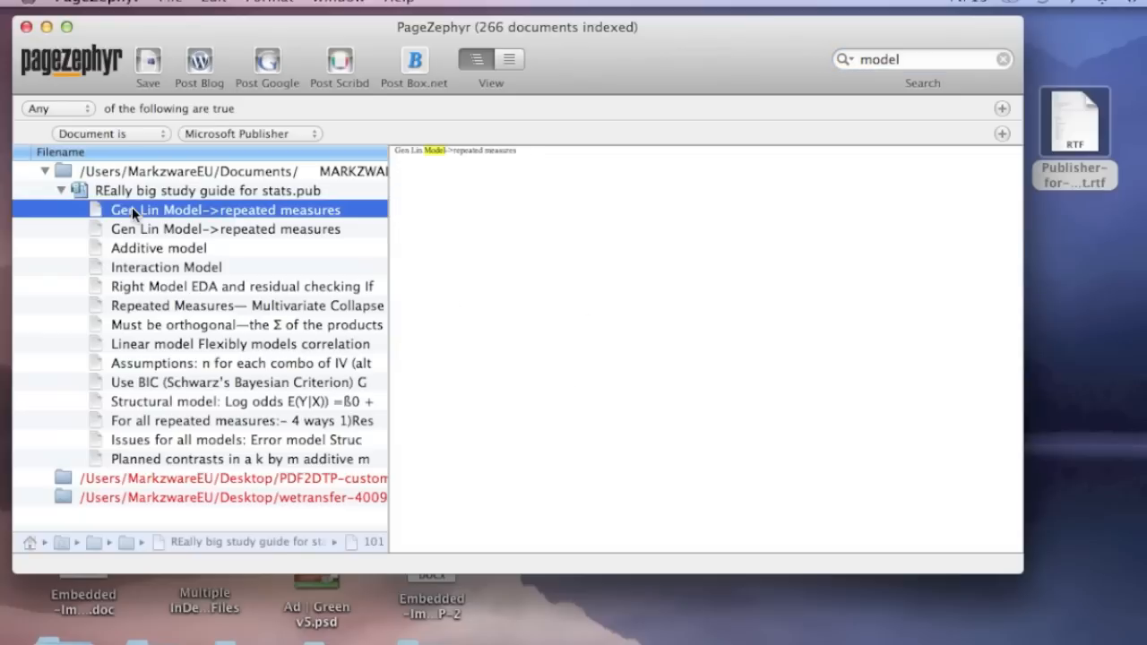
# Step: Preview the Gen Lin Model, Additive, Interaction and orthogonal contrasts passages
pyautogui.click(224, 230)
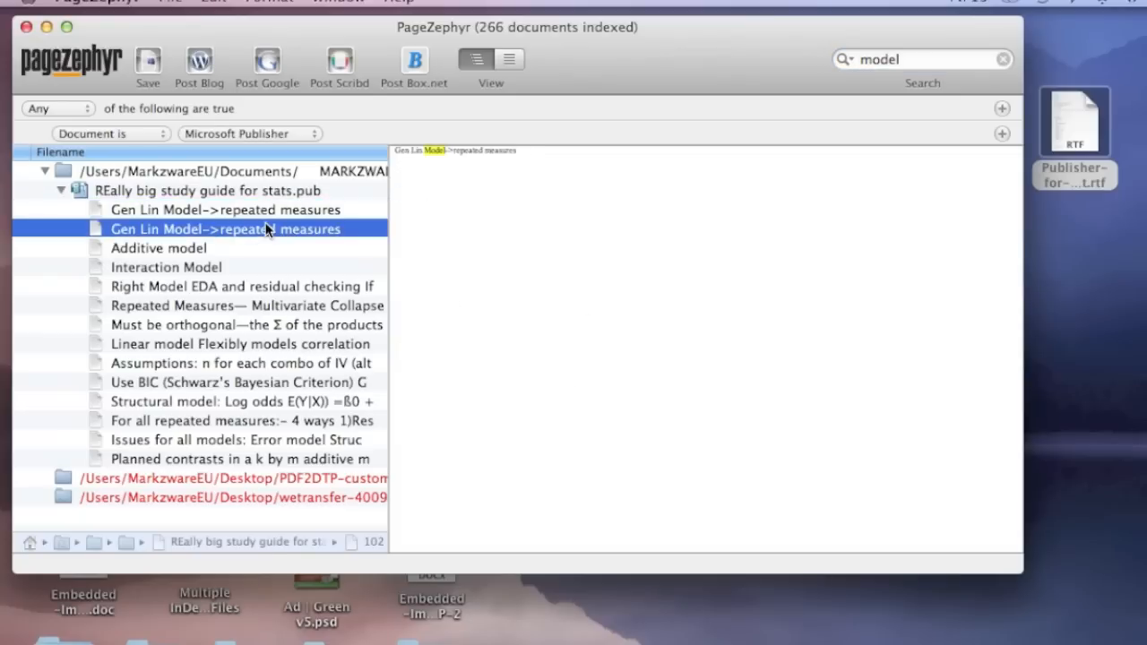
pyautogui.click(157, 247)
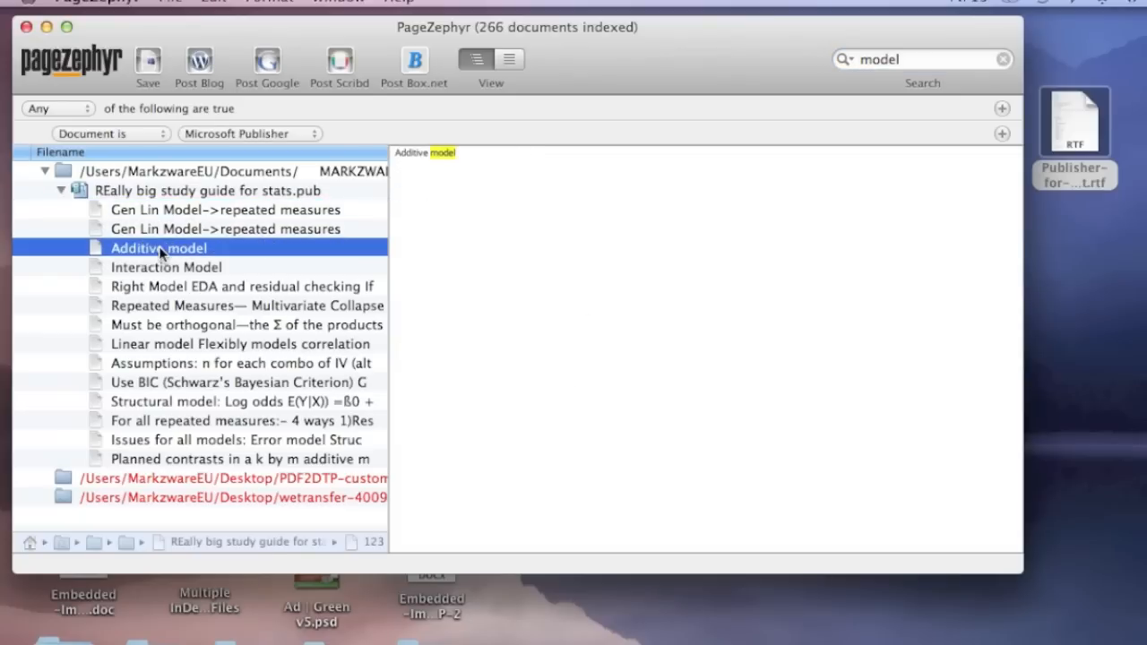
pyautogui.click(165, 267)
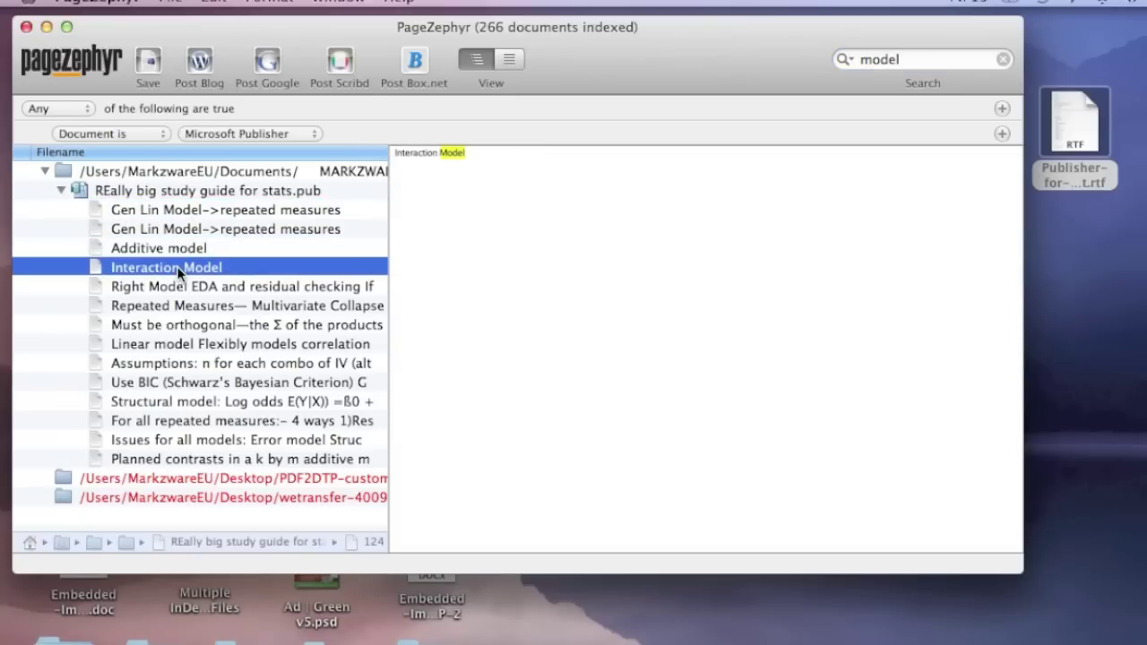
pyautogui.click(248, 325)
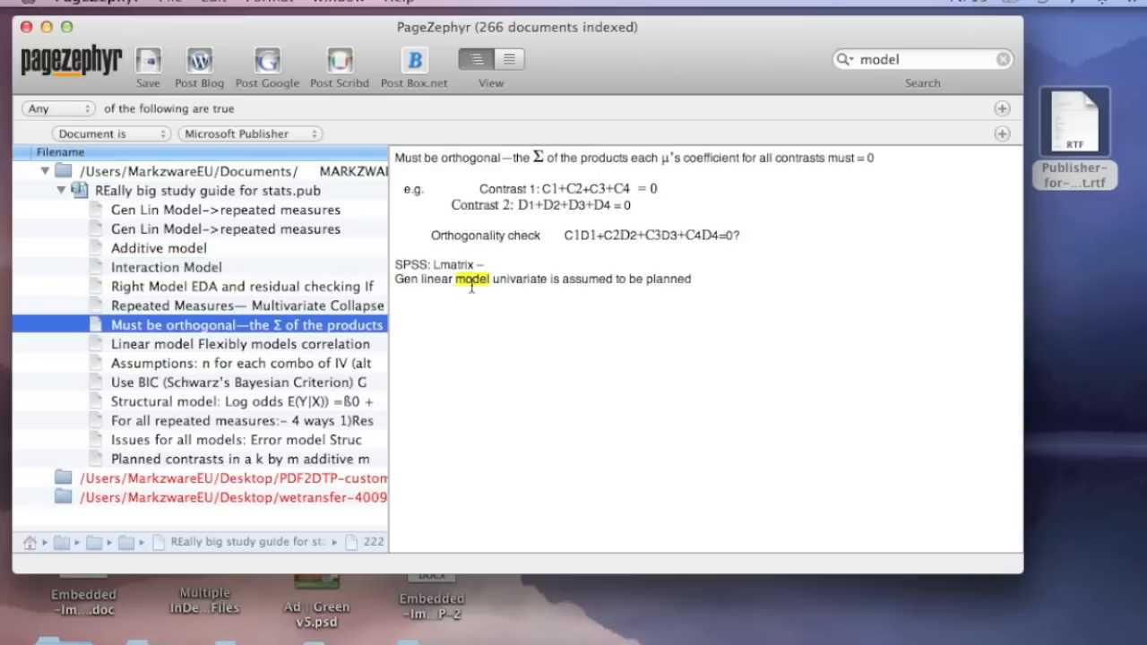
pyautogui.click(61, 190)
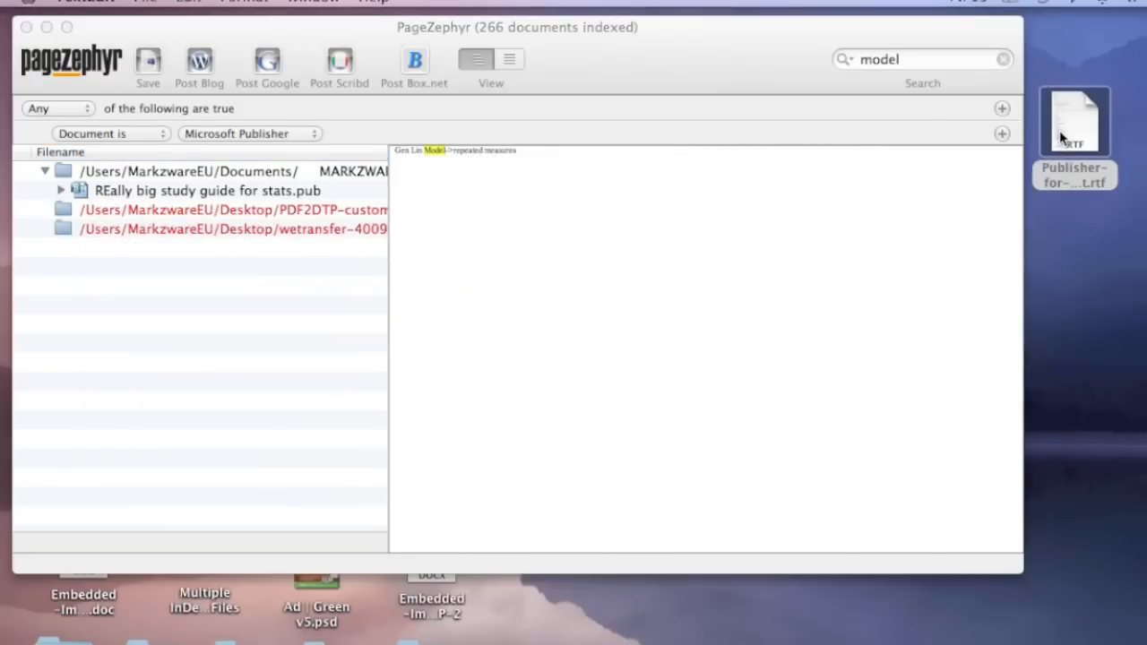
pyautogui.doubleClick(1075, 121)
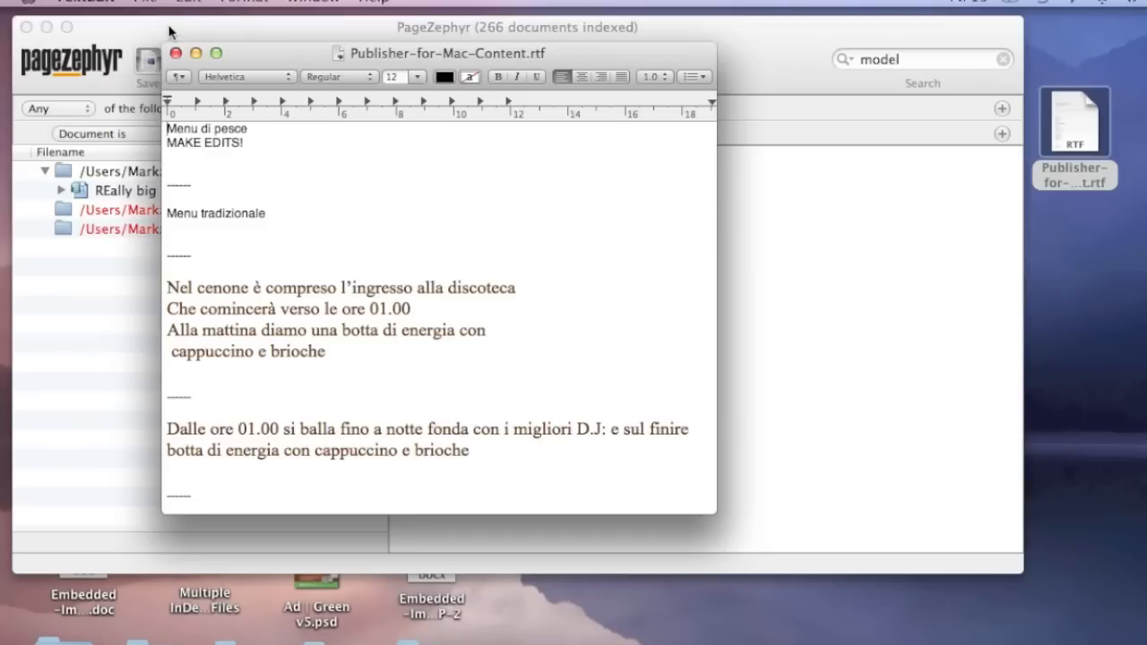
pyautogui.moveTo(240, 69)
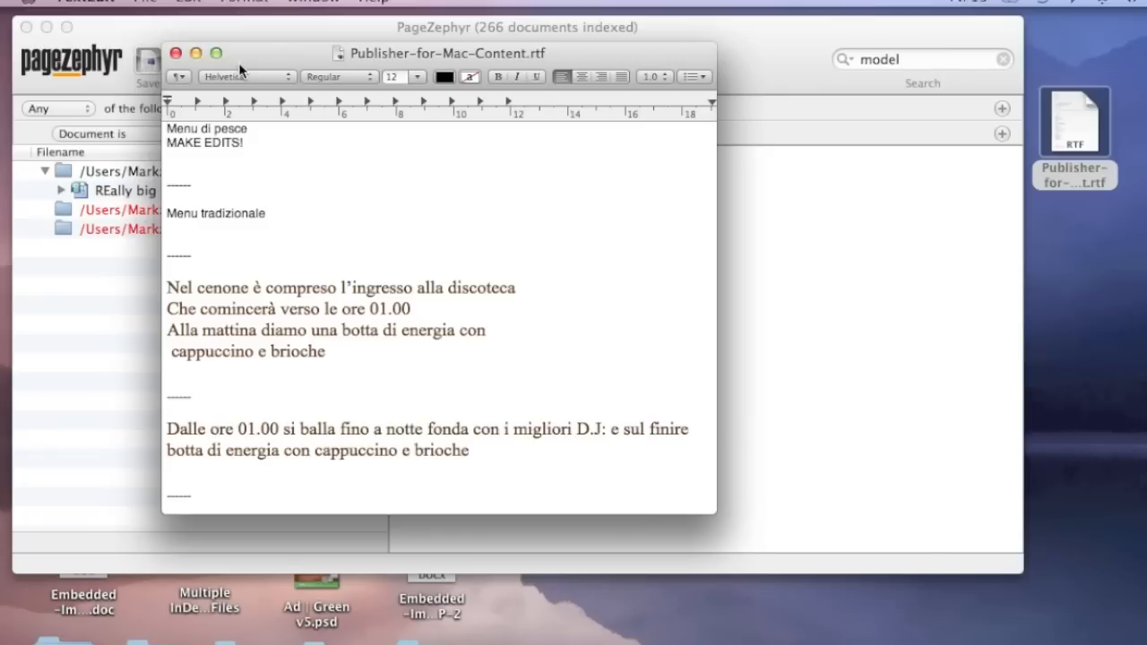
pyautogui.moveTo(188, 43)
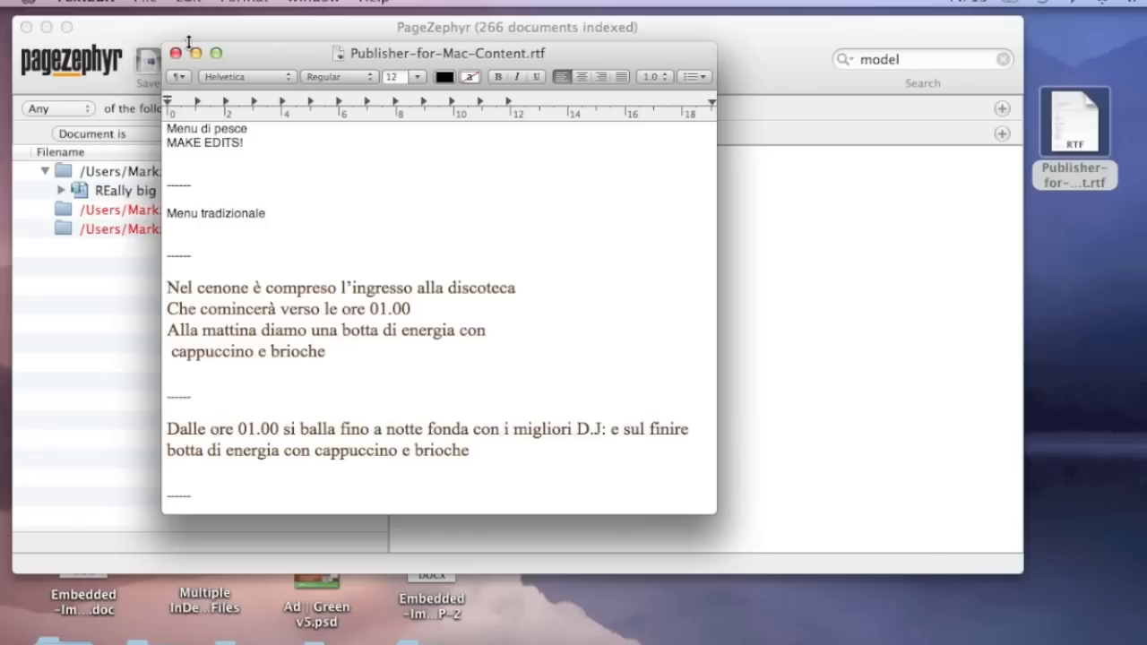
pyautogui.moveTo(175, 54)
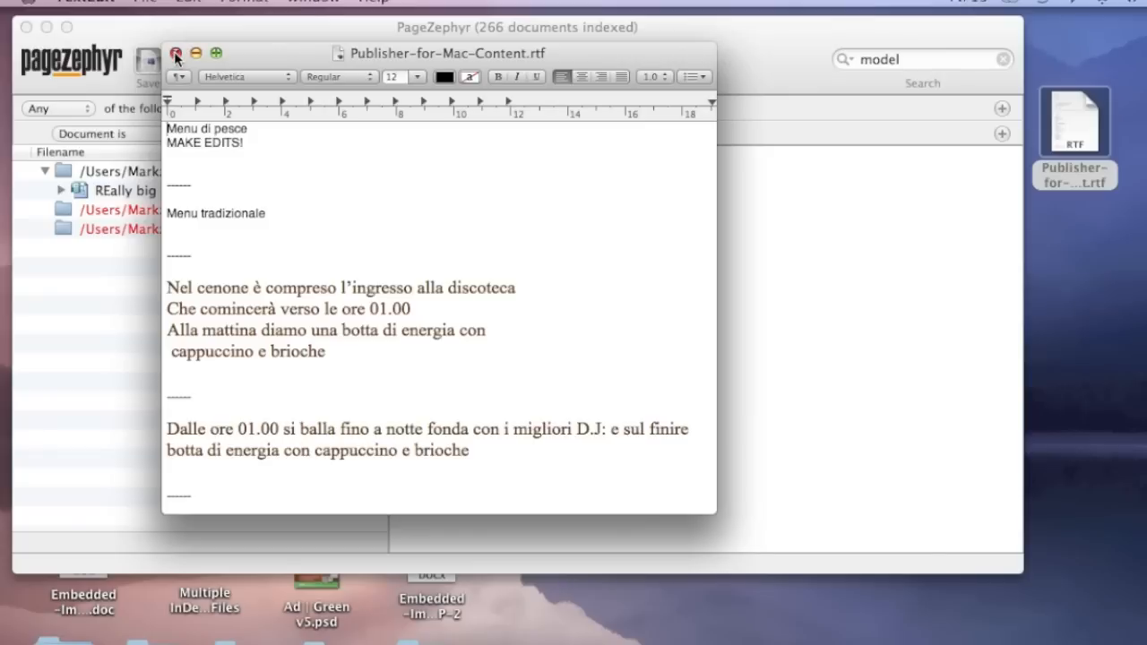
pyautogui.click(176, 54)
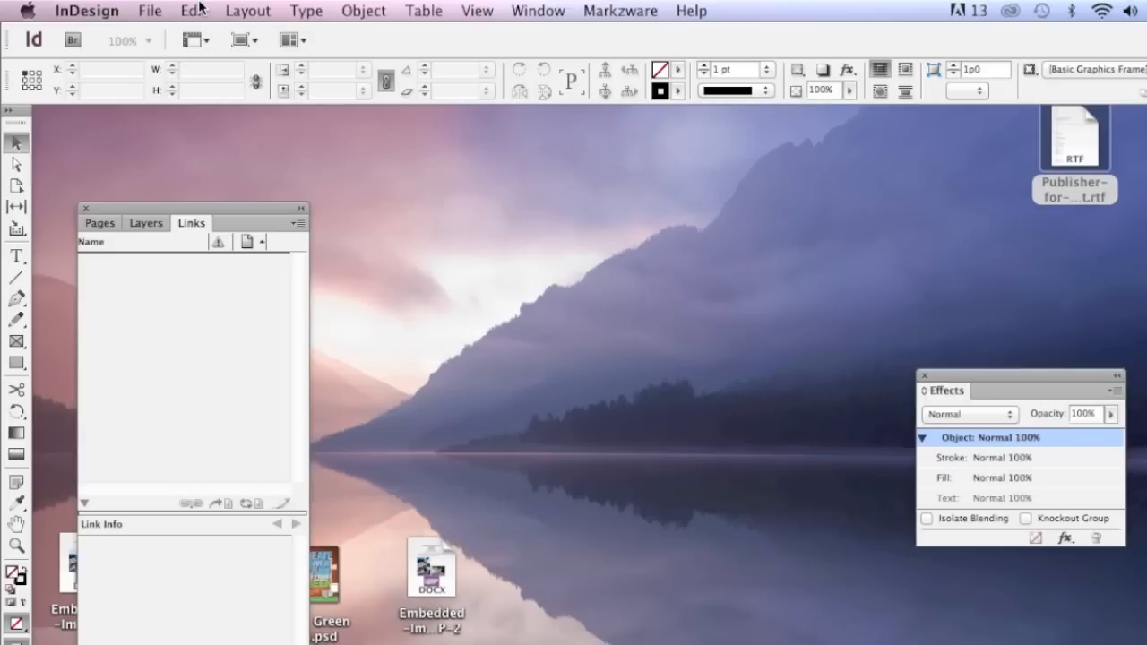
pyautogui.moveTo(618, 11)
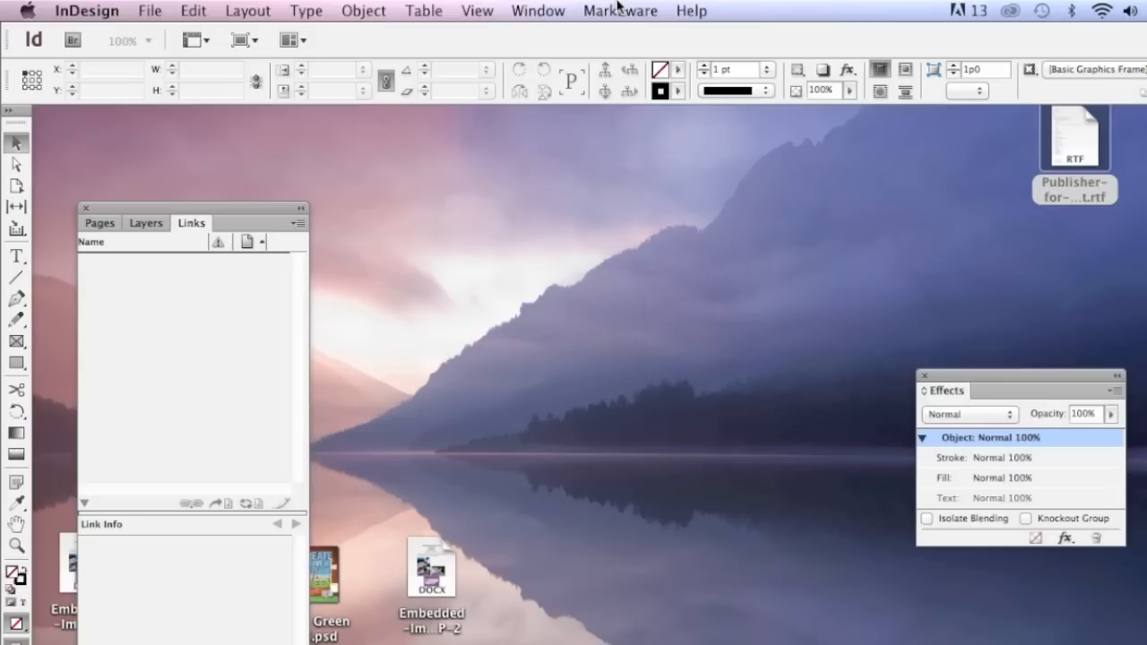
pyautogui.moveTo(477, 11)
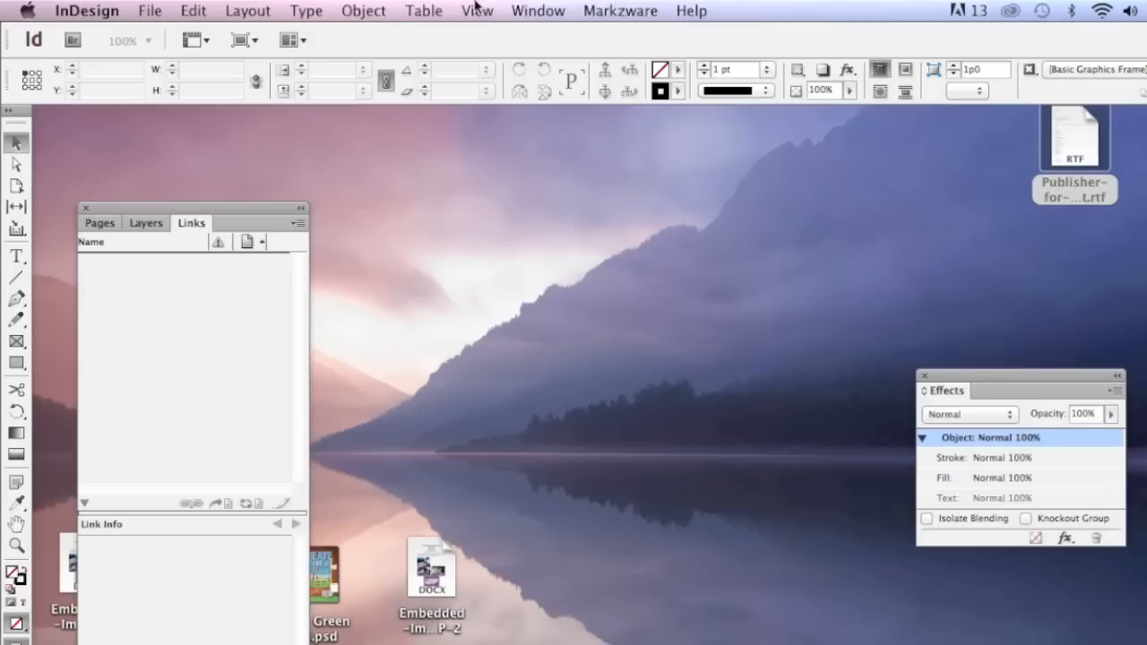
# Step: Show InDesign's Markzware menu listing PDF2DTP, Pub2ID and Q2ID plug-ins
pyautogui.click(621, 11)
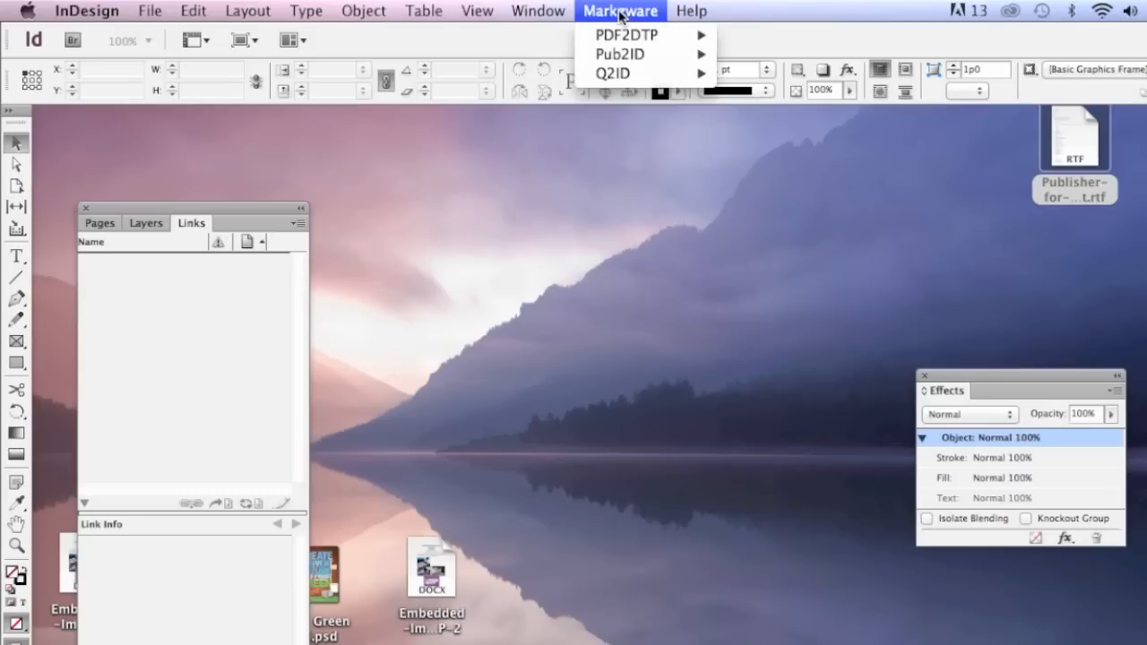
pyautogui.moveTo(618, 54)
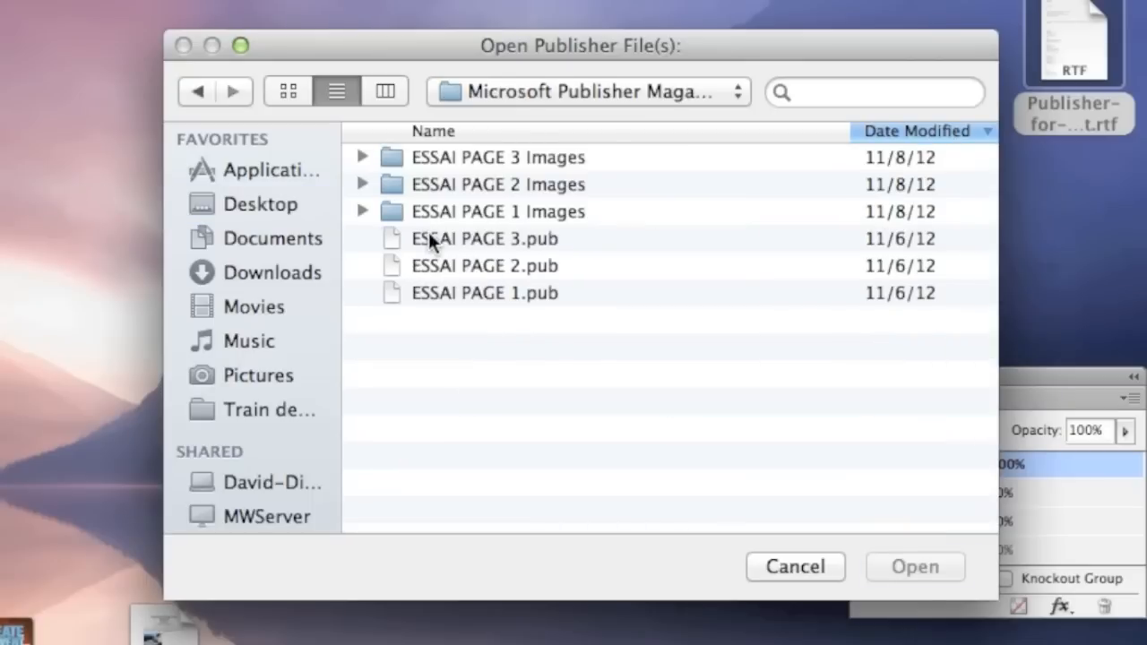
# Step: Select ESSAI PAGE 1.pub in the Open Publisher File(s) dialog and launch the Pub2ID conversion
pyautogui.click(484, 294)
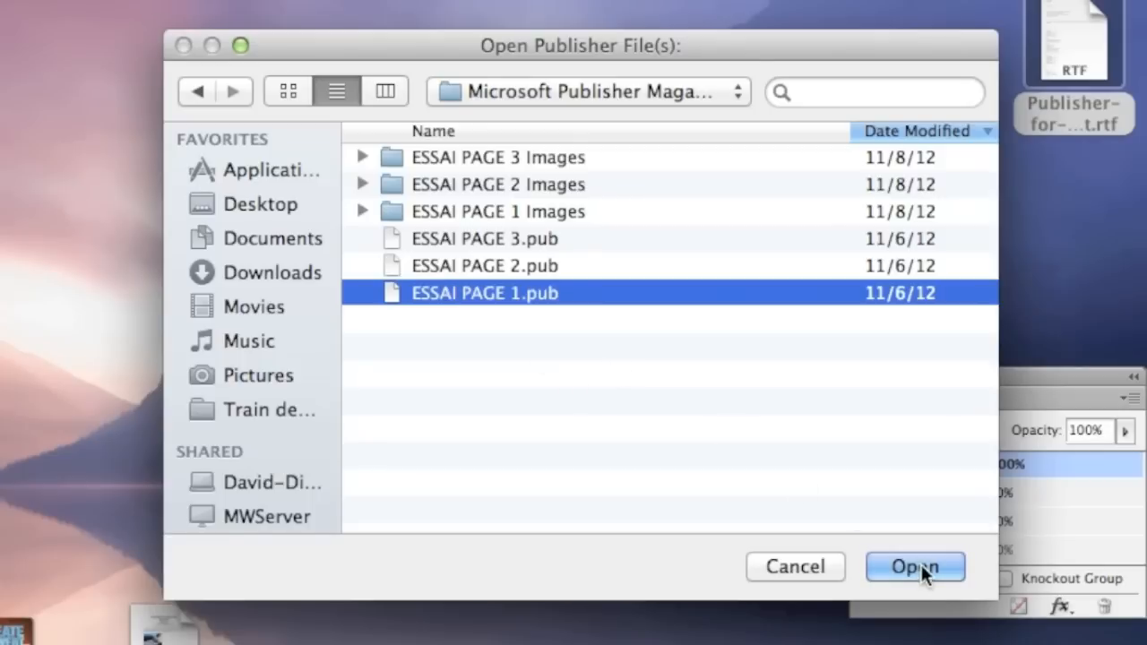
pyautogui.click(915, 566)
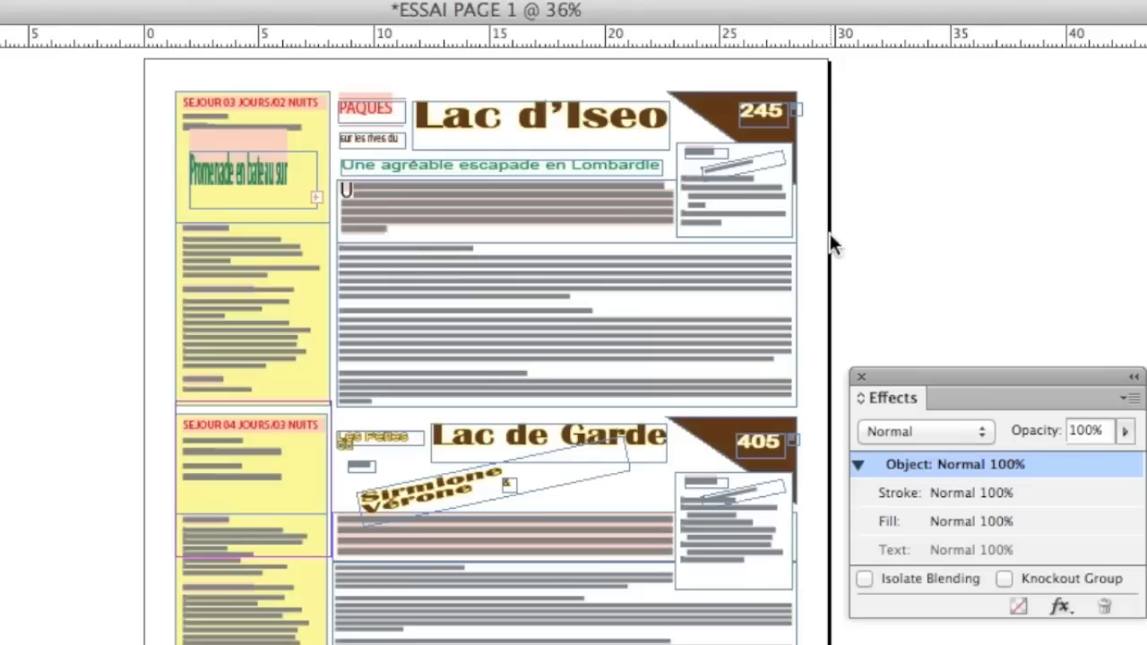
pyautogui.moveTo(678, 337)
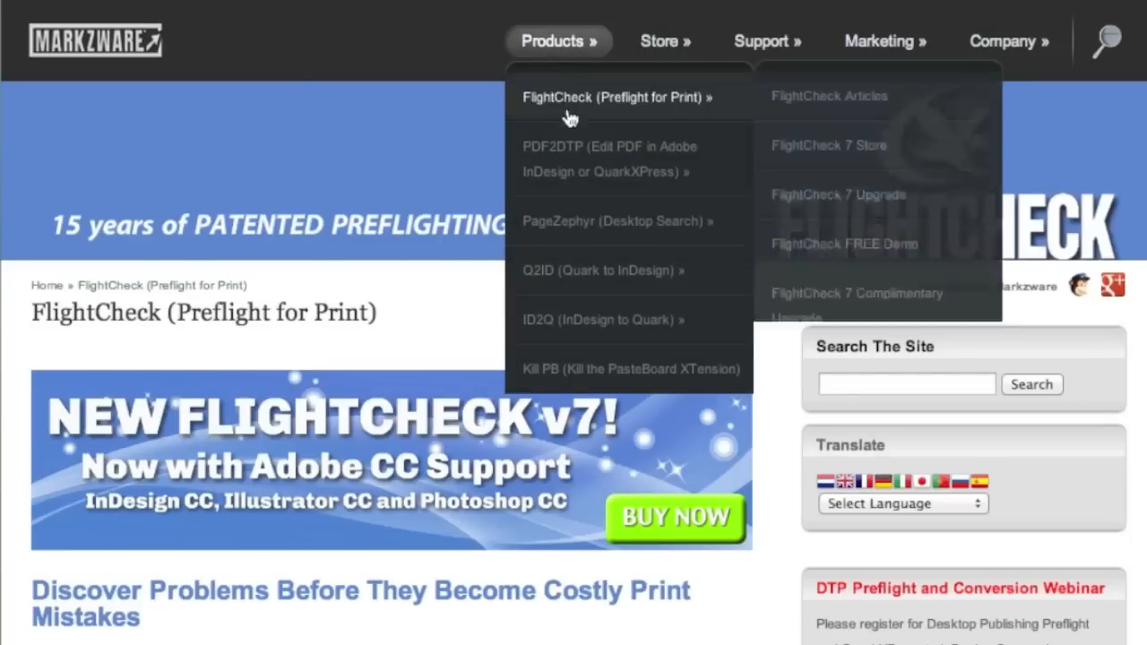
pyautogui.moveTo(615, 222)
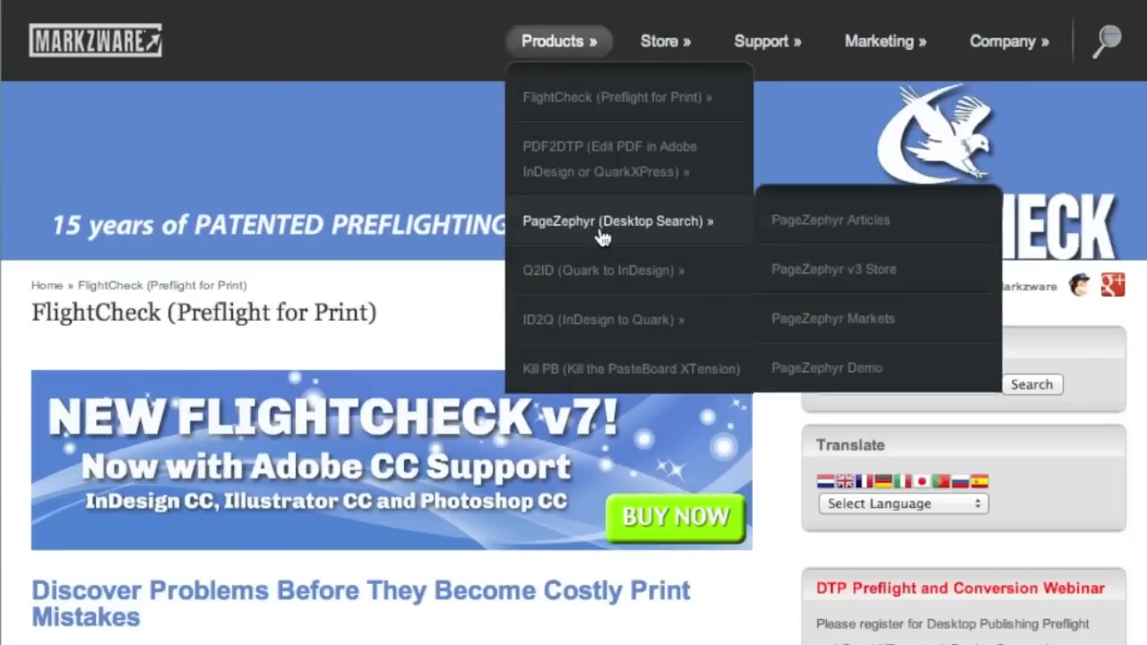
pyautogui.moveTo(608, 158)
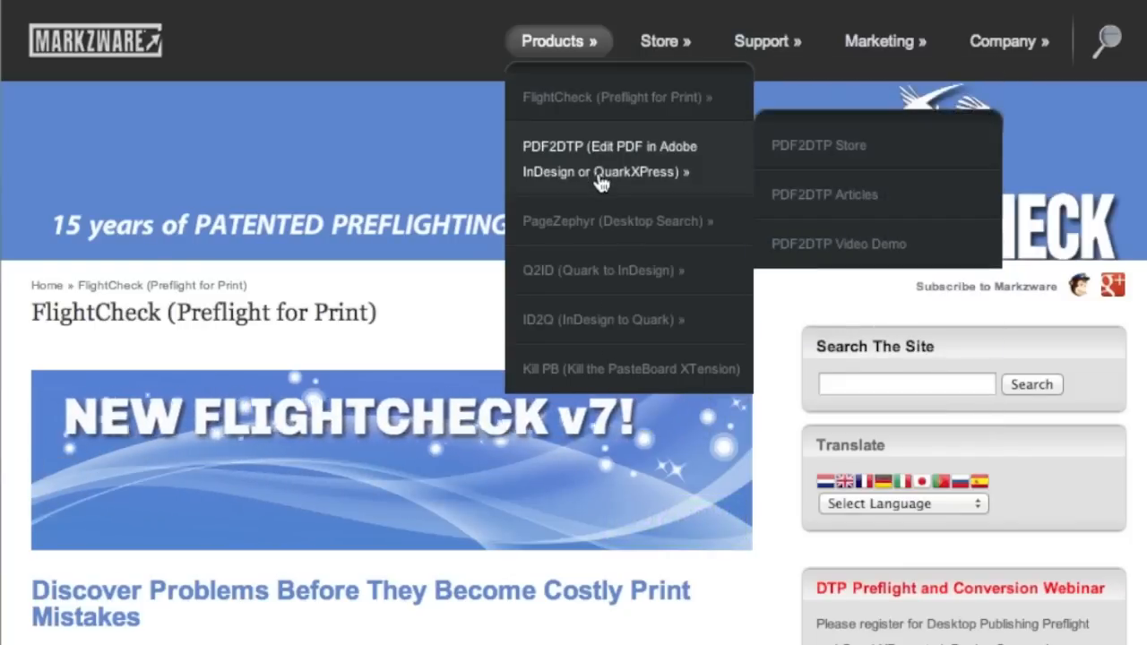
pyautogui.moveTo(605, 319)
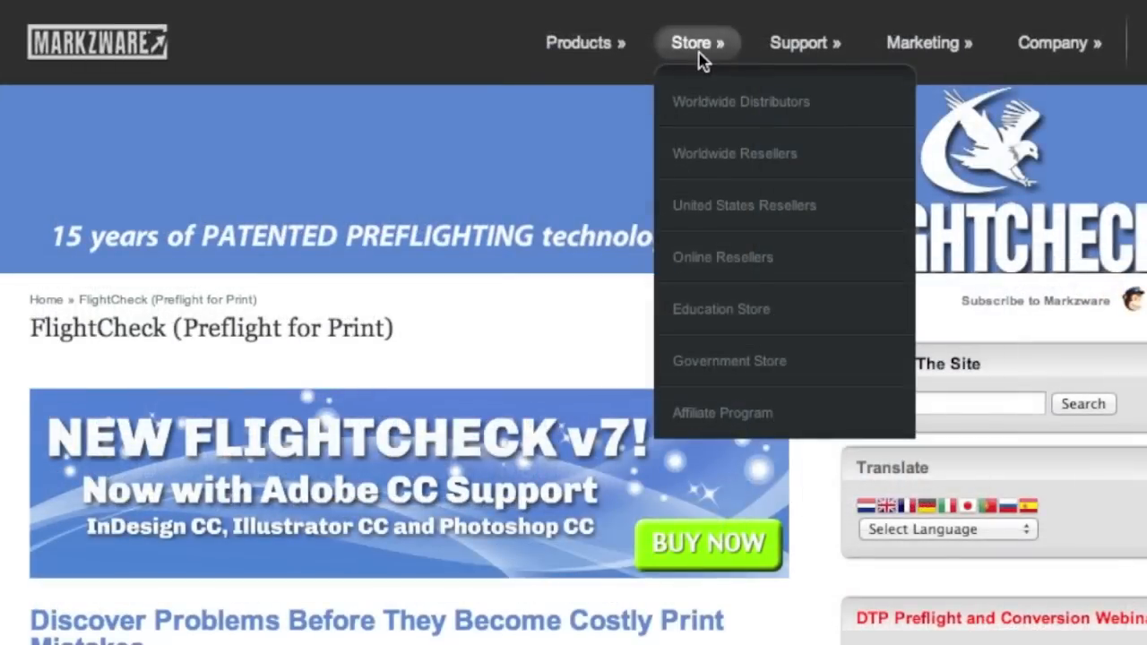
# Step: Show the Pub2ID Store page with its Mac and Windows InDesign CS6 purchase options
pyautogui.click(697, 43)
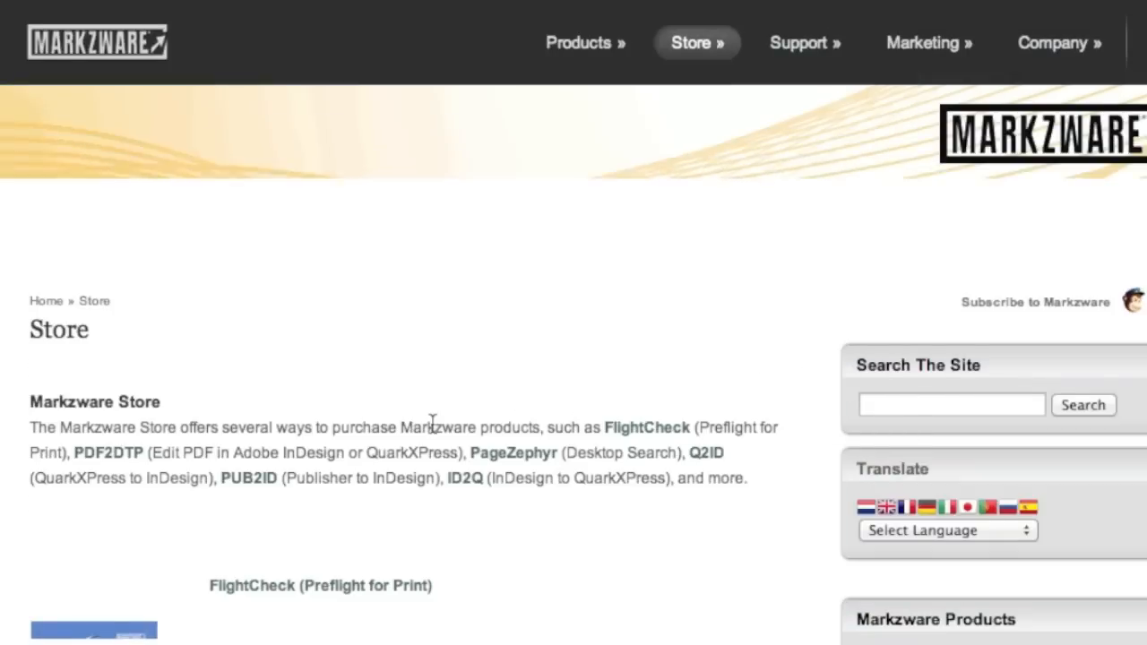
pyautogui.scroll(-3)
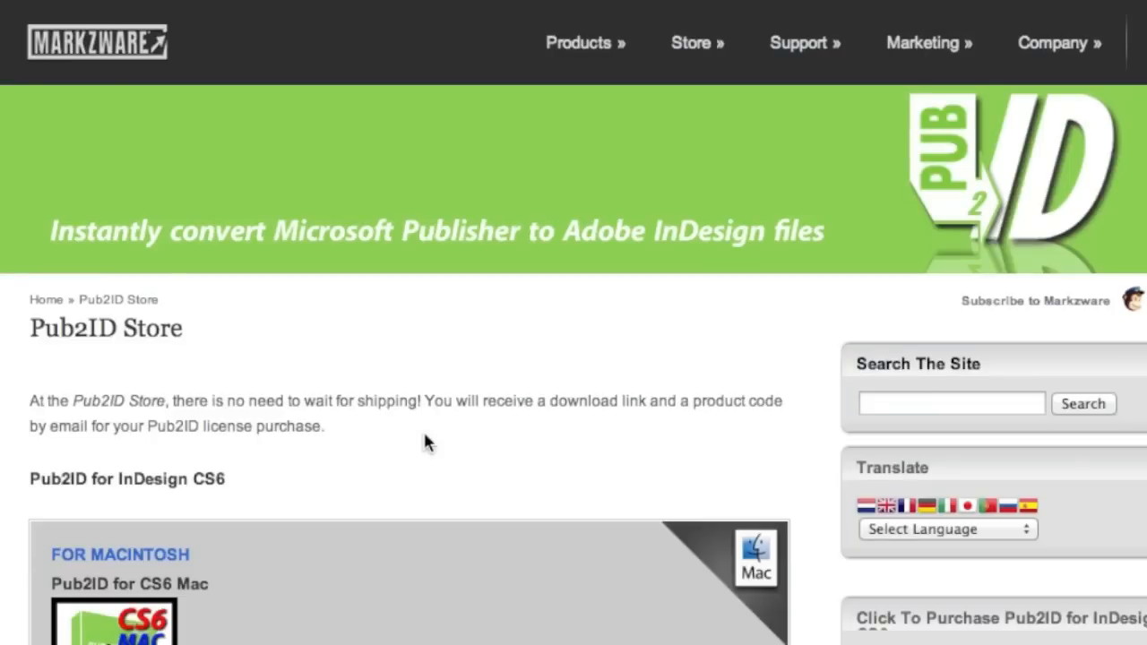
pyautogui.scroll(-3)
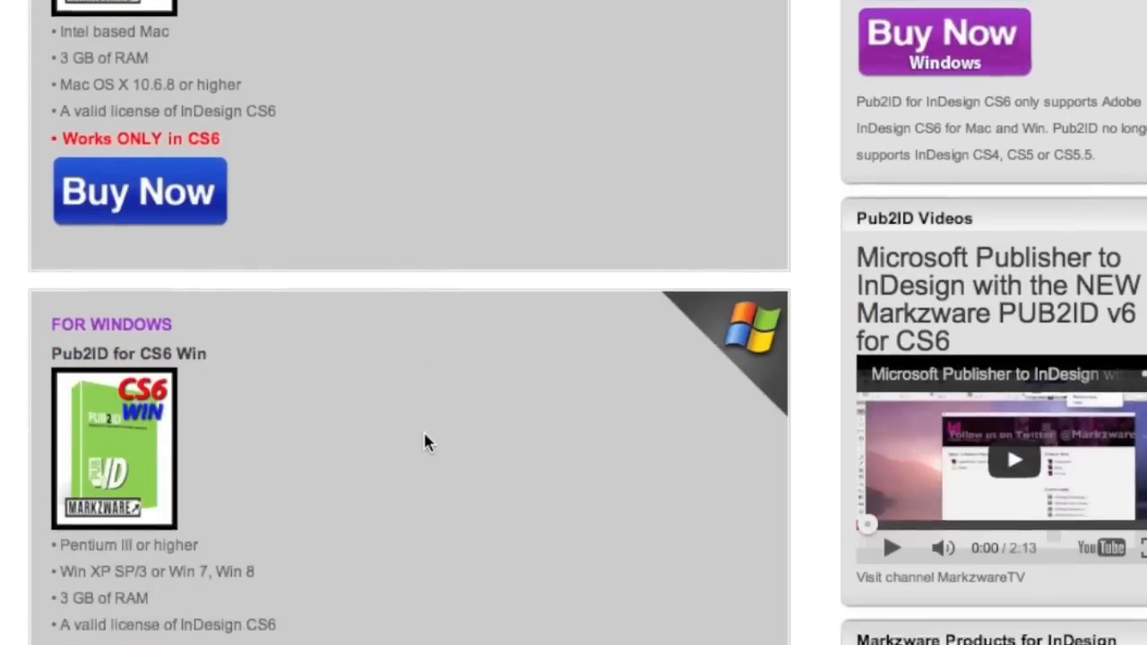
pyautogui.scroll(3)
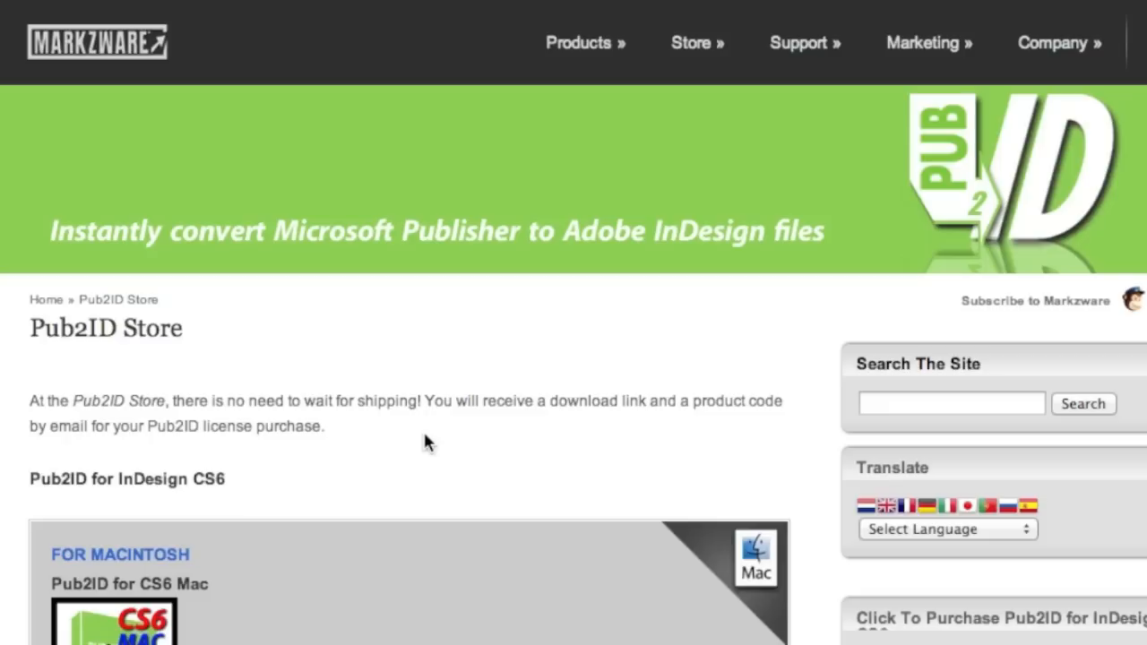
pyautogui.moveTo(422, 430)
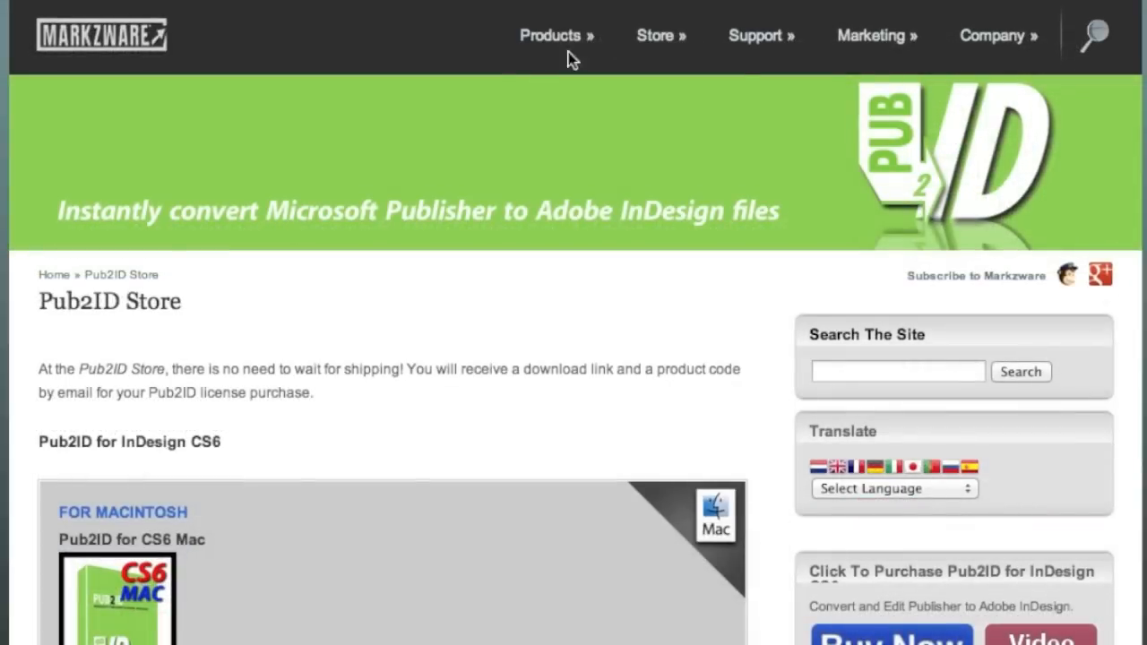
# Step: Reach the PageZephyr v3 Store page from the Store menu and review its Mac requirements
pyautogui.click(550, 36)
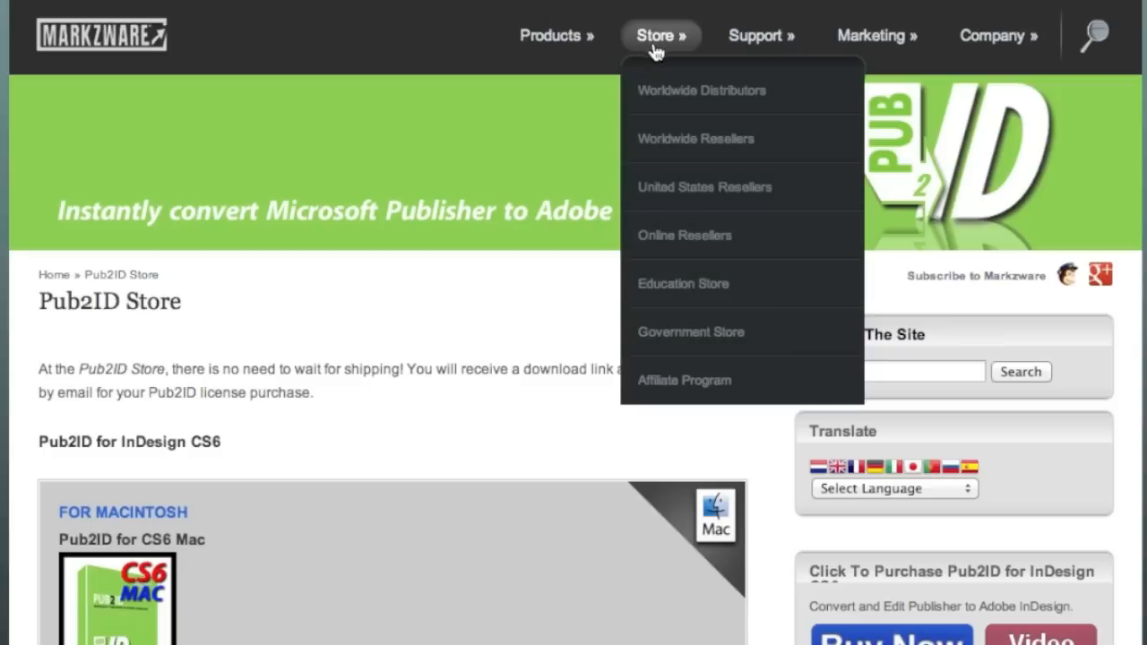
pyautogui.moveTo(355, 398)
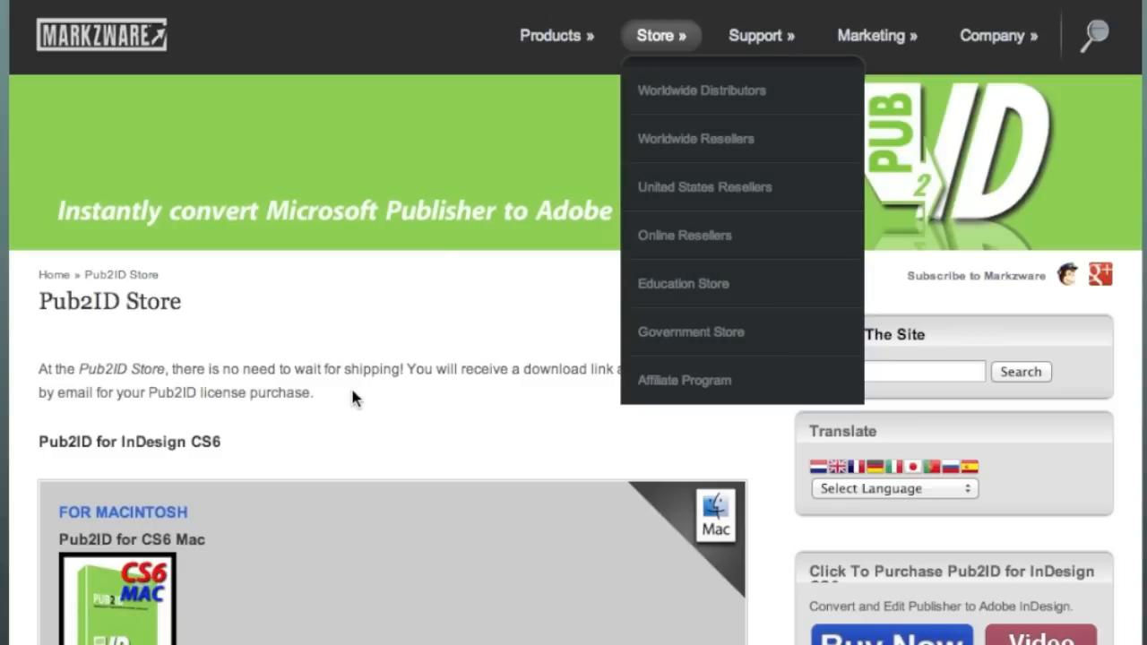
pyautogui.click(656, 36)
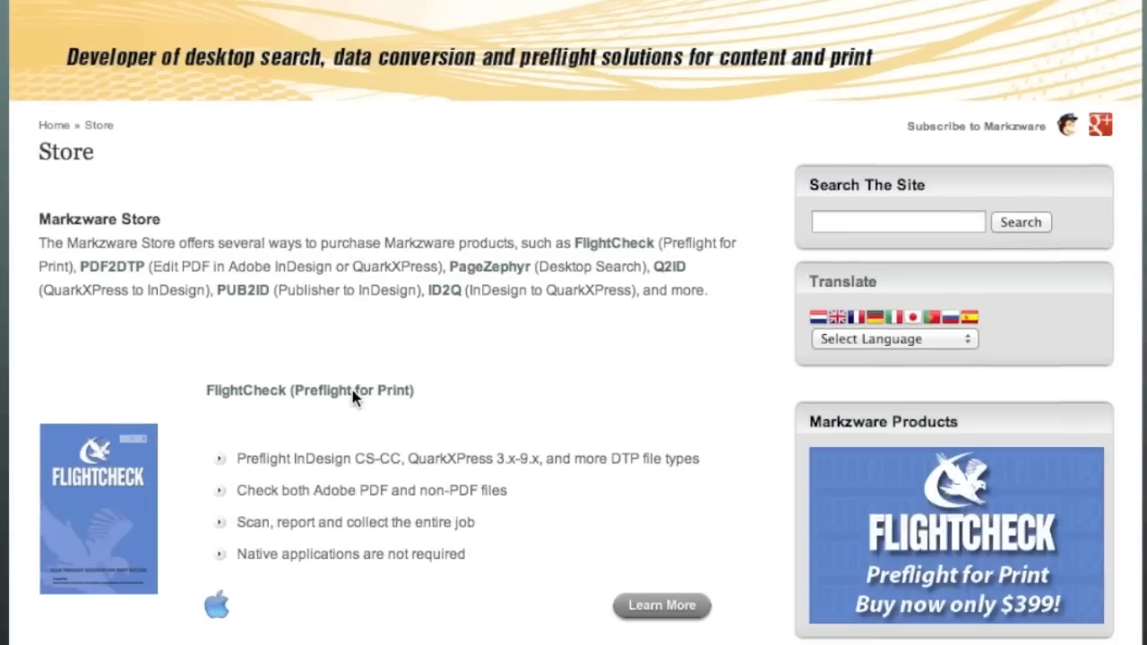
pyautogui.scroll(-3)
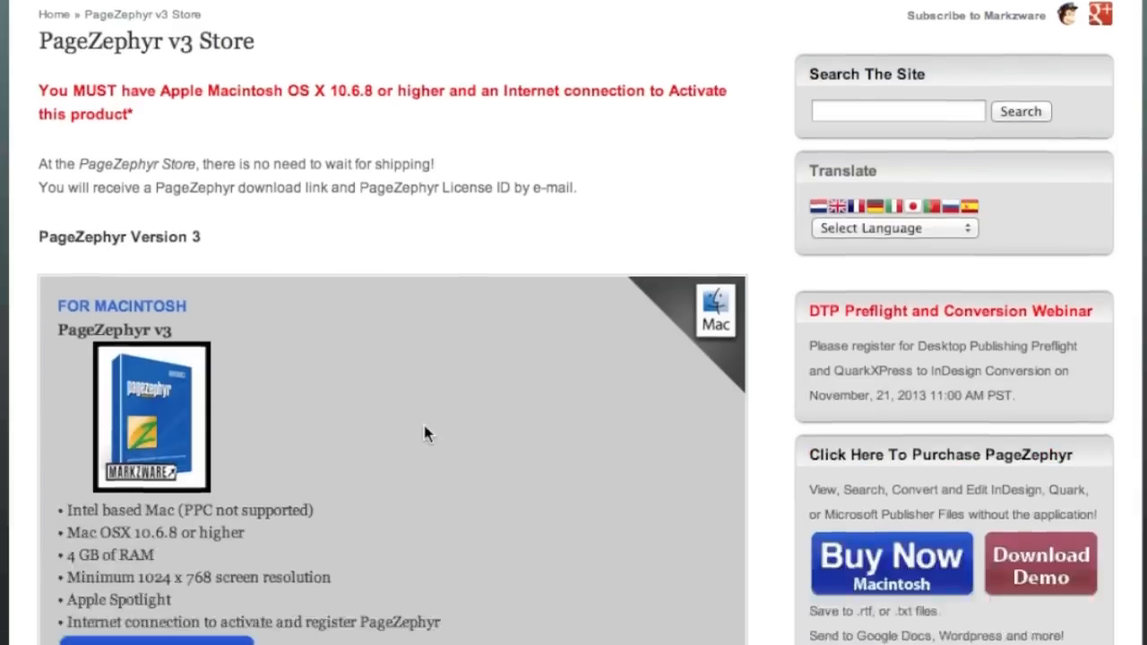
pyautogui.scroll(-3)
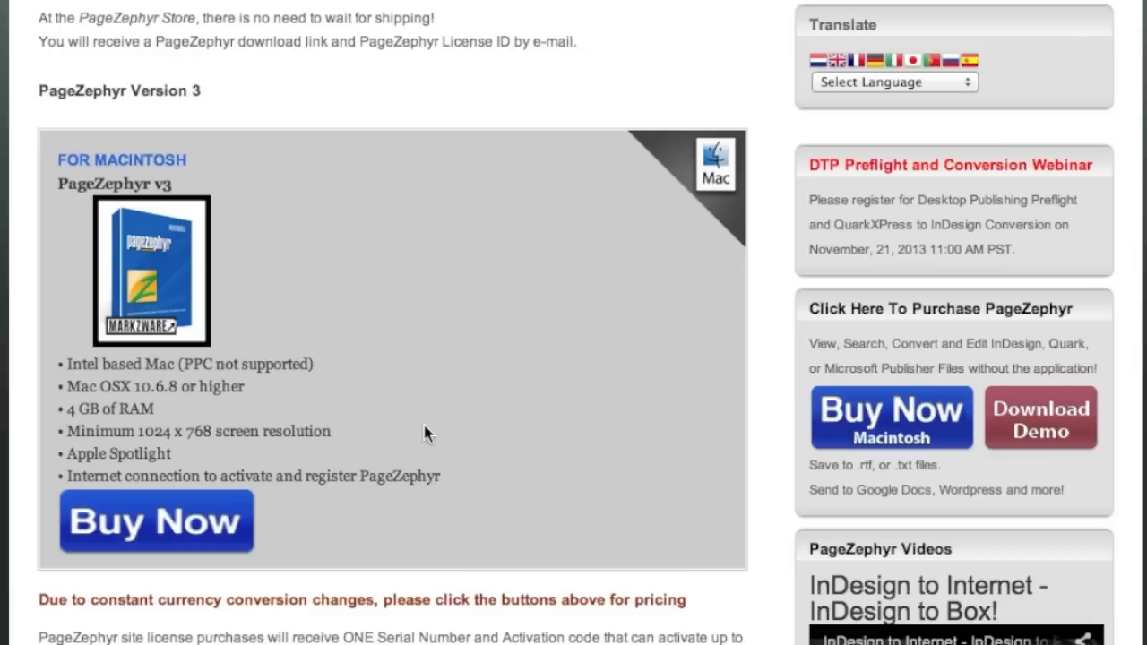
pyautogui.scroll(3)
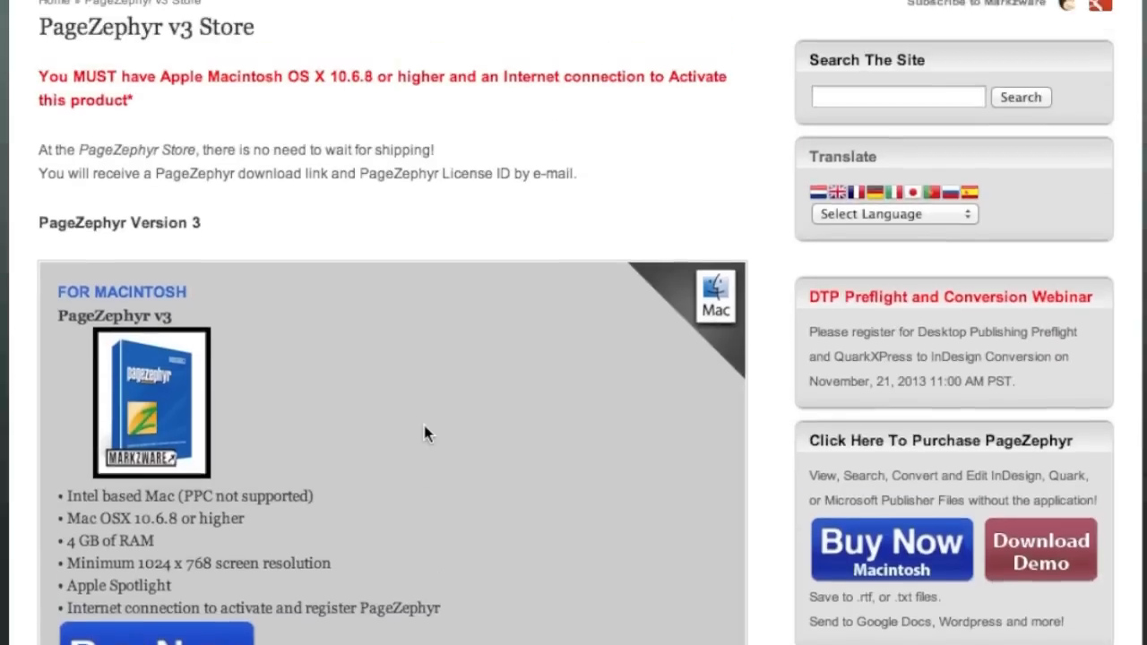
pyautogui.scroll(3)
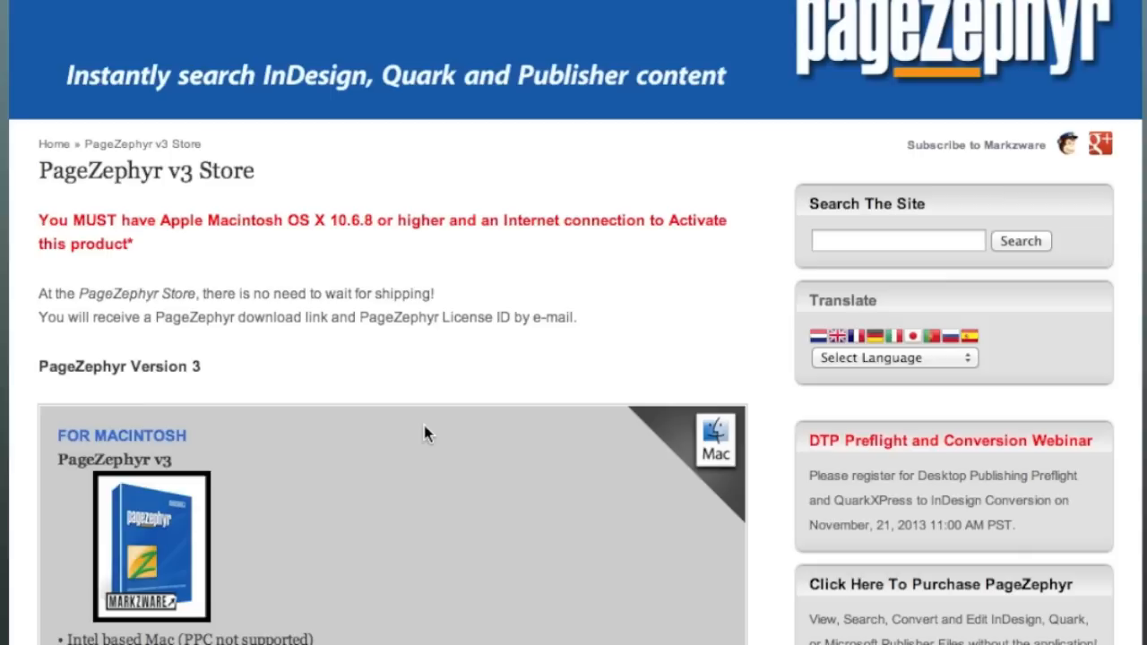
pyautogui.moveTo(4, 90)
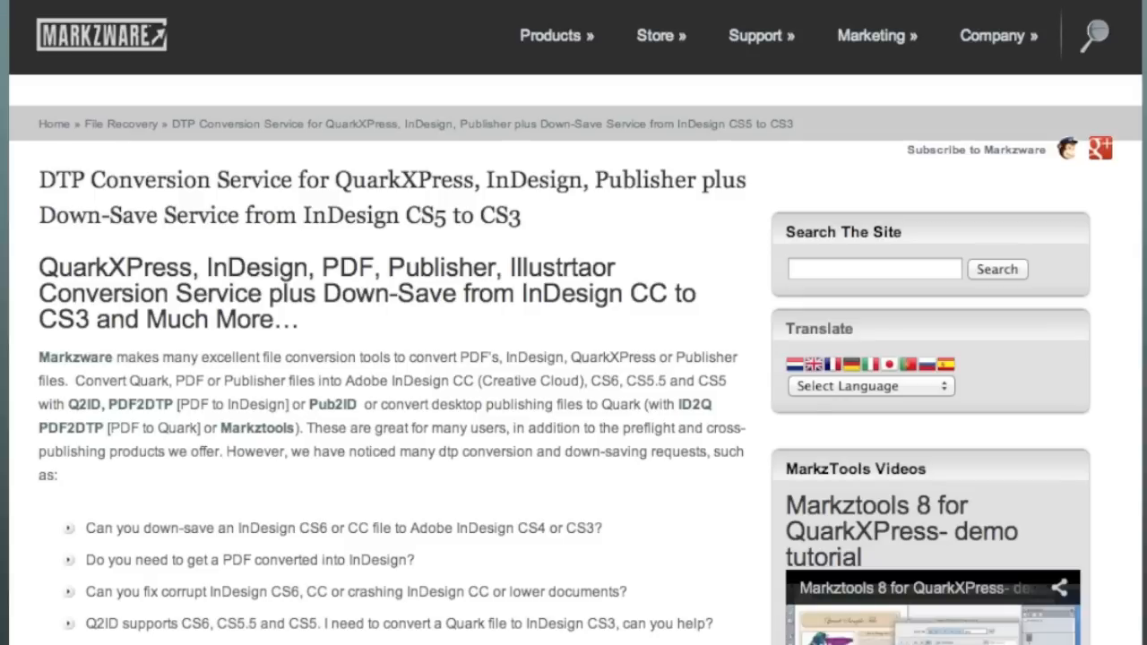
pyautogui.moveTo(199, 240)
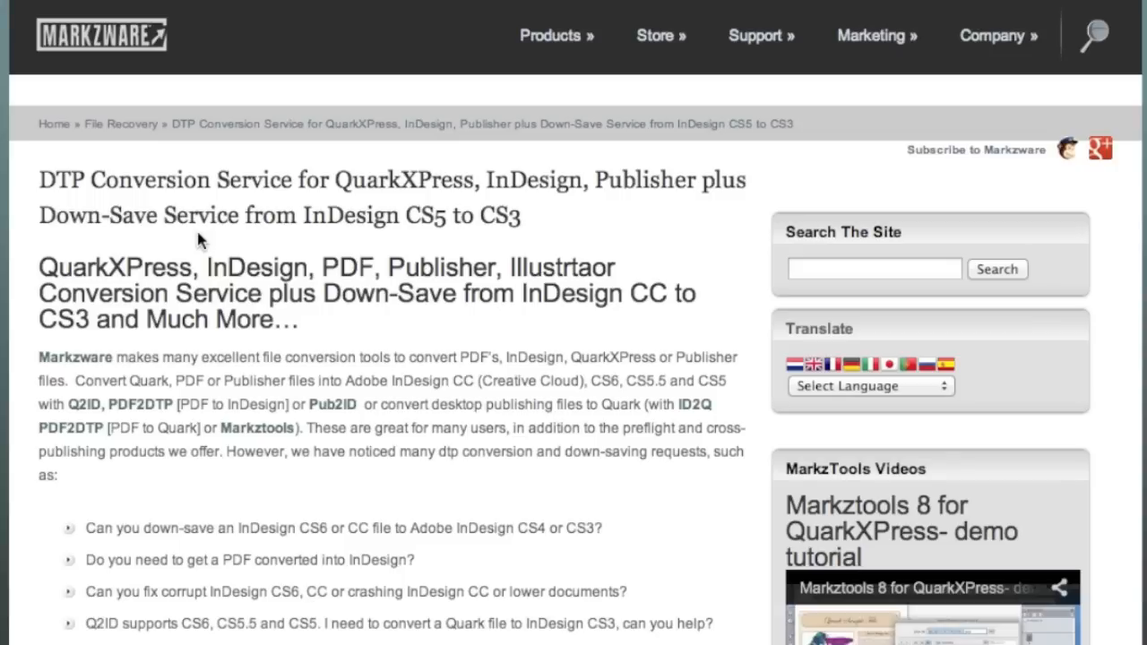
# Step: Scroll through the DTP Conversion Service page to its $19€ per-file pricing and back to the top
pyautogui.scroll(-3)
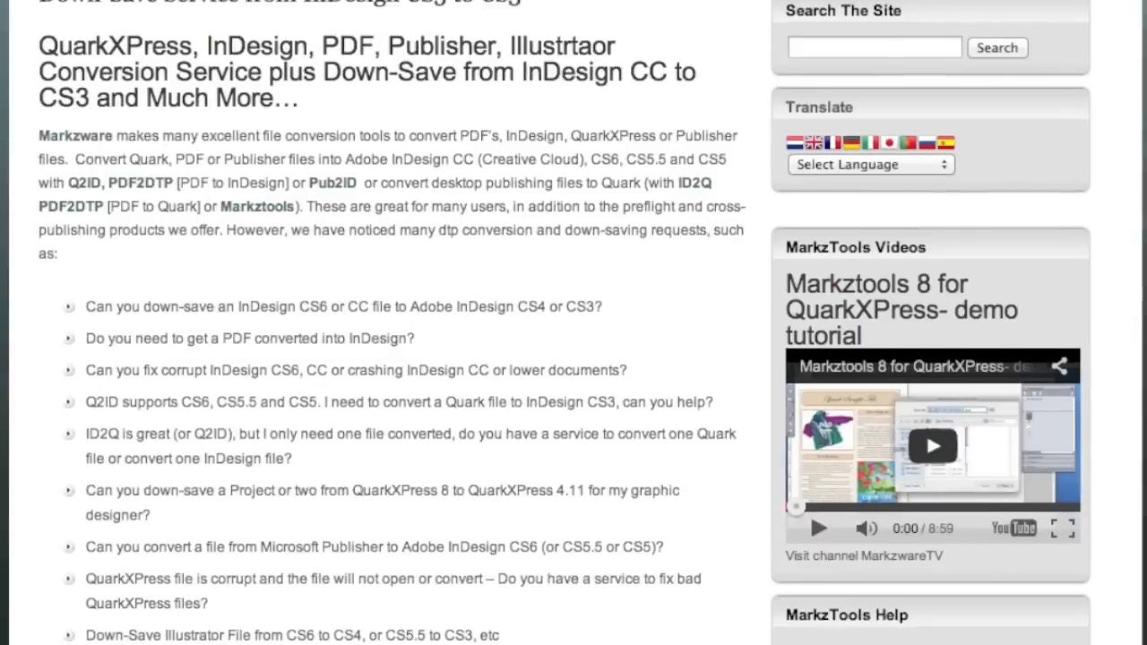
pyautogui.scroll(-3)
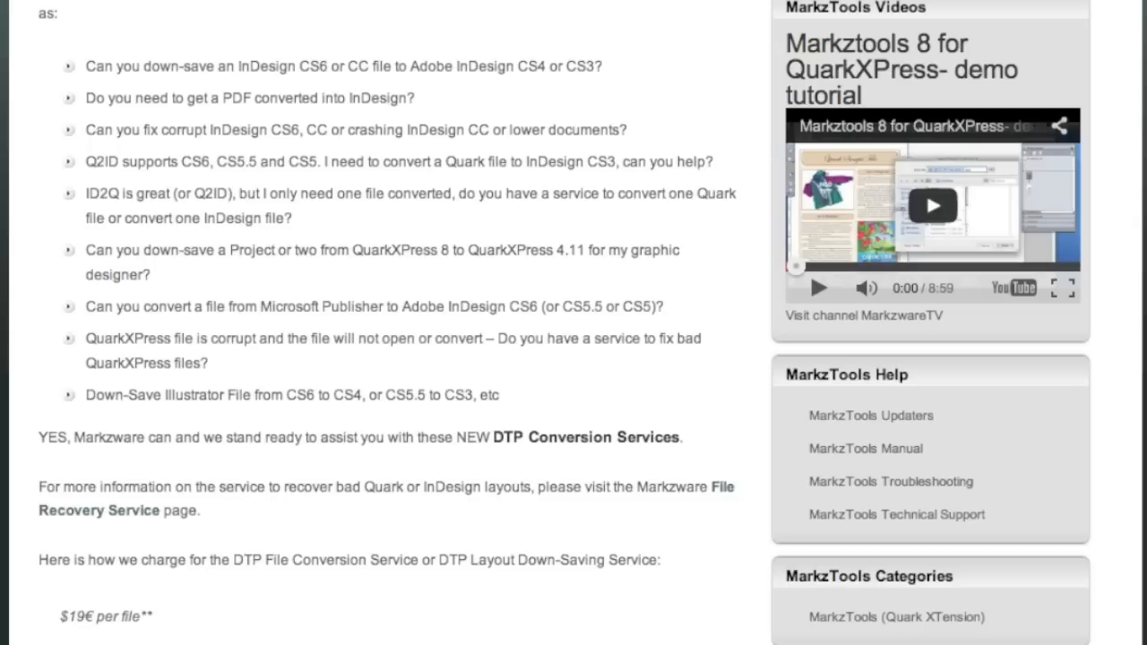
pyautogui.scroll(-3)
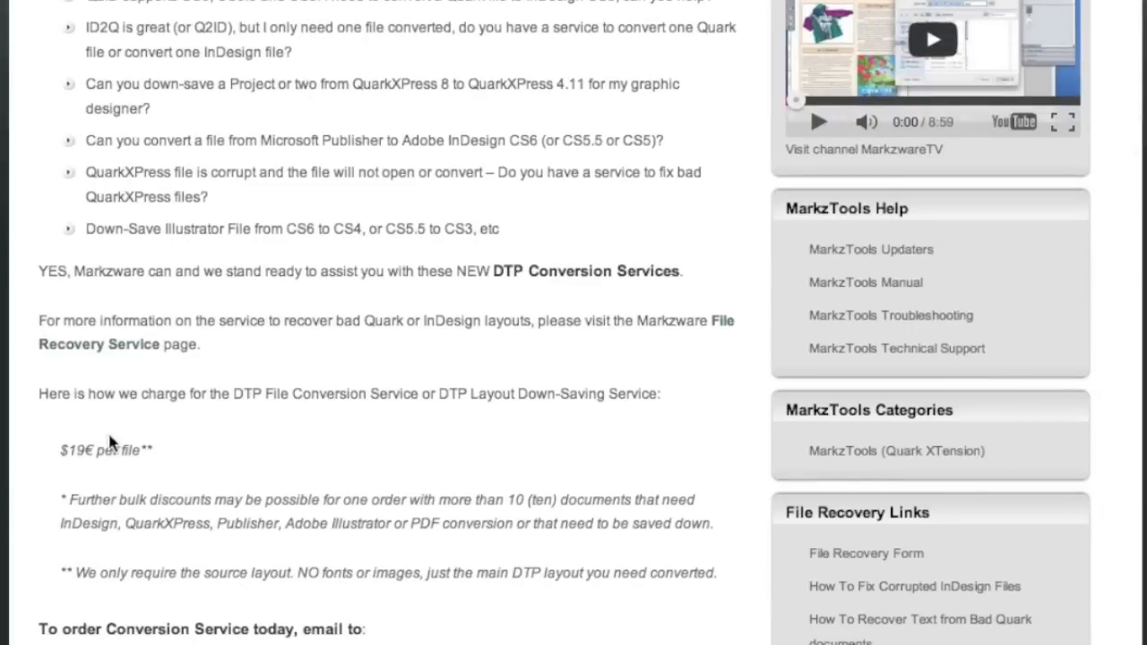
pyautogui.moveTo(94, 452)
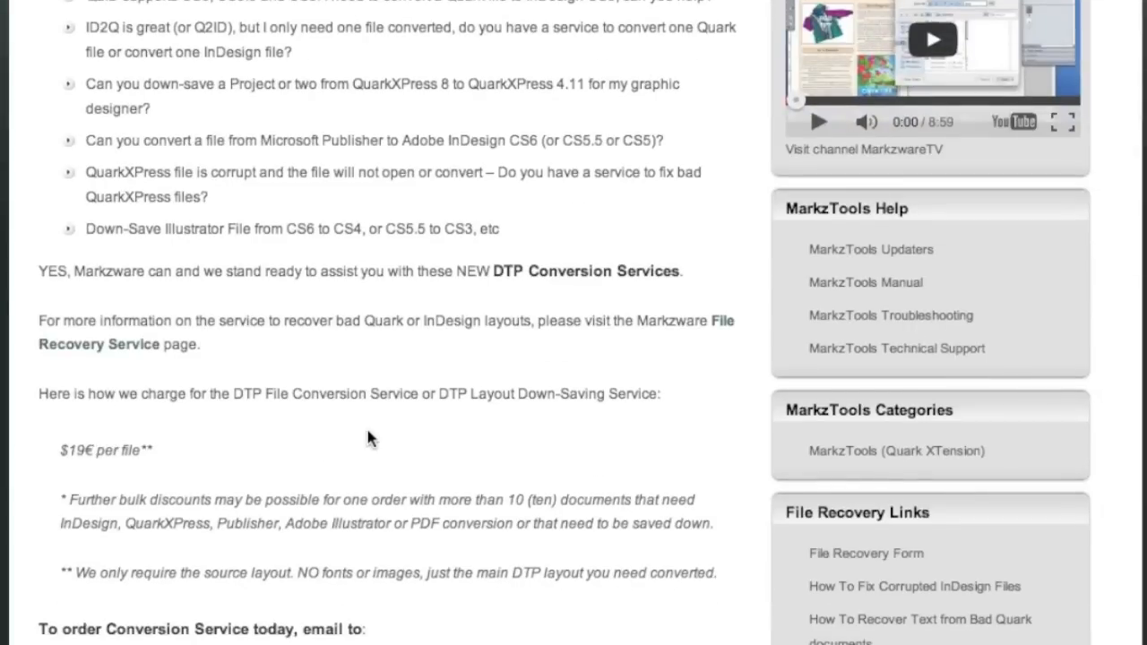
pyautogui.scroll(-3)
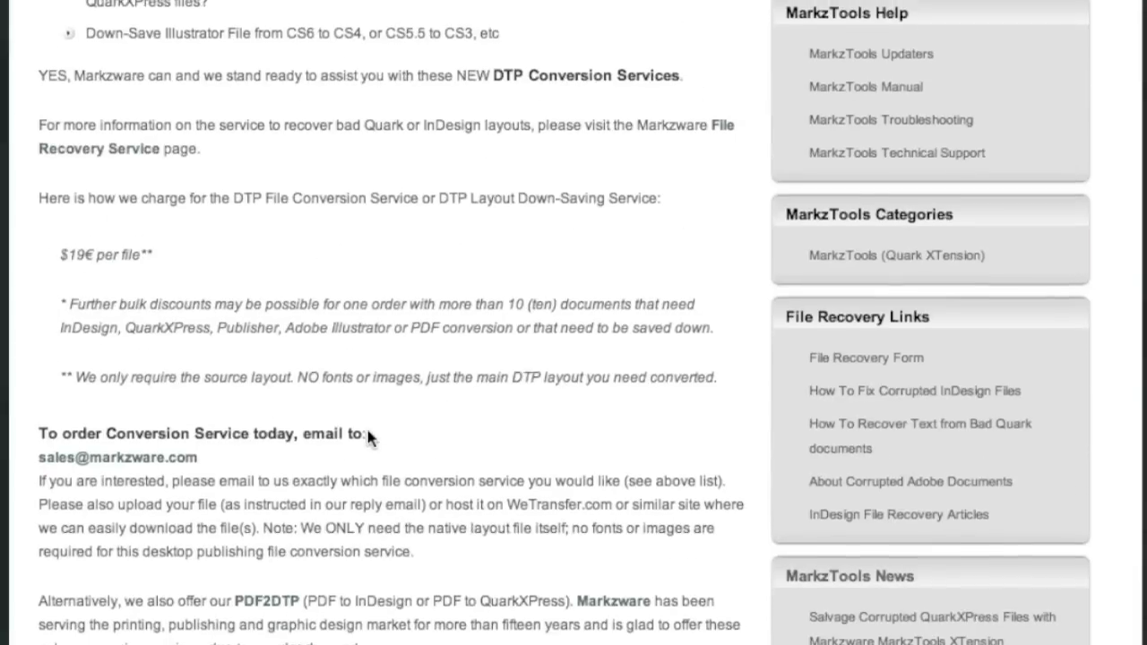
pyautogui.scroll(-3)
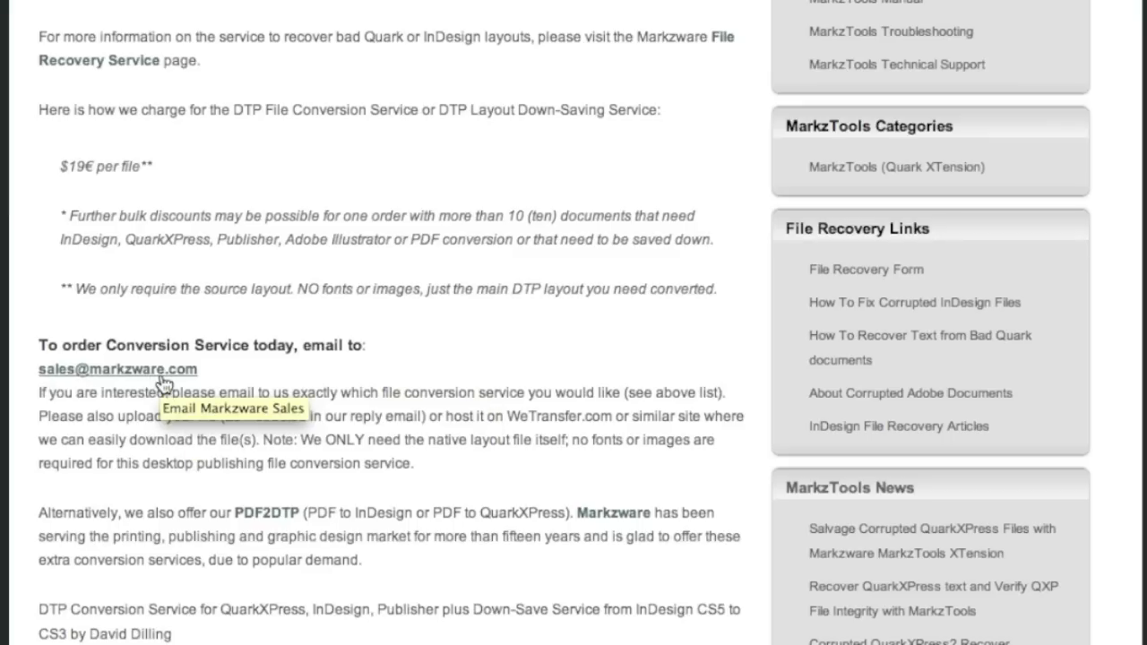
pyautogui.moveTo(230, 387)
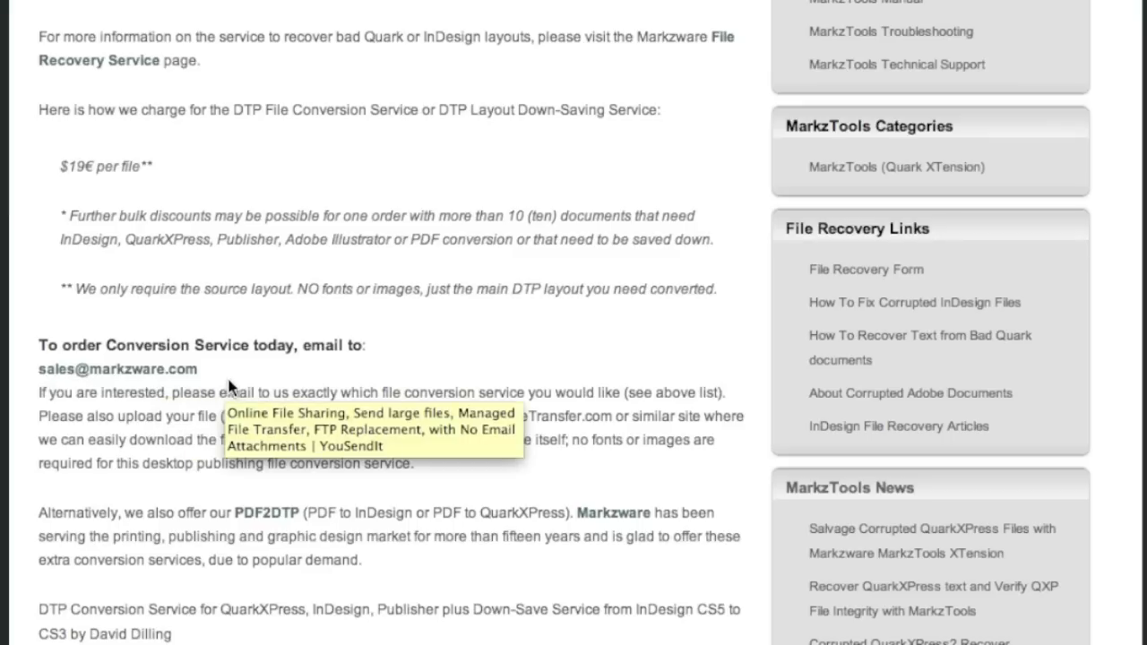
pyautogui.scroll(3)
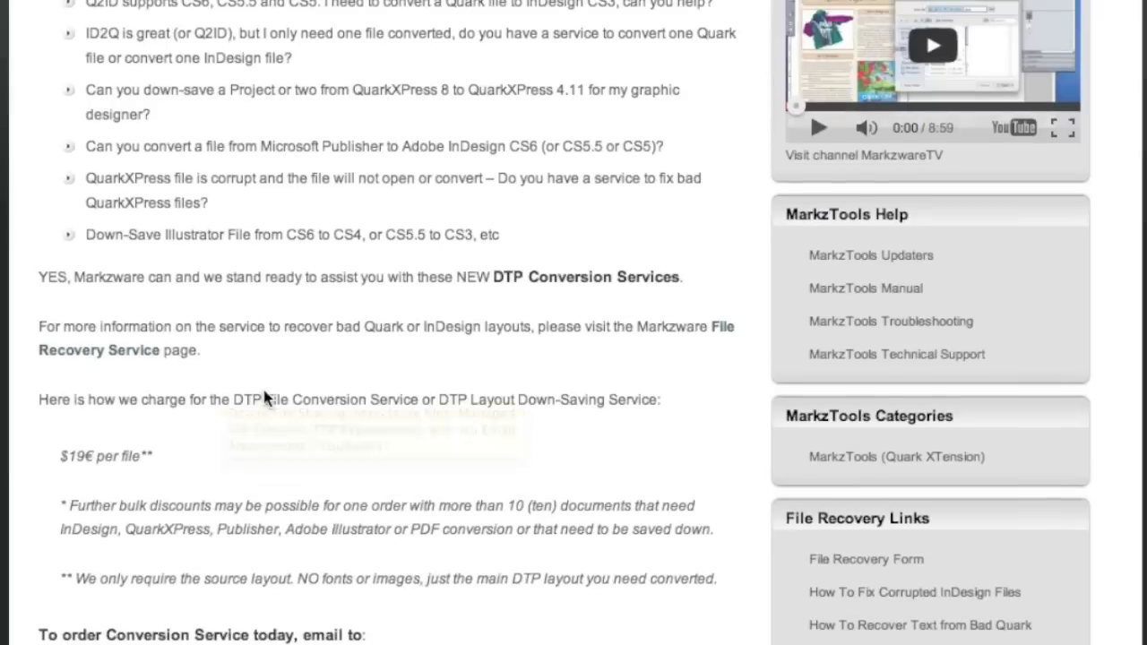
pyautogui.scroll(3)
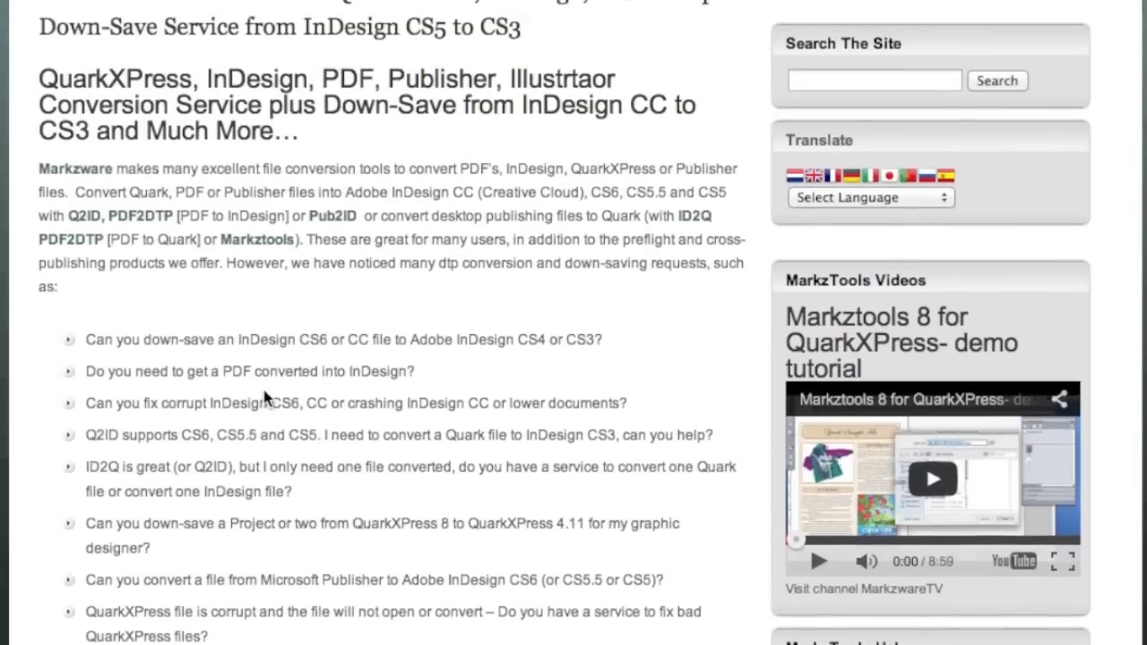
pyautogui.scroll(3)
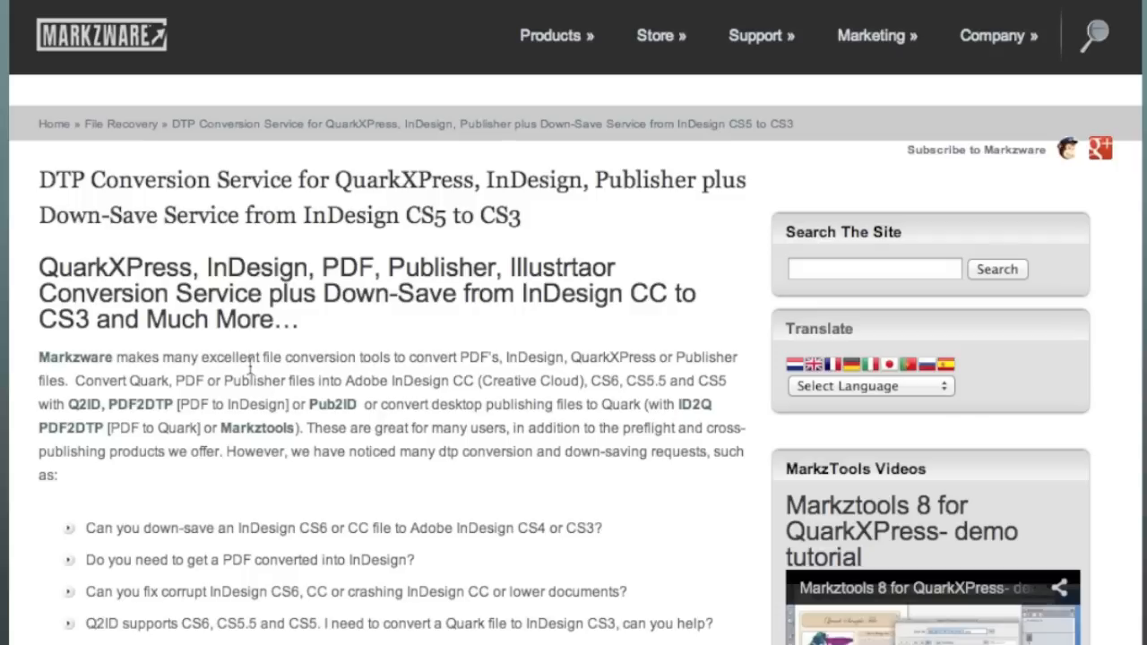
pyautogui.scroll(-3)
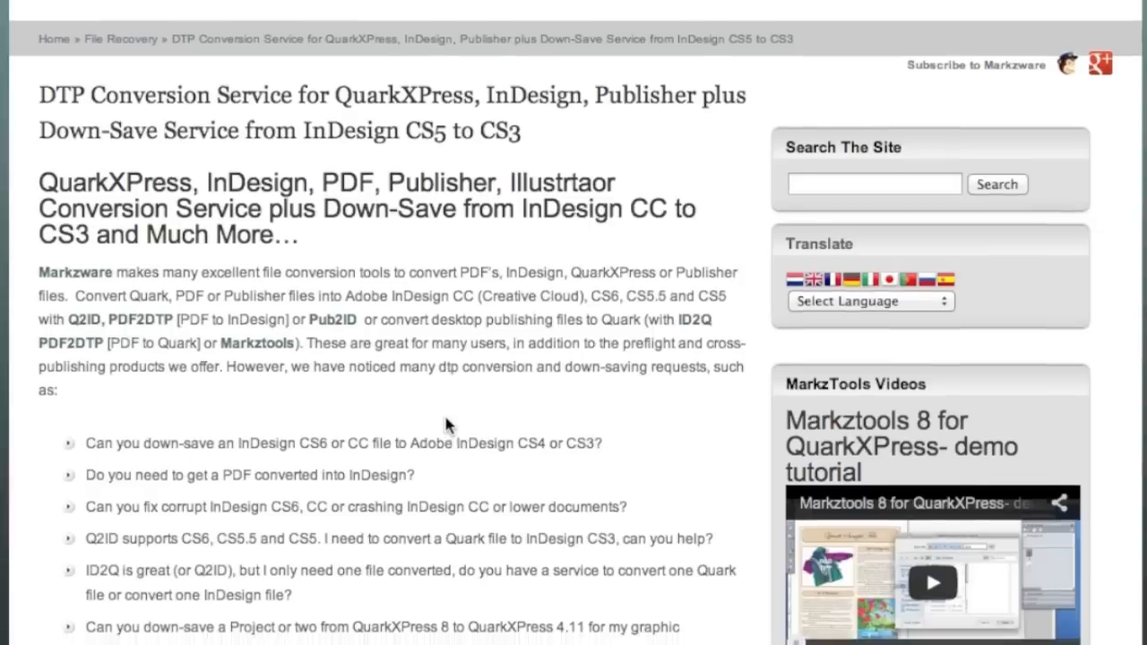
pyautogui.scroll(-3)
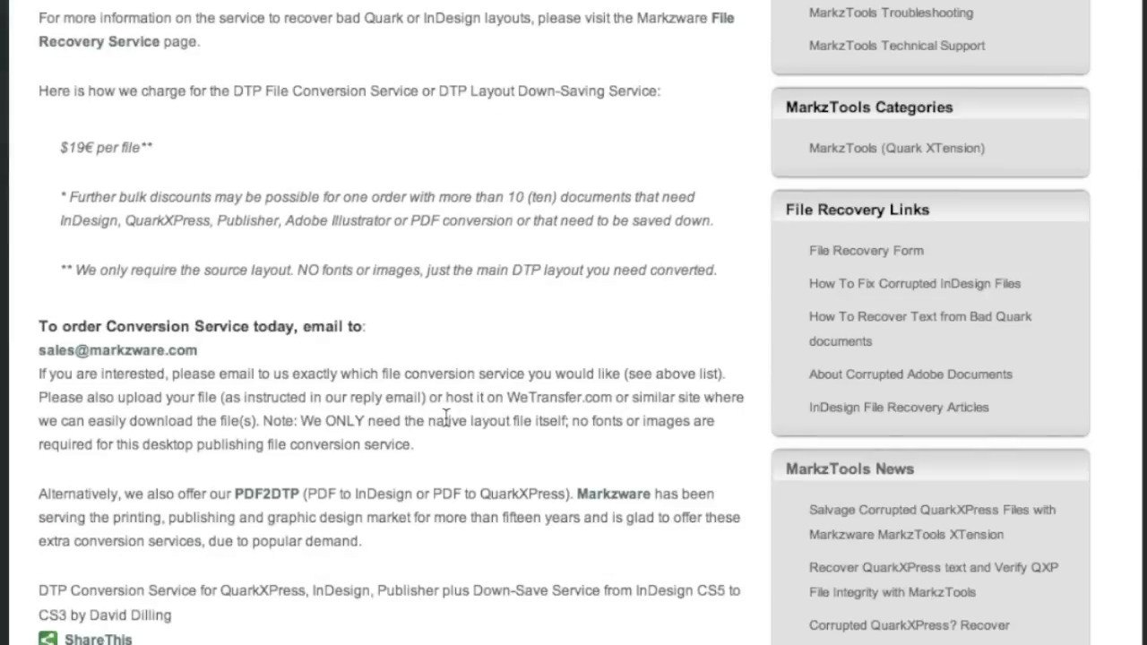
pyautogui.scroll(-3)
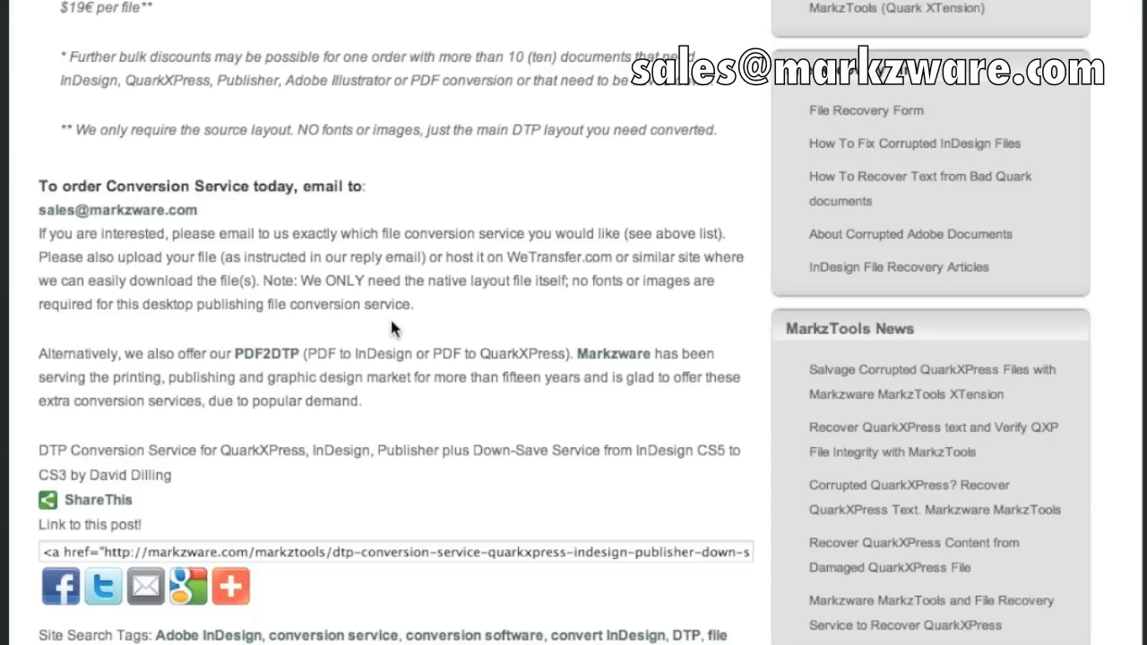
pyautogui.moveTo(488, 229)
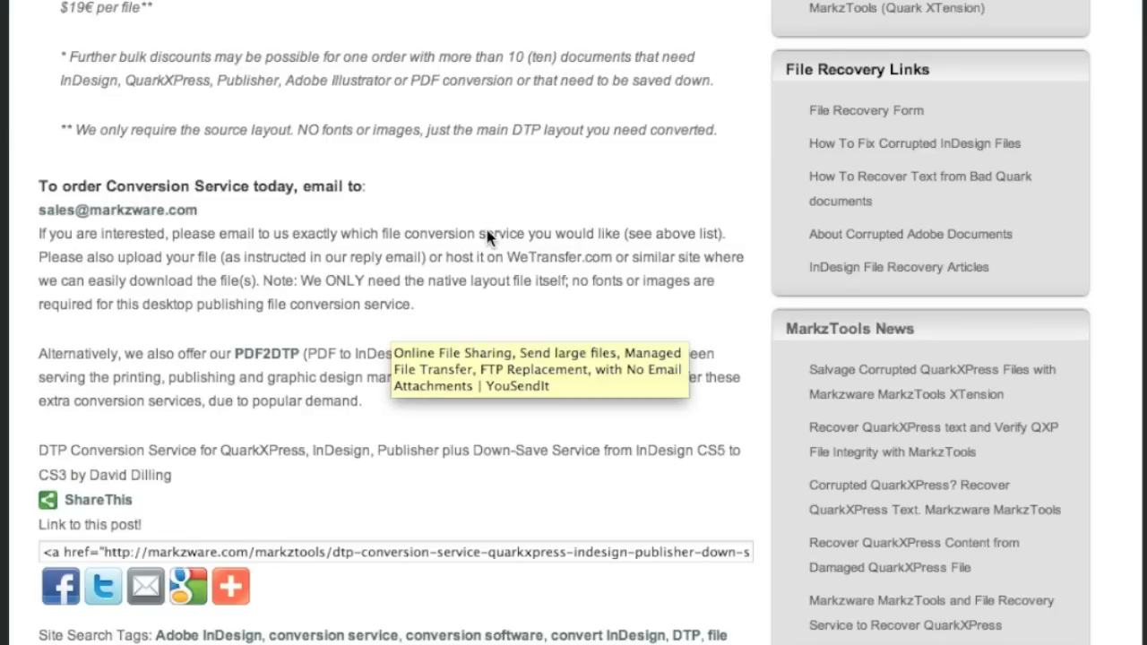
pyautogui.scroll(3)
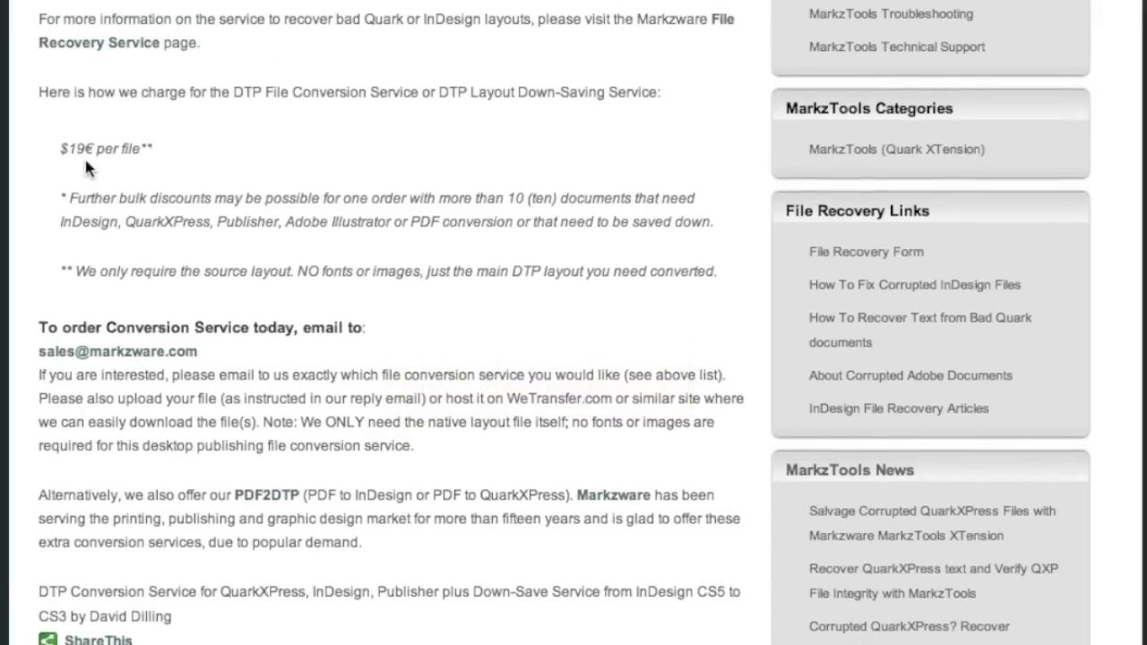
pyautogui.moveTo(179, 172)
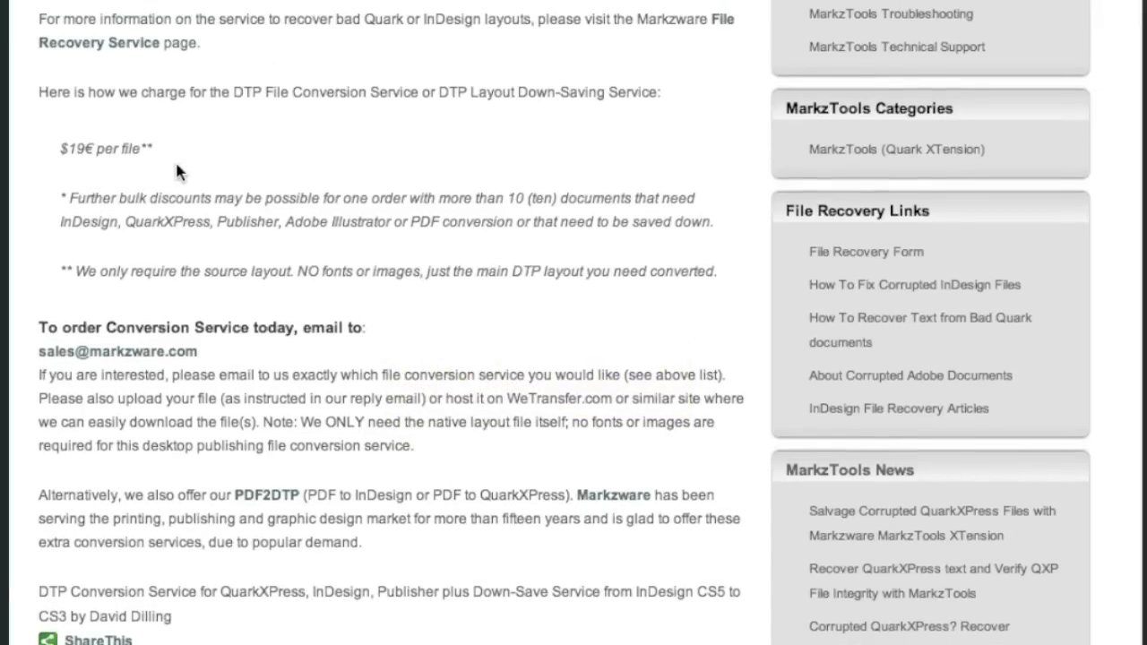
pyautogui.scroll(3)
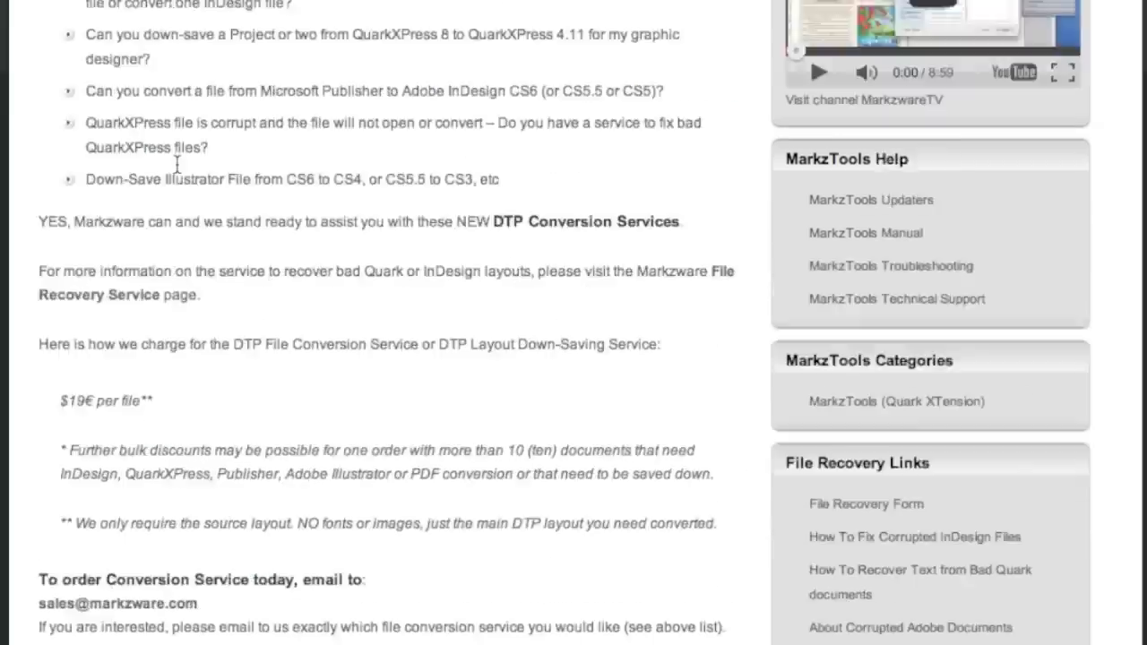
pyautogui.scroll(3)
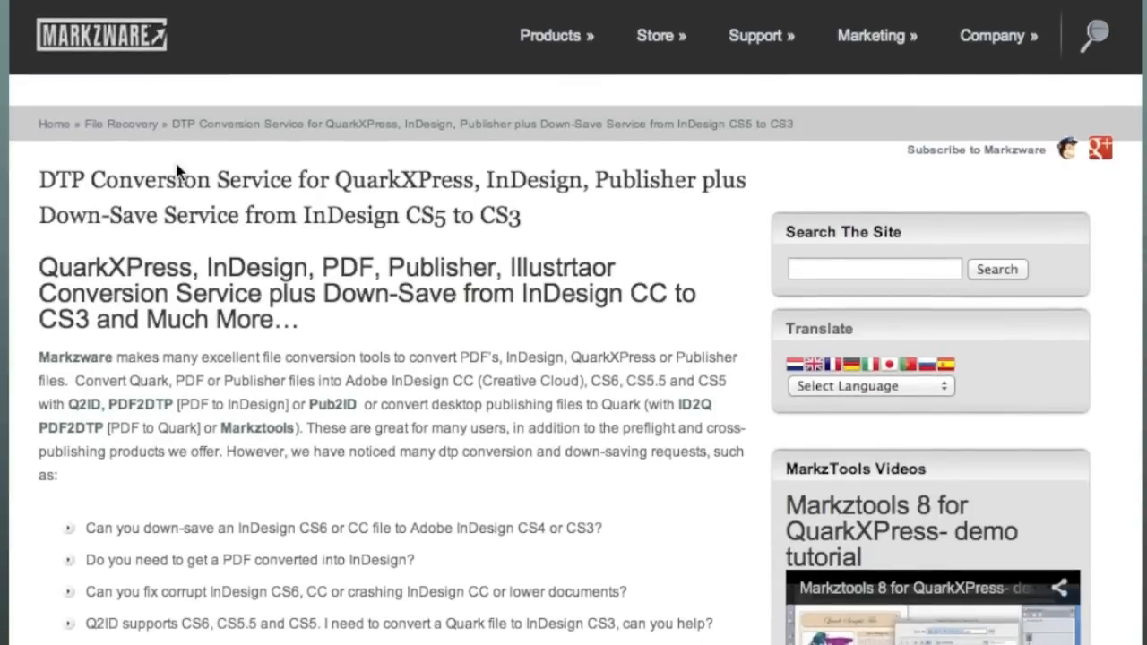